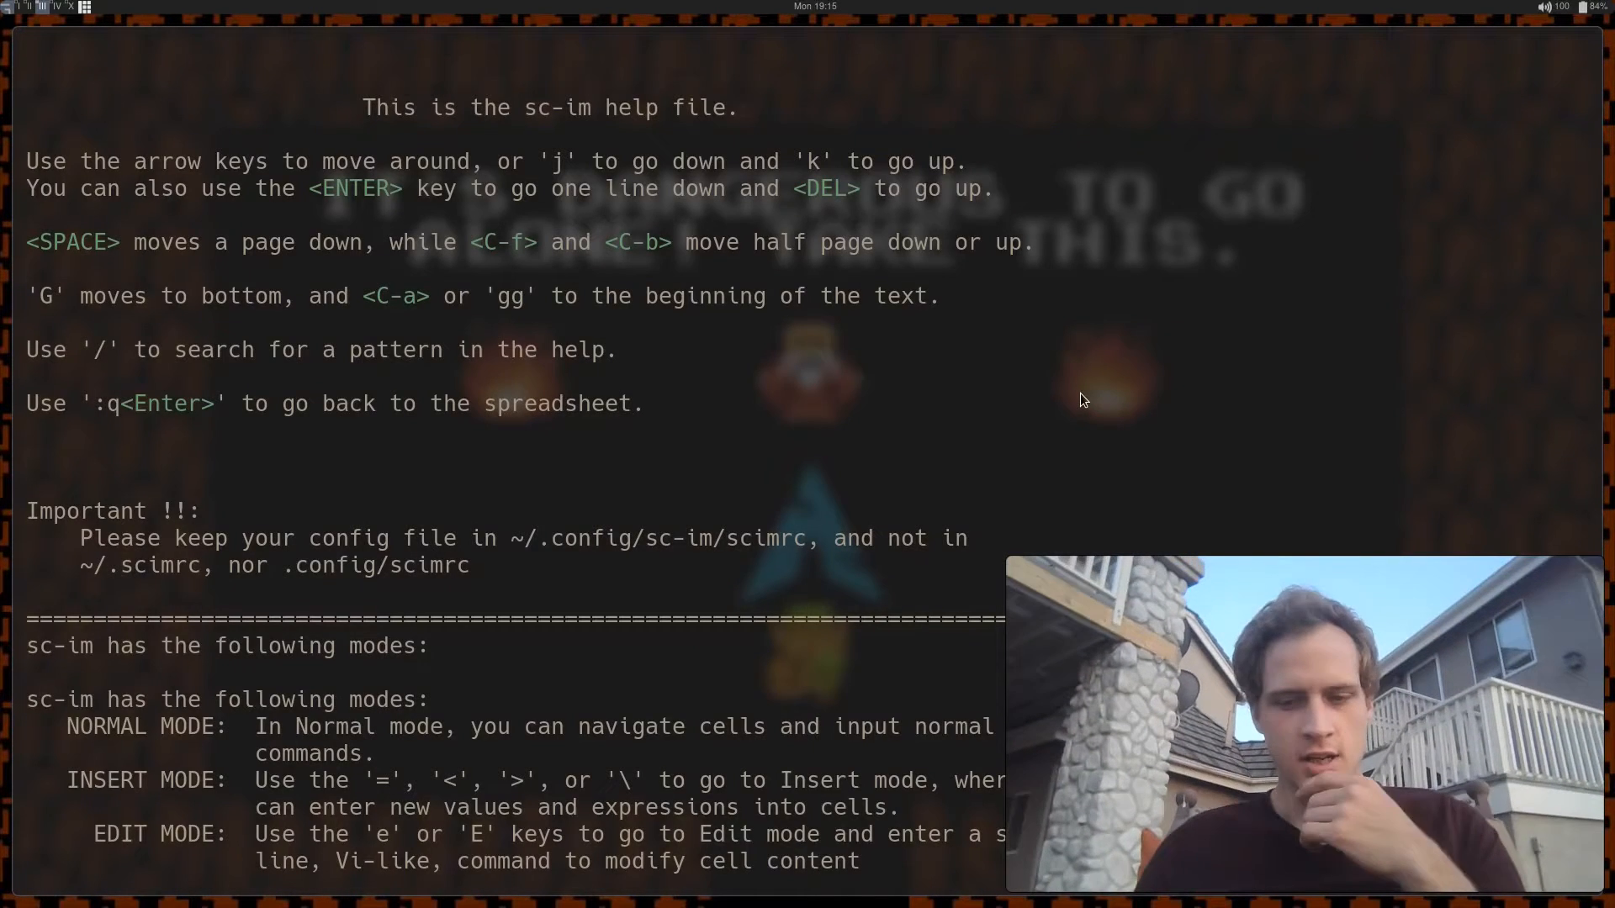
Scroll down through the job listings to review the January values filled in column G
{"action": "scroll", "scroll_direction": "down", "scroll_amount": 3}
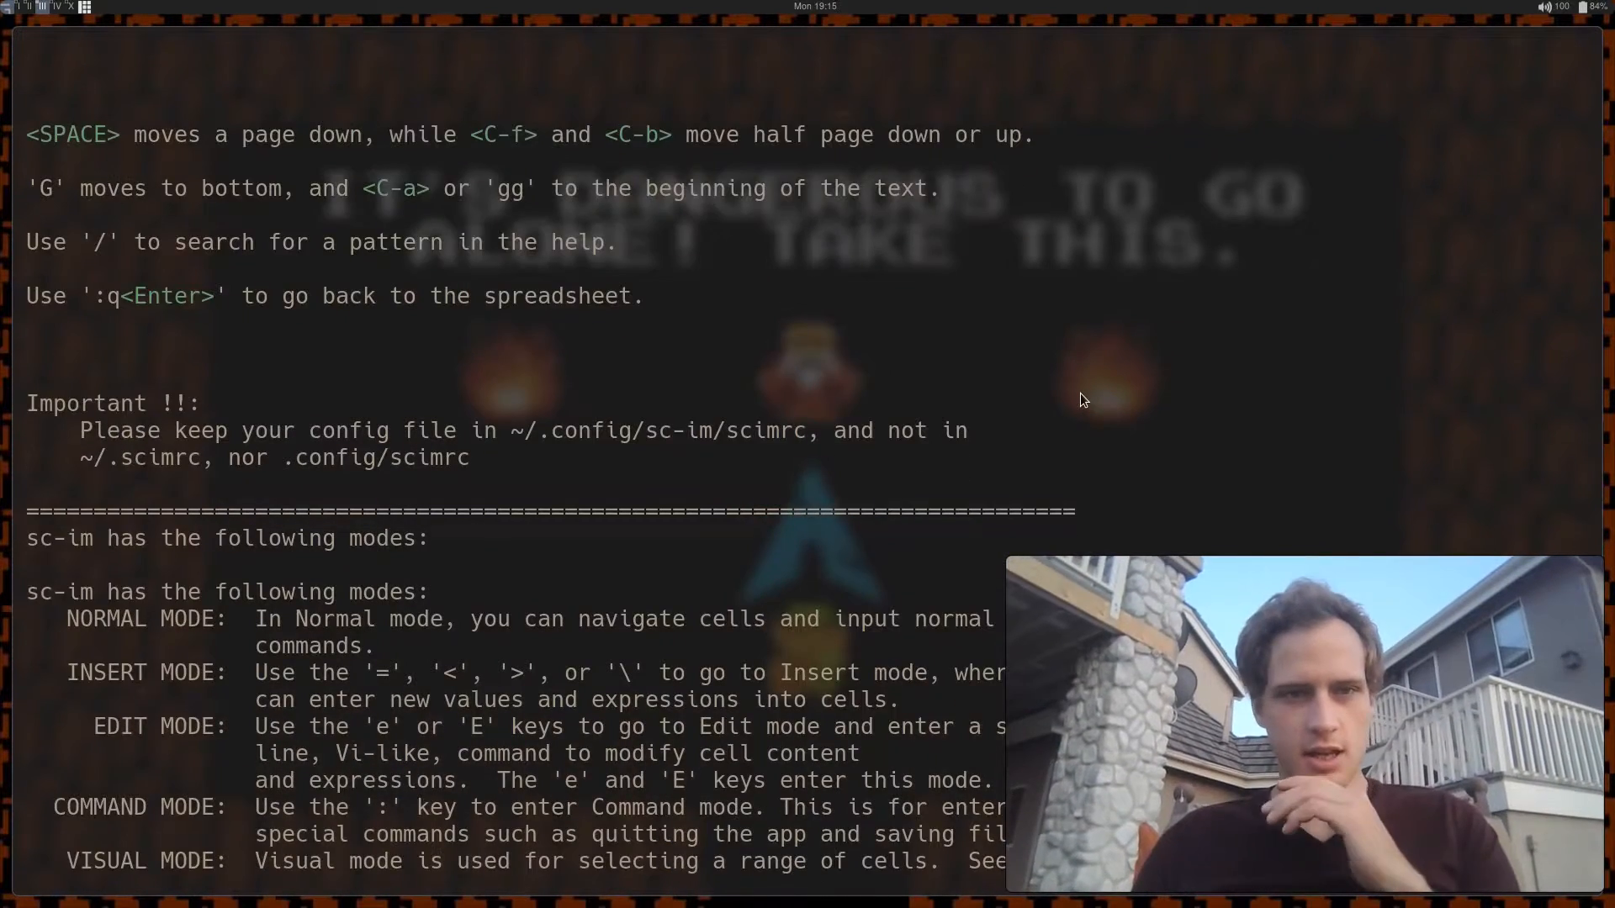
{"action": "scroll", "scroll_direction": "down", "scroll_amount": 3}
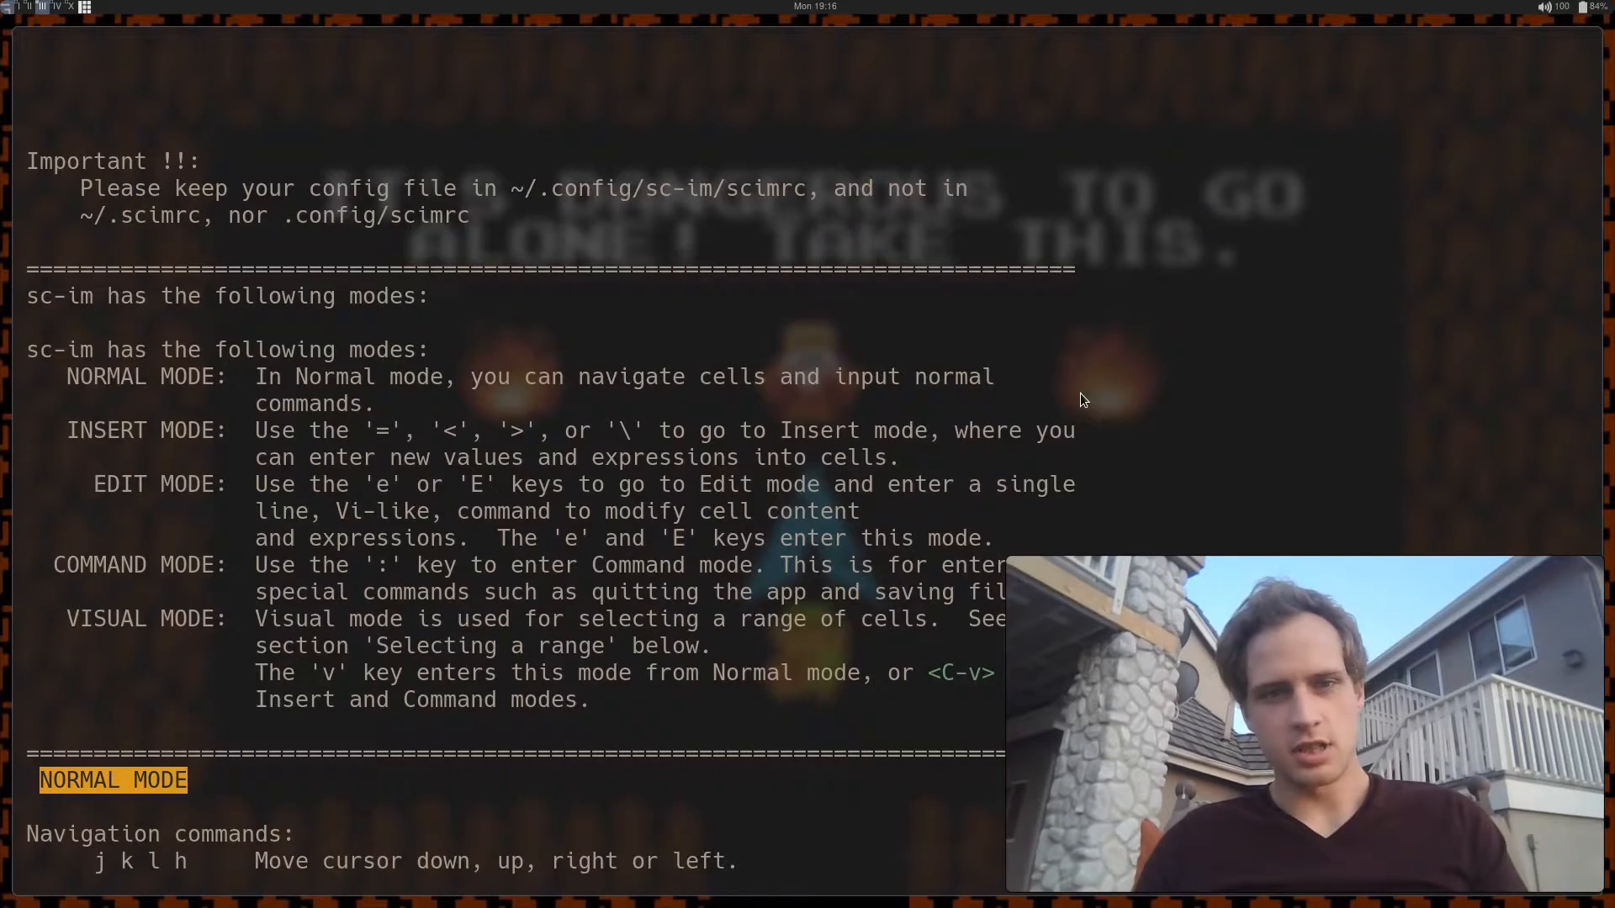
{"action": "scroll", "scroll_direction": "down", "scroll_amount": 3}
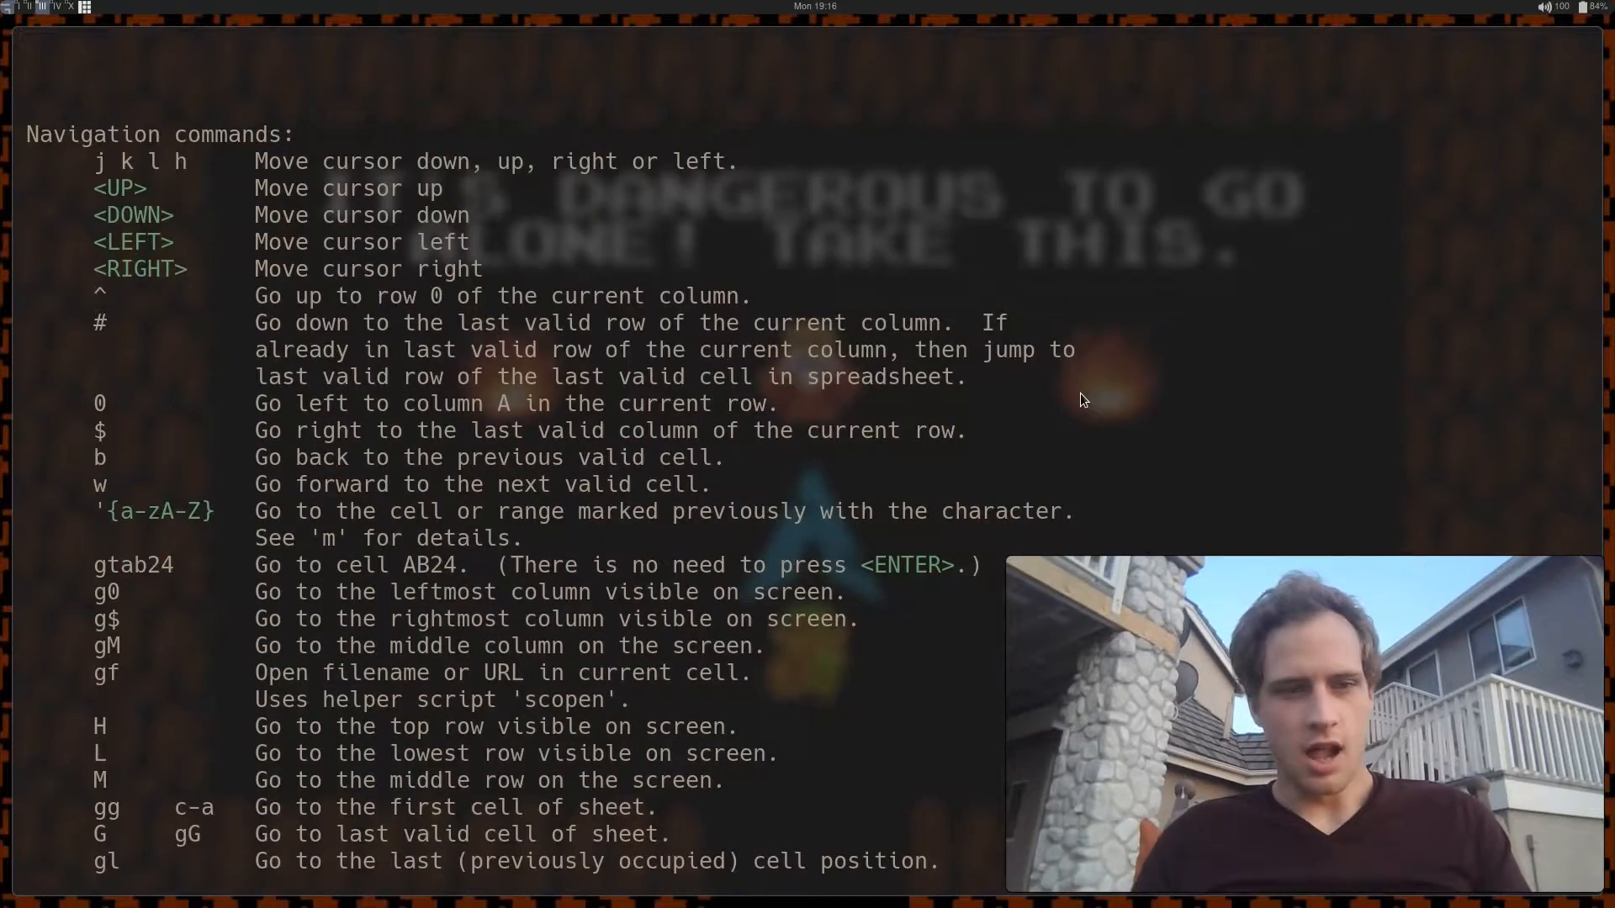
{"action": "scroll", "scroll_direction": "down", "scroll_amount": 3}
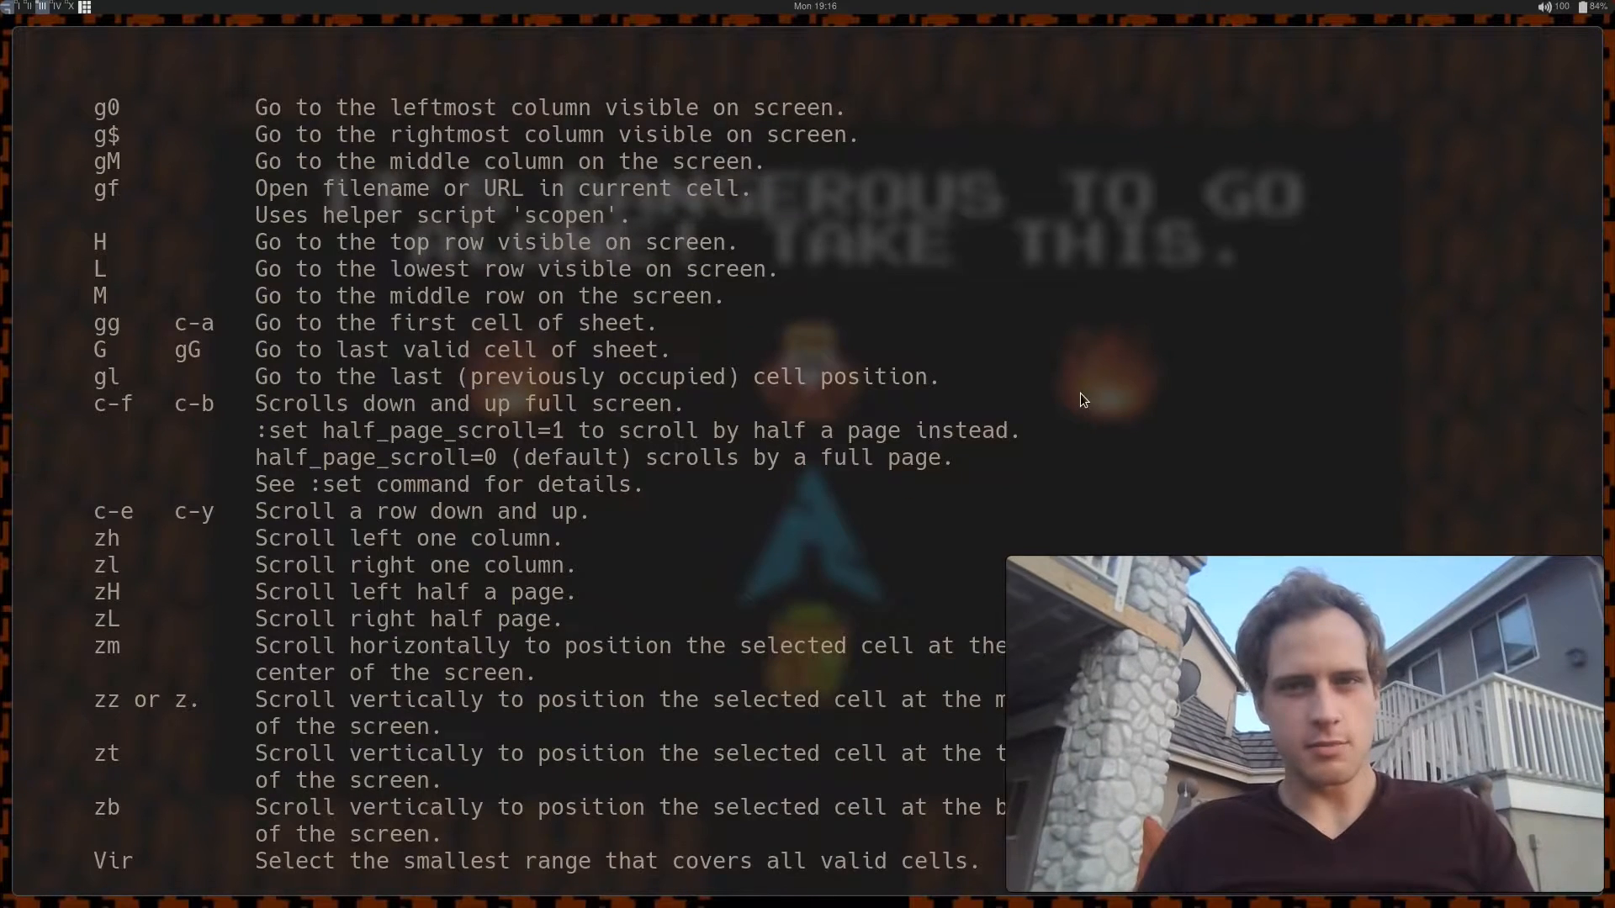
{"action": "scroll", "scroll_direction": "down", "scroll_amount": 3}
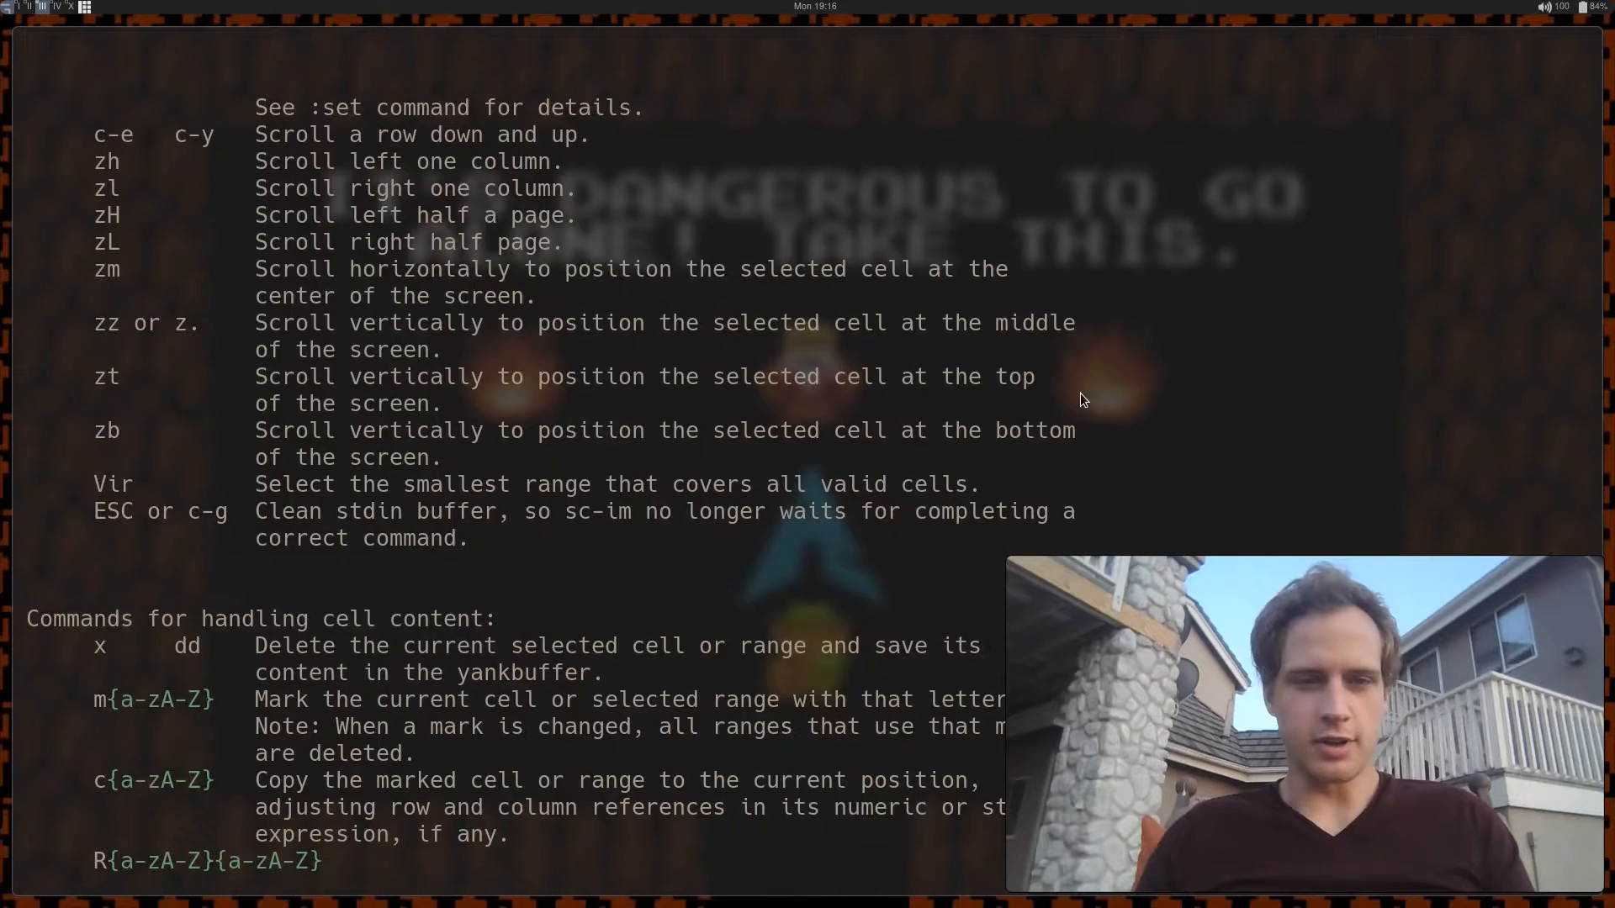
{"action": "scroll", "scroll_direction": "down", "scroll_amount": 3}
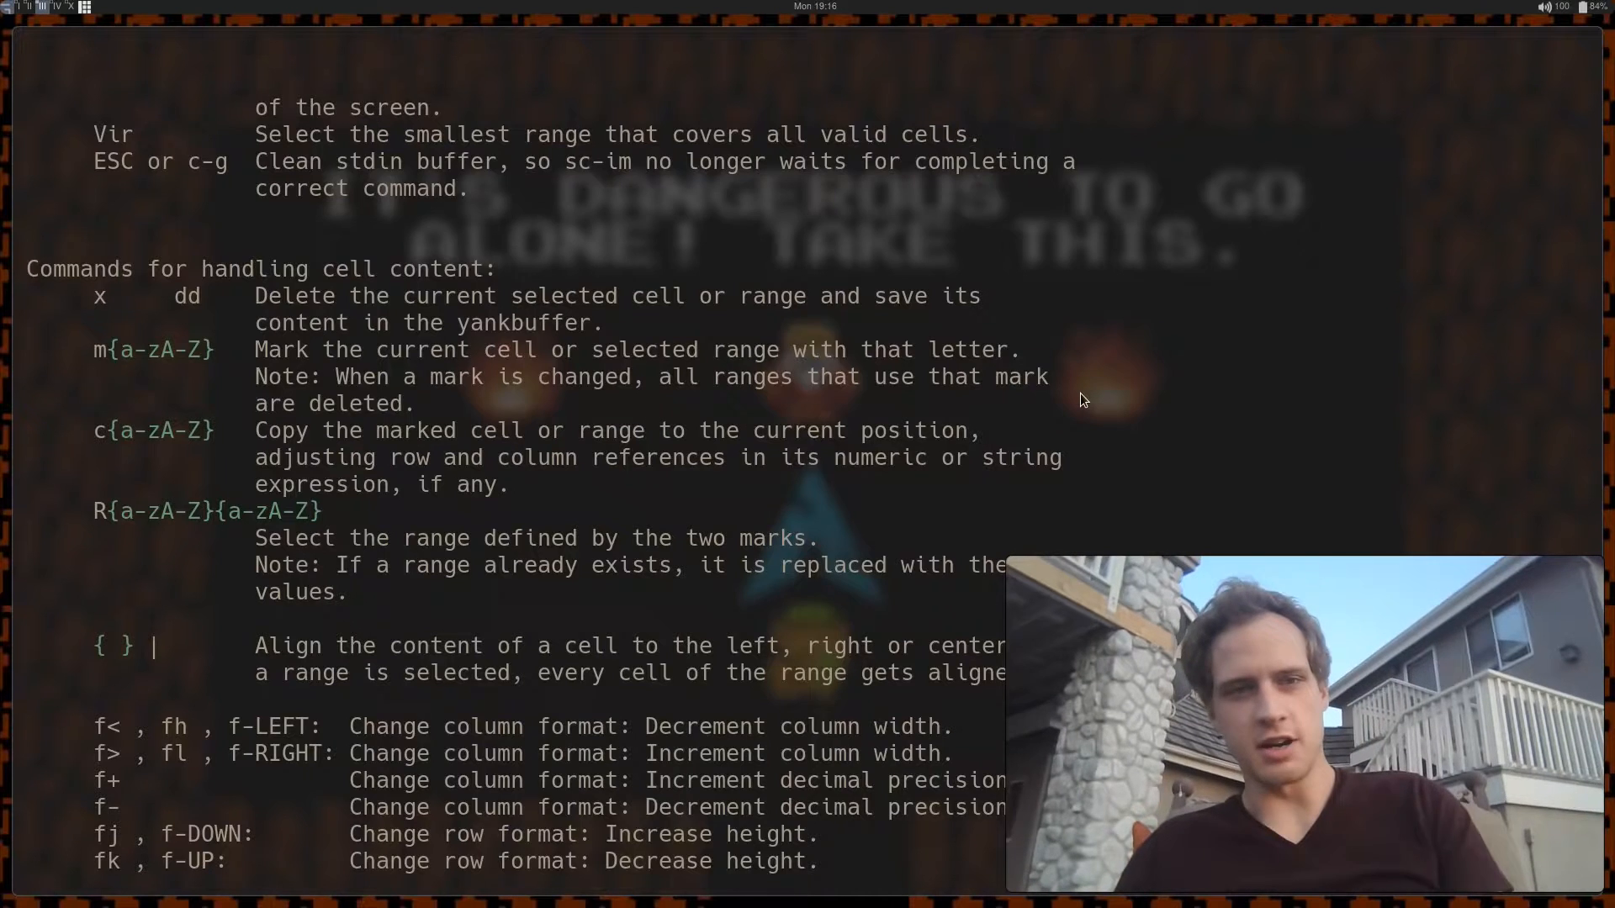
{"action": "scroll", "scroll_direction": "down", "scroll_amount": 3}
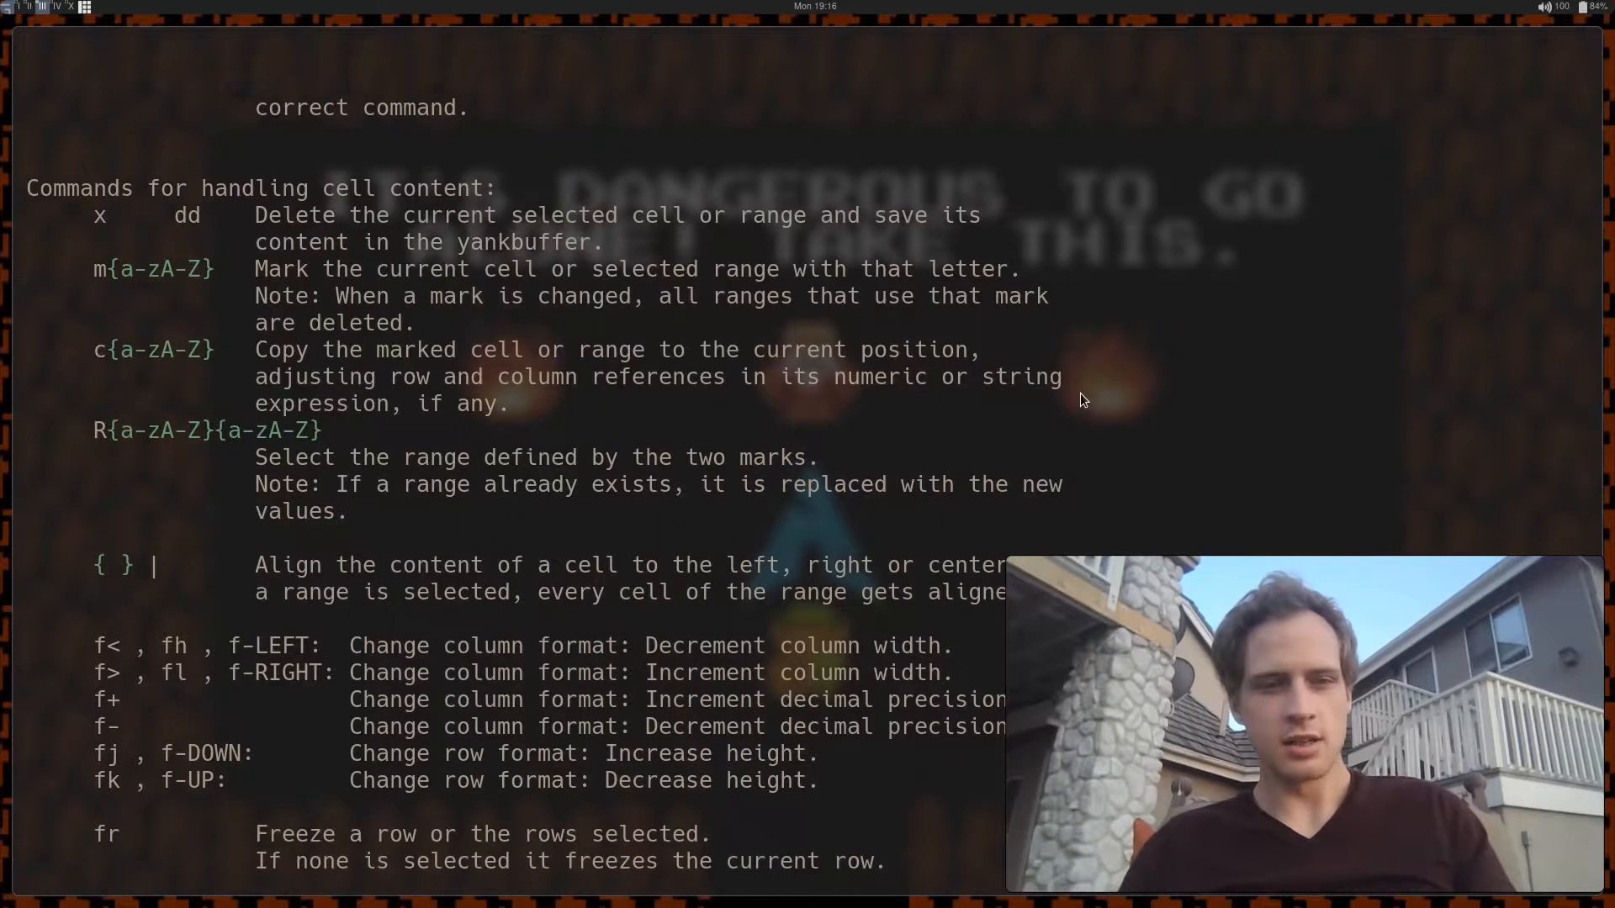
{"action": "scroll", "scroll_direction": "down", "scroll_amount": 3}
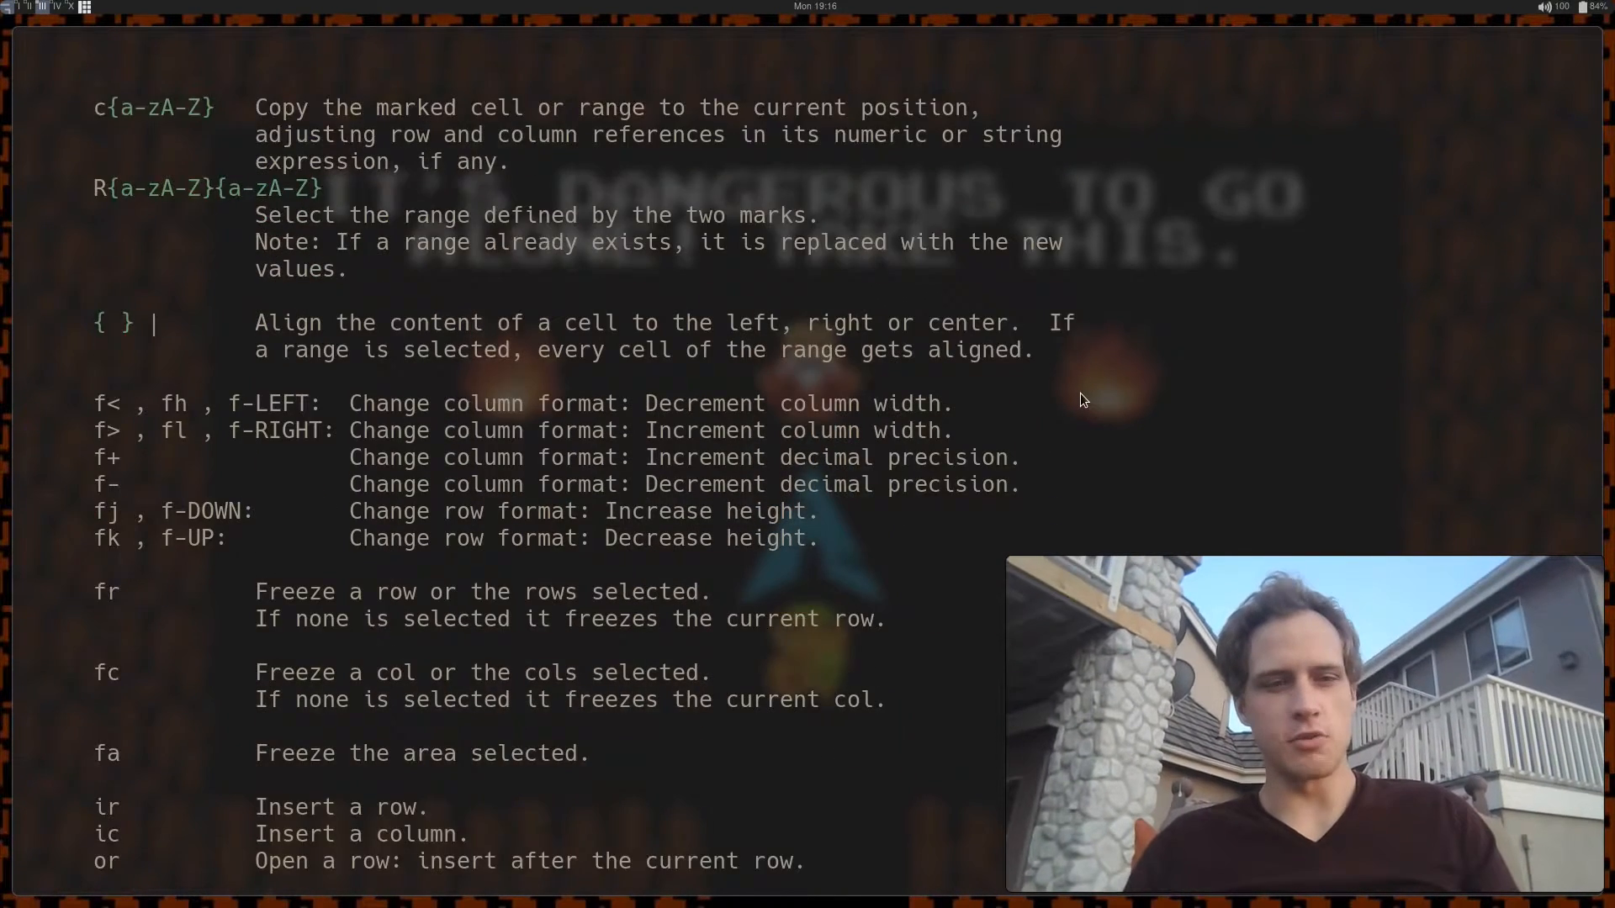
{"action": "scroll", "scroll_direction": "down", "scroll_amount": 3}
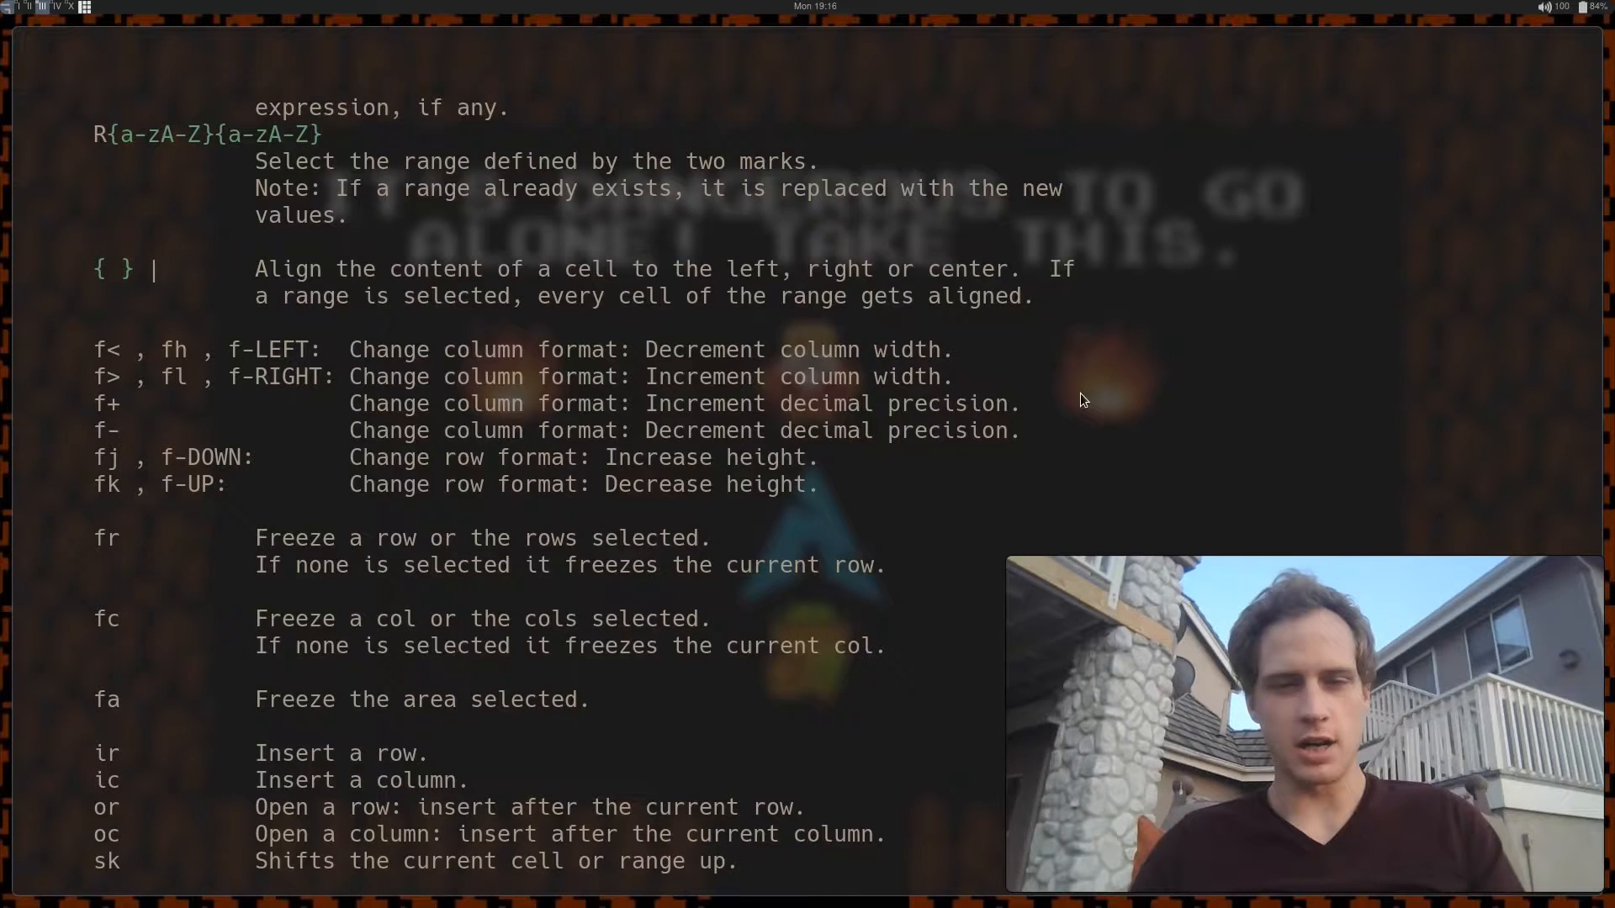
{"action": "scroll", "scroll_direction": "down", "scroll_amount": 3}
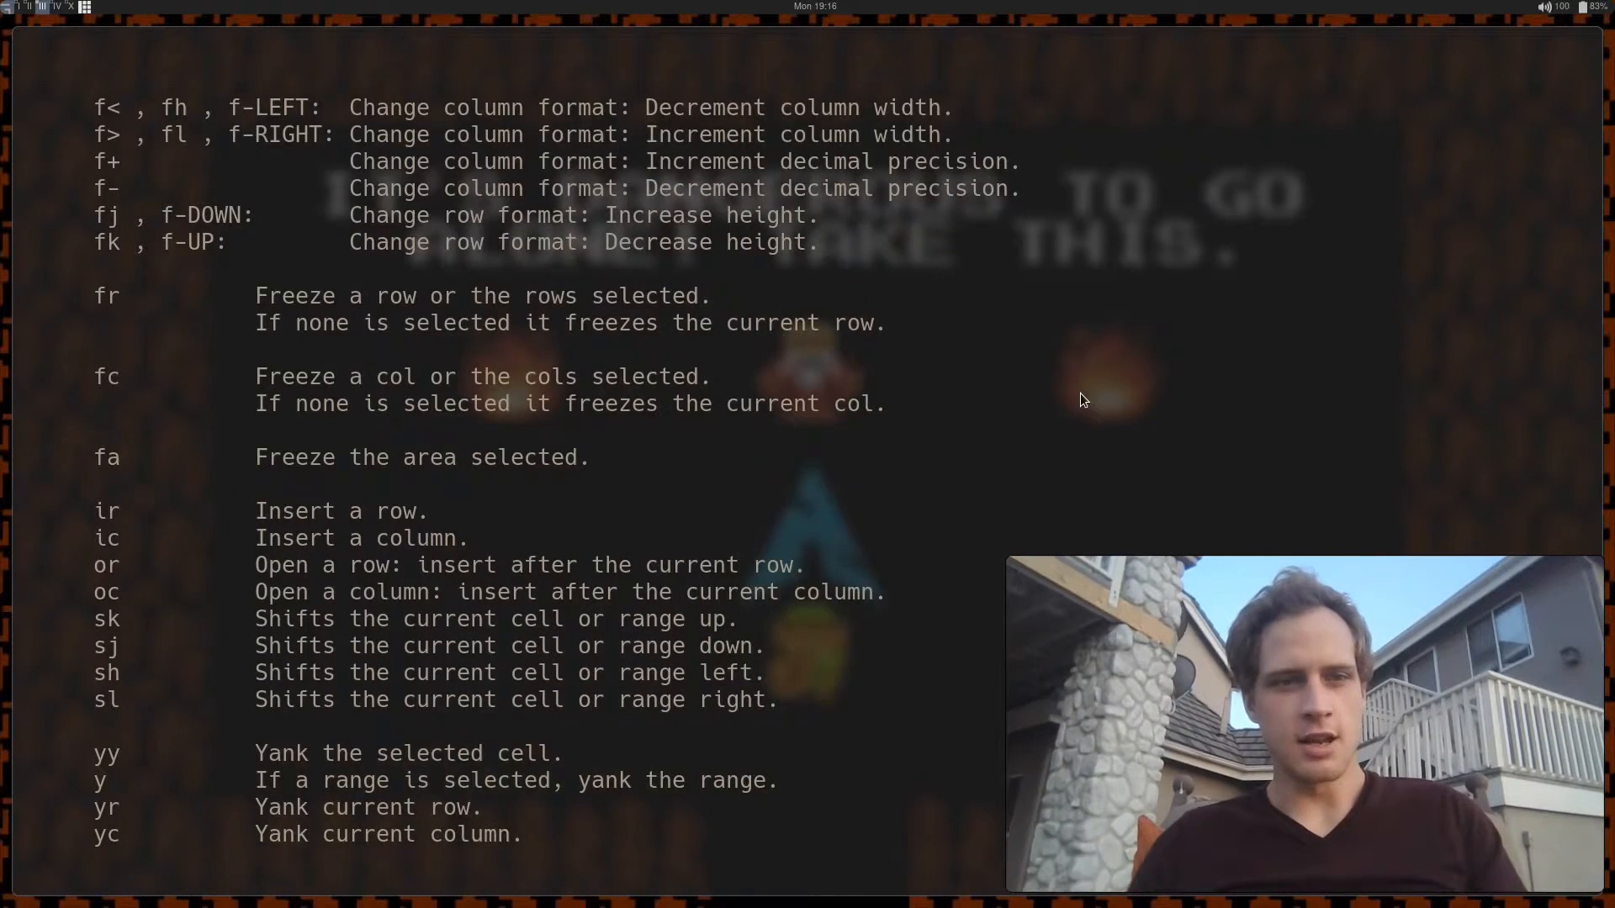
{"action": "scroll", "scroll_direction": "down", "scroll_amount": 3}
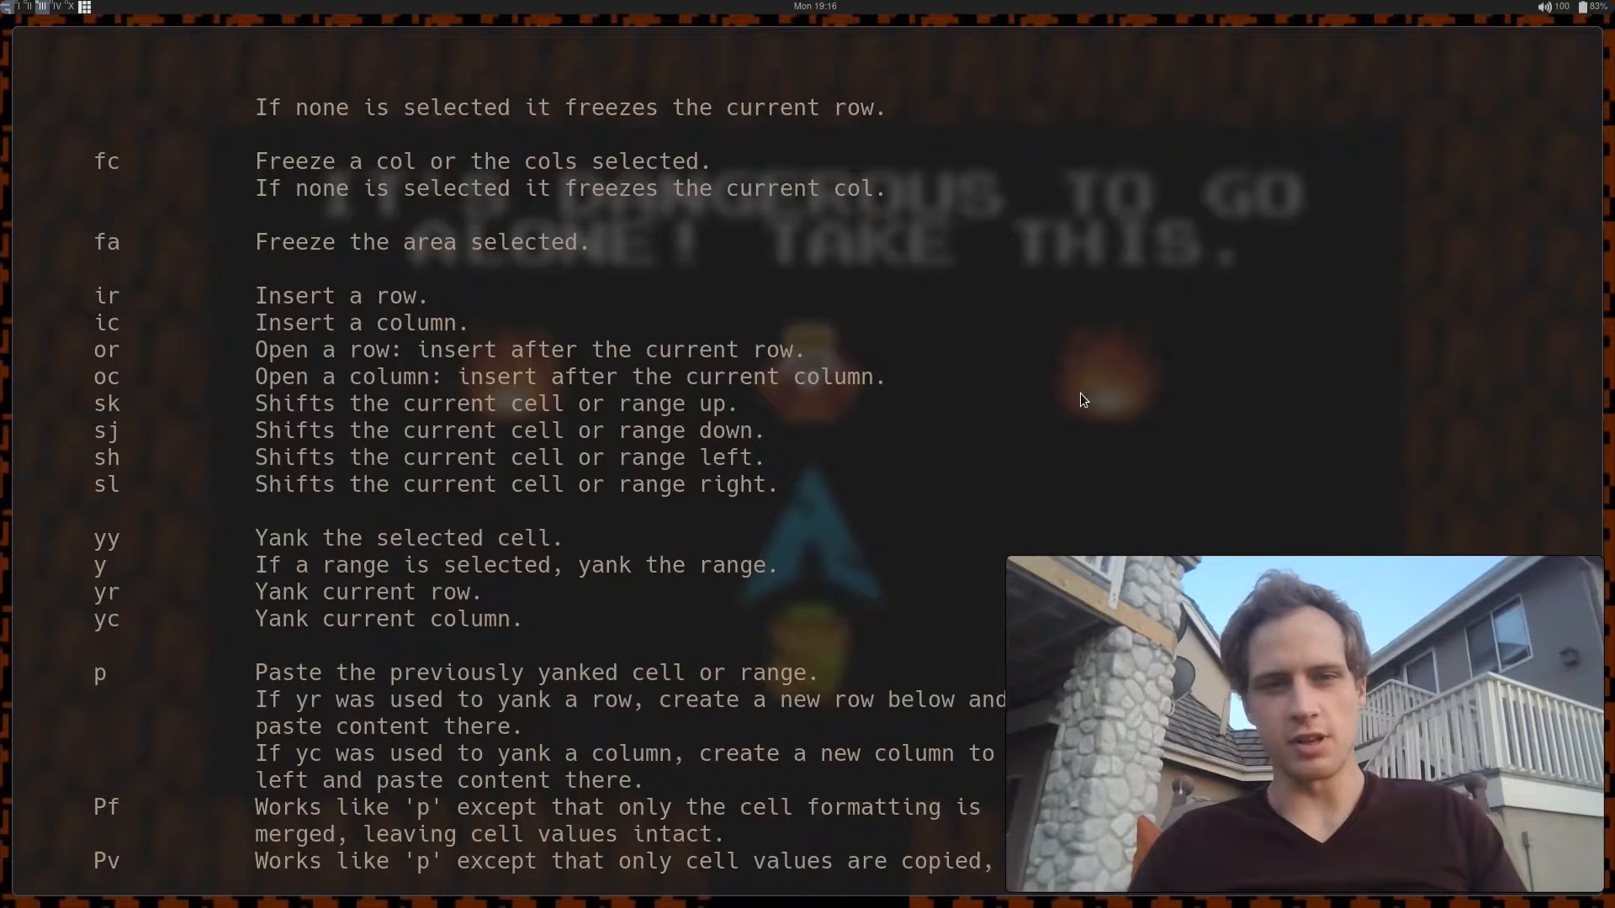
{"action": "scroll", "scroll_direction": "down", "scroll_amount": 3}
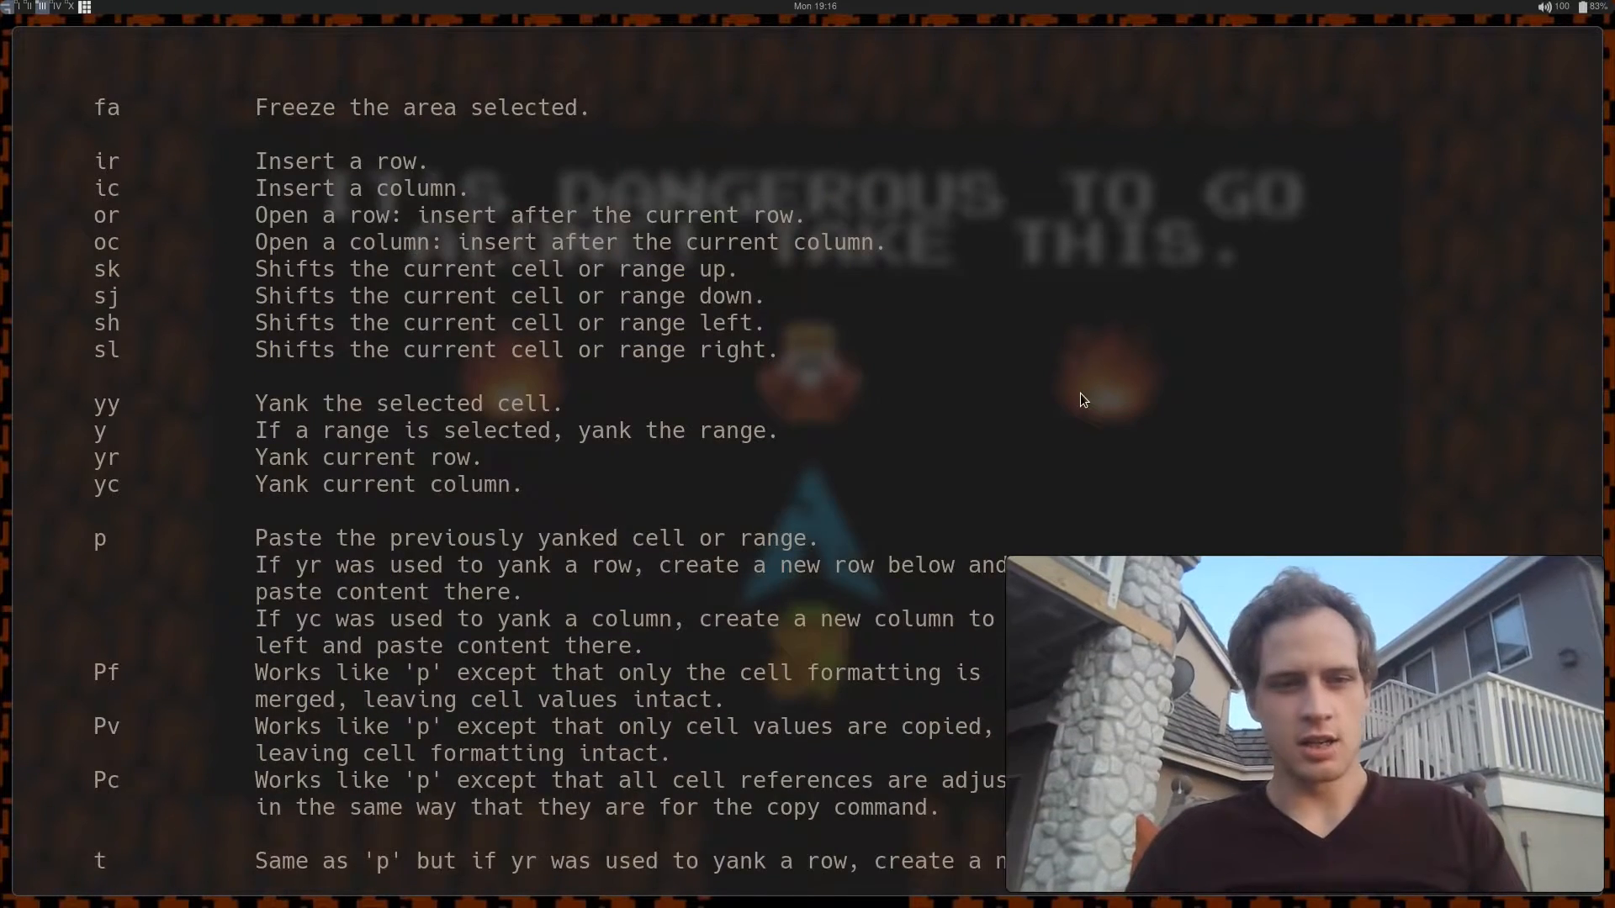
{"action": "scroll", "scroll_direction": "down", "scroll_amount": 3}
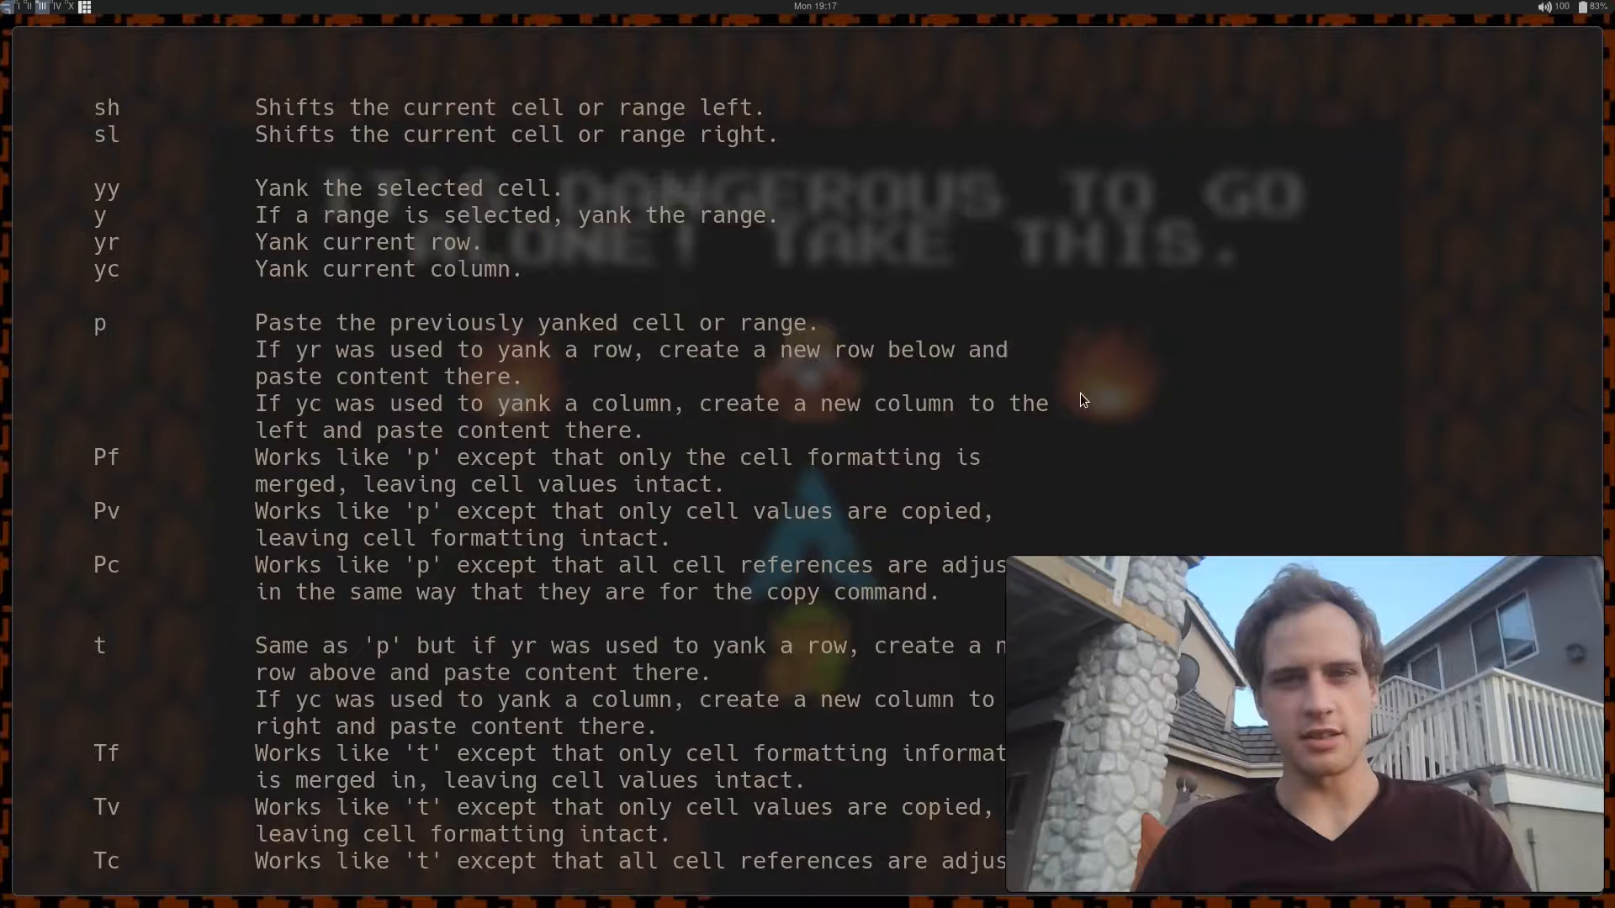
{"action": "scroll", "scroll_direction": "down", "scroll_amount": 3}
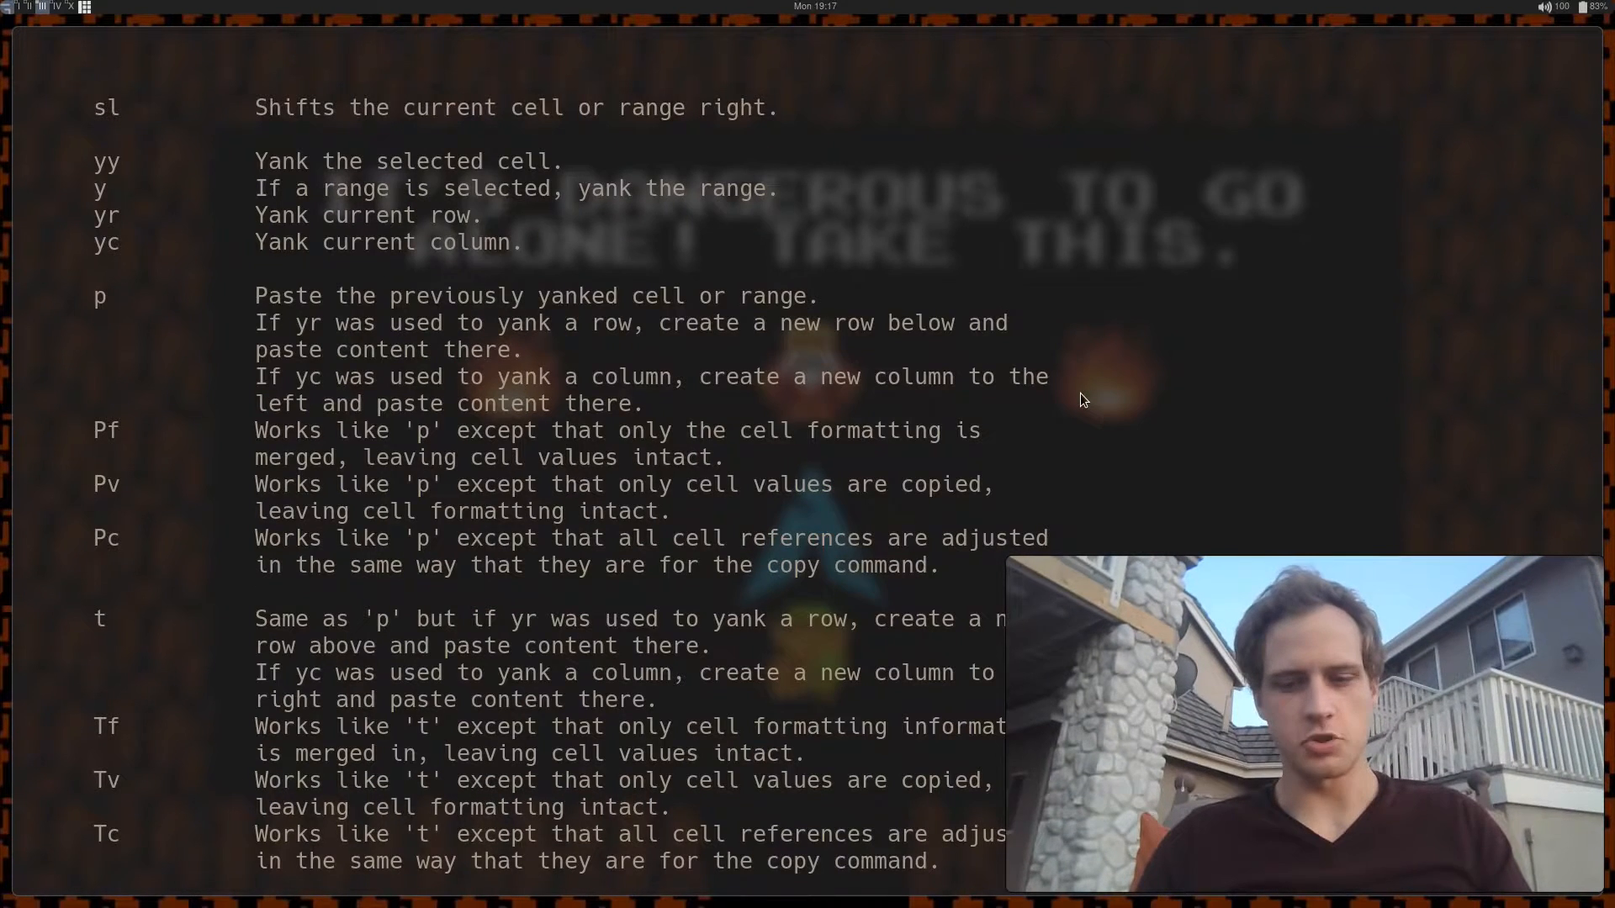
{"action": "scroll", "scroll_direction": "down", "scroll_amount": 3}
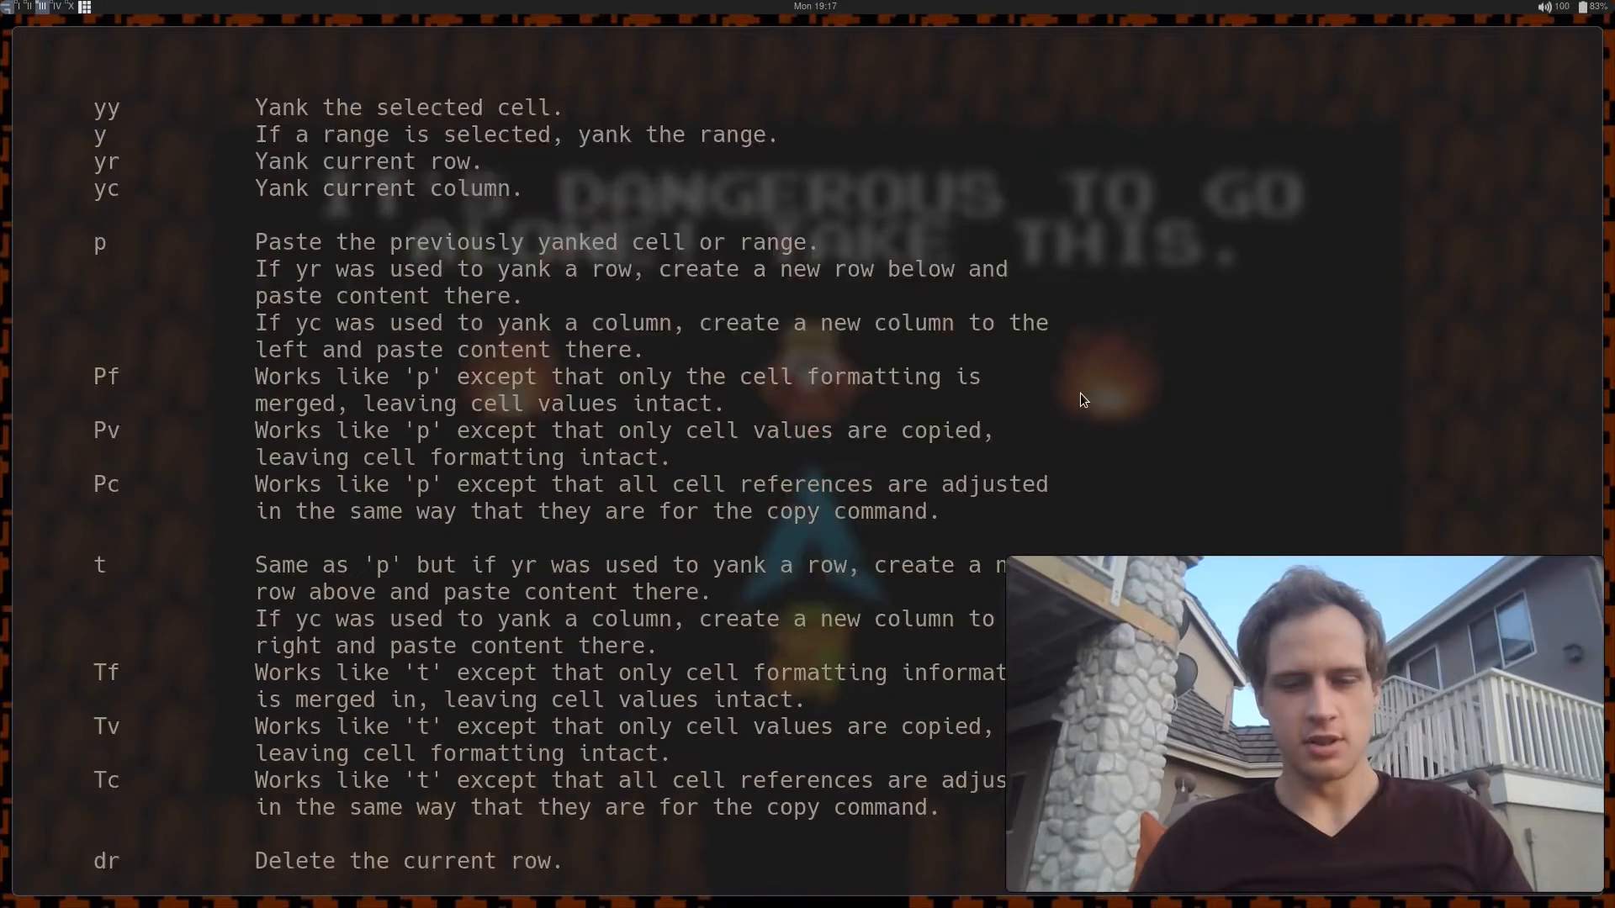
{"action": "scroll", "scroll_direction": "down", "scroll_amount": 3}
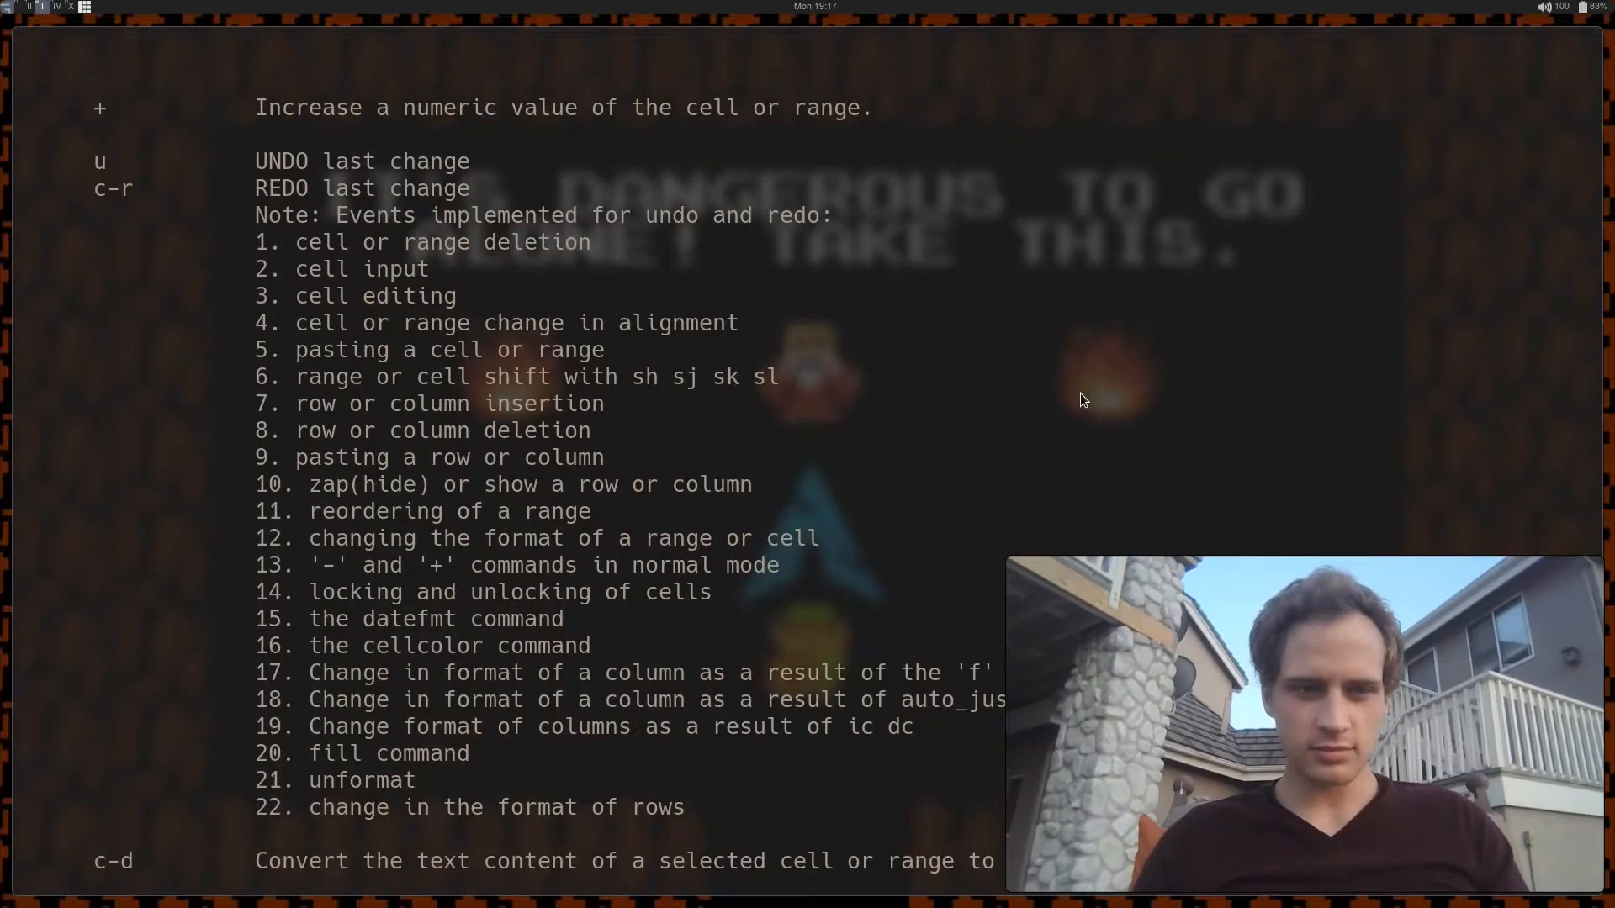
{"action": "scroll", "scroll_direction": "down", "scroll_amount": 3}
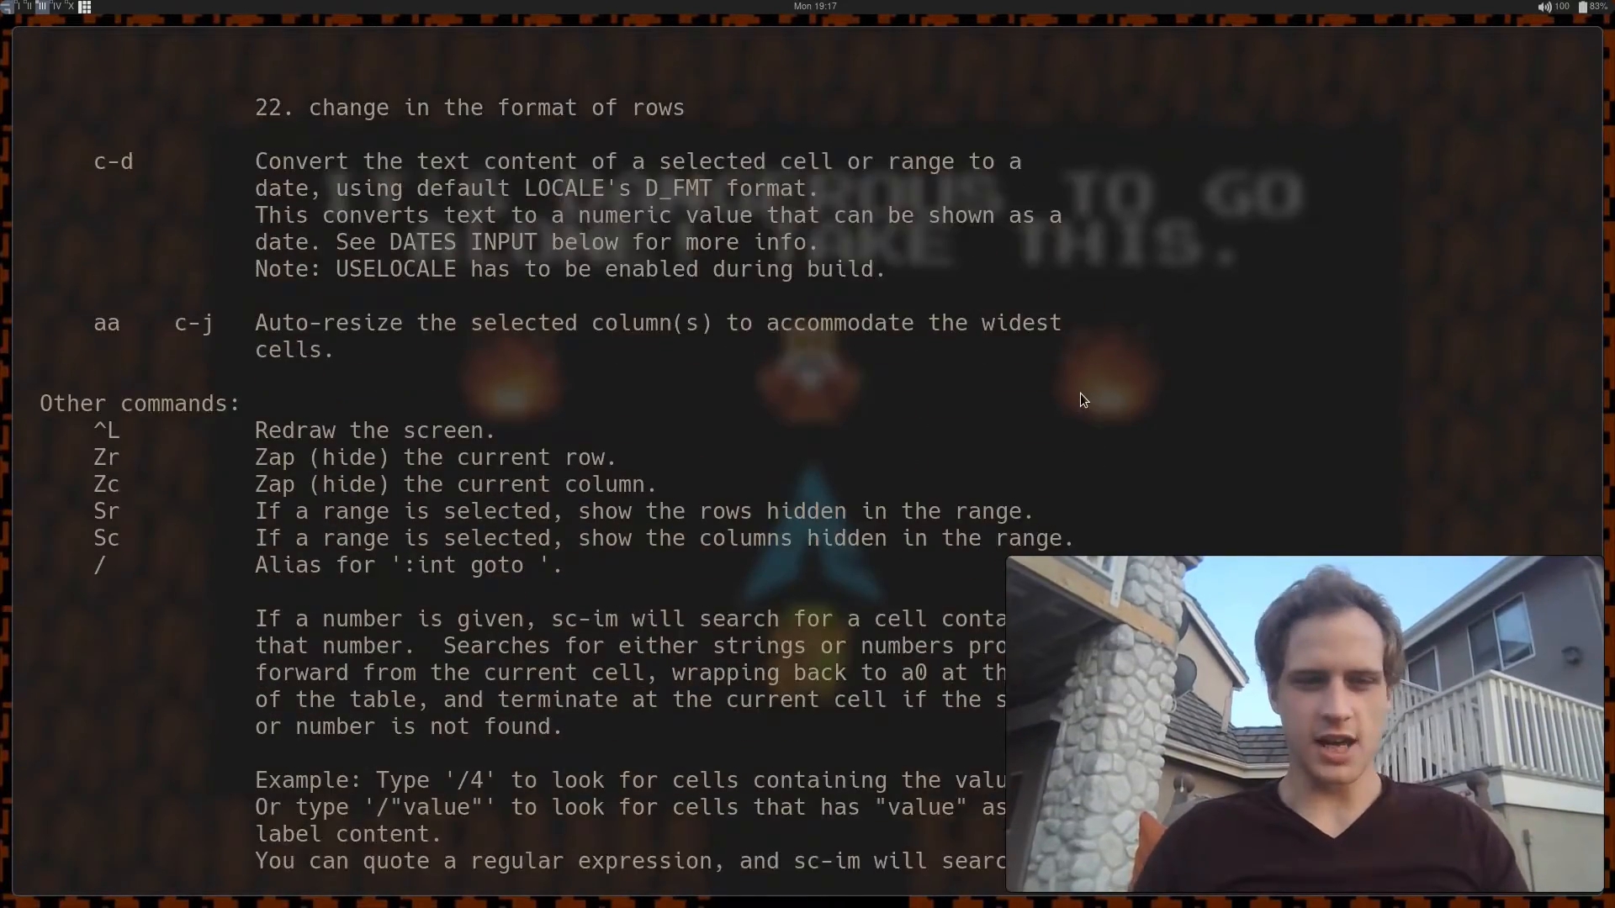
{"action": "scroll", "scroll_direction": "down", "scroll_amount": 3}
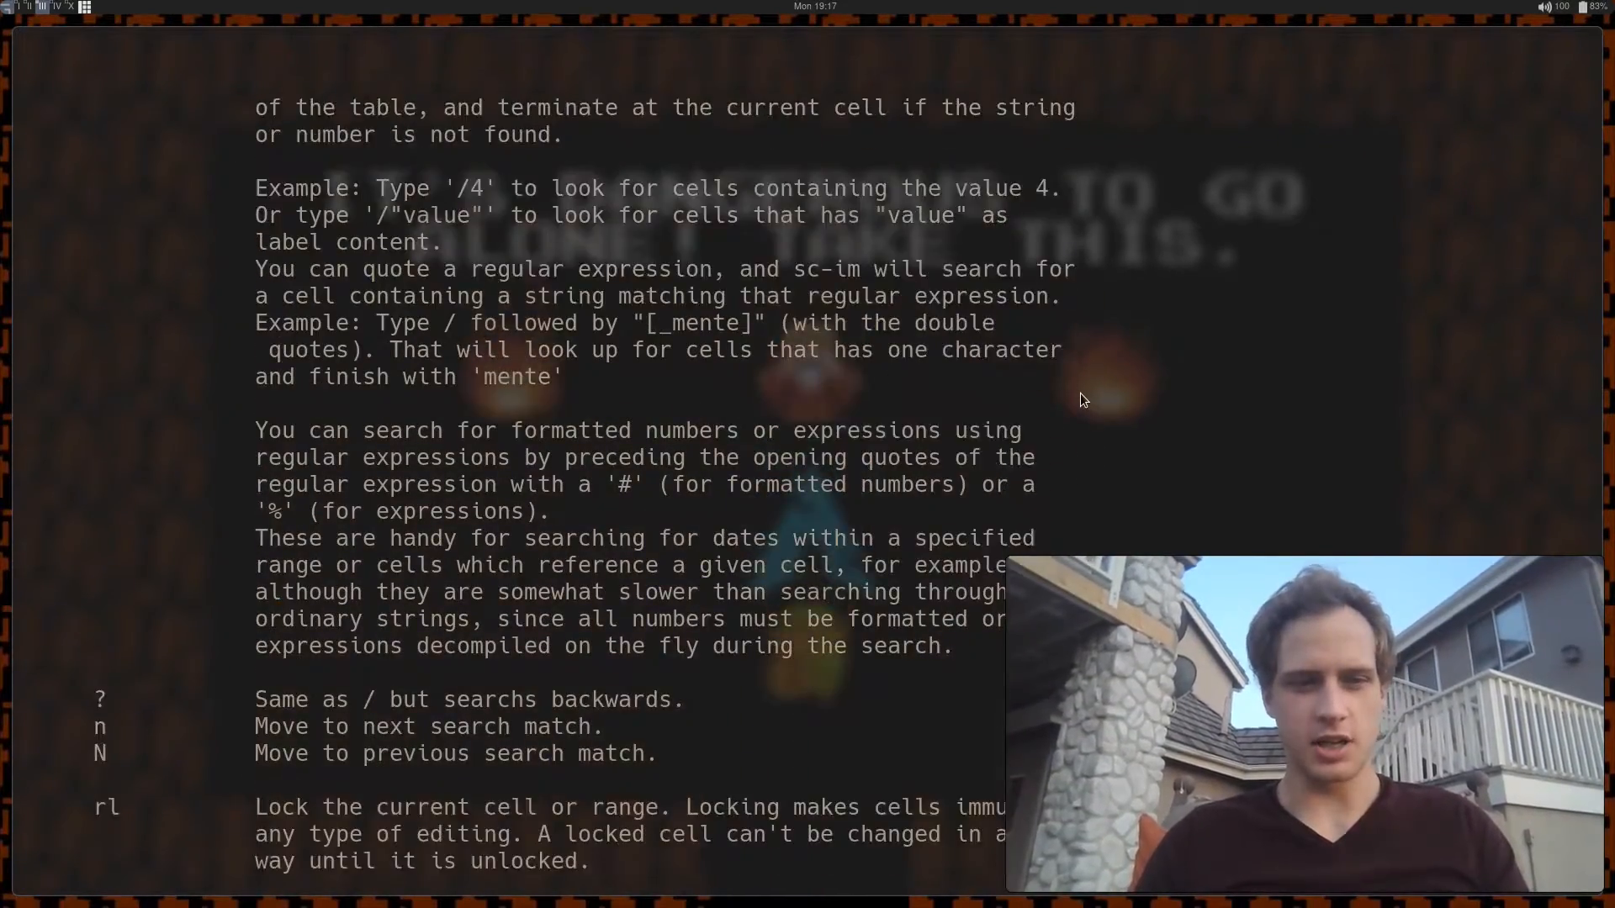
{"action": "scroll", "scroll_direction": "down", "scroll_amount": 3}
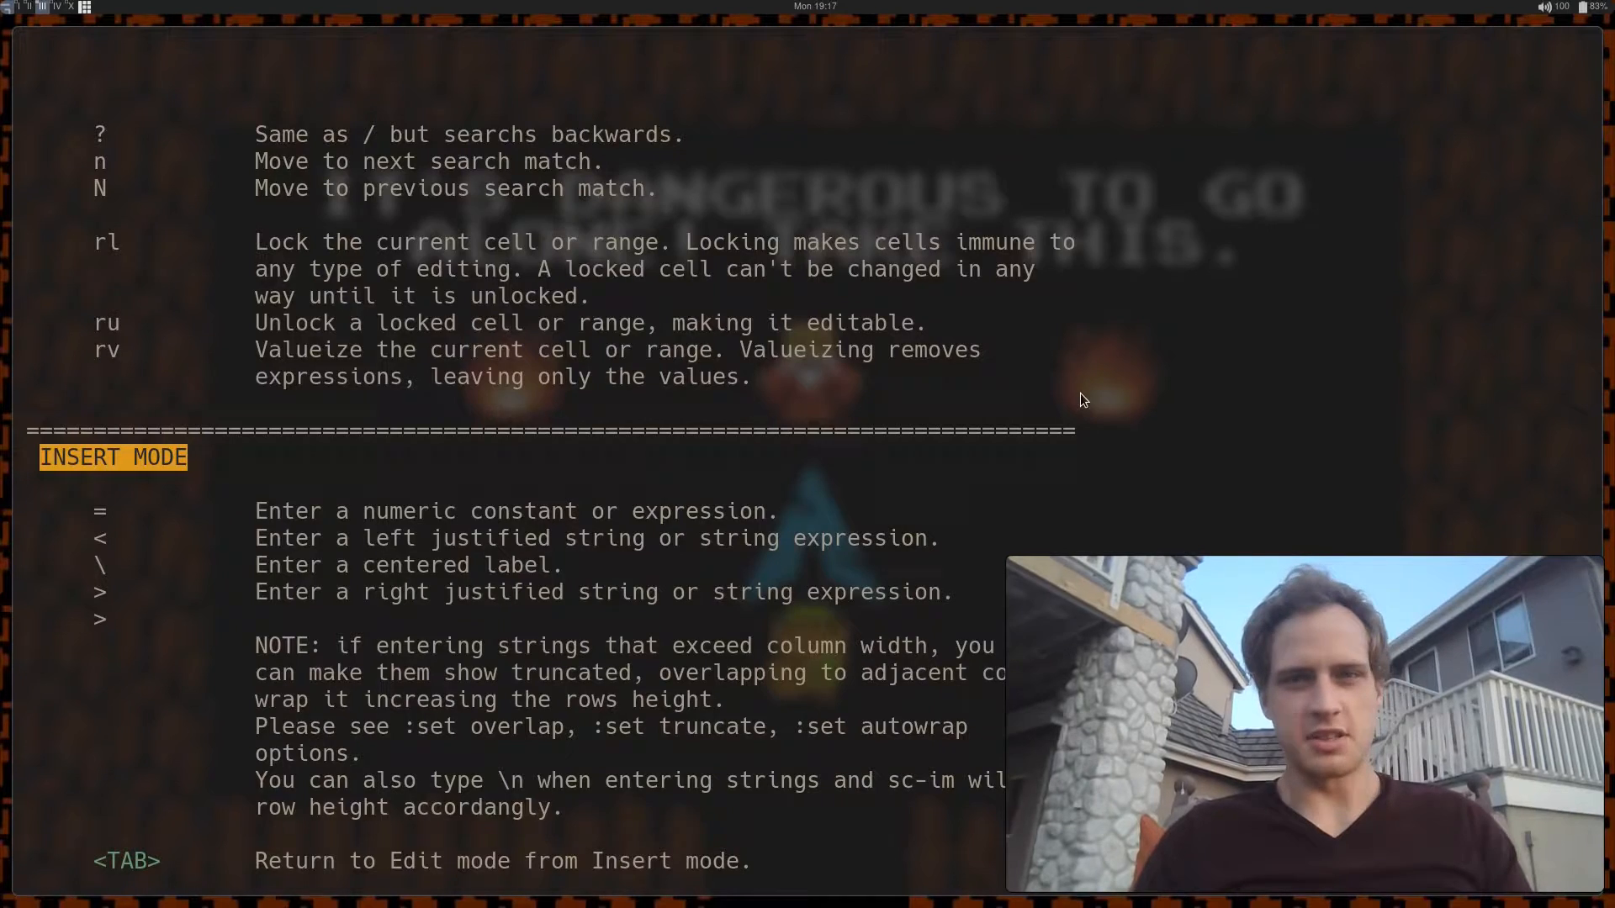
{"action": "scroll", "scroll_direction": "down", "scroll_amount": 3}
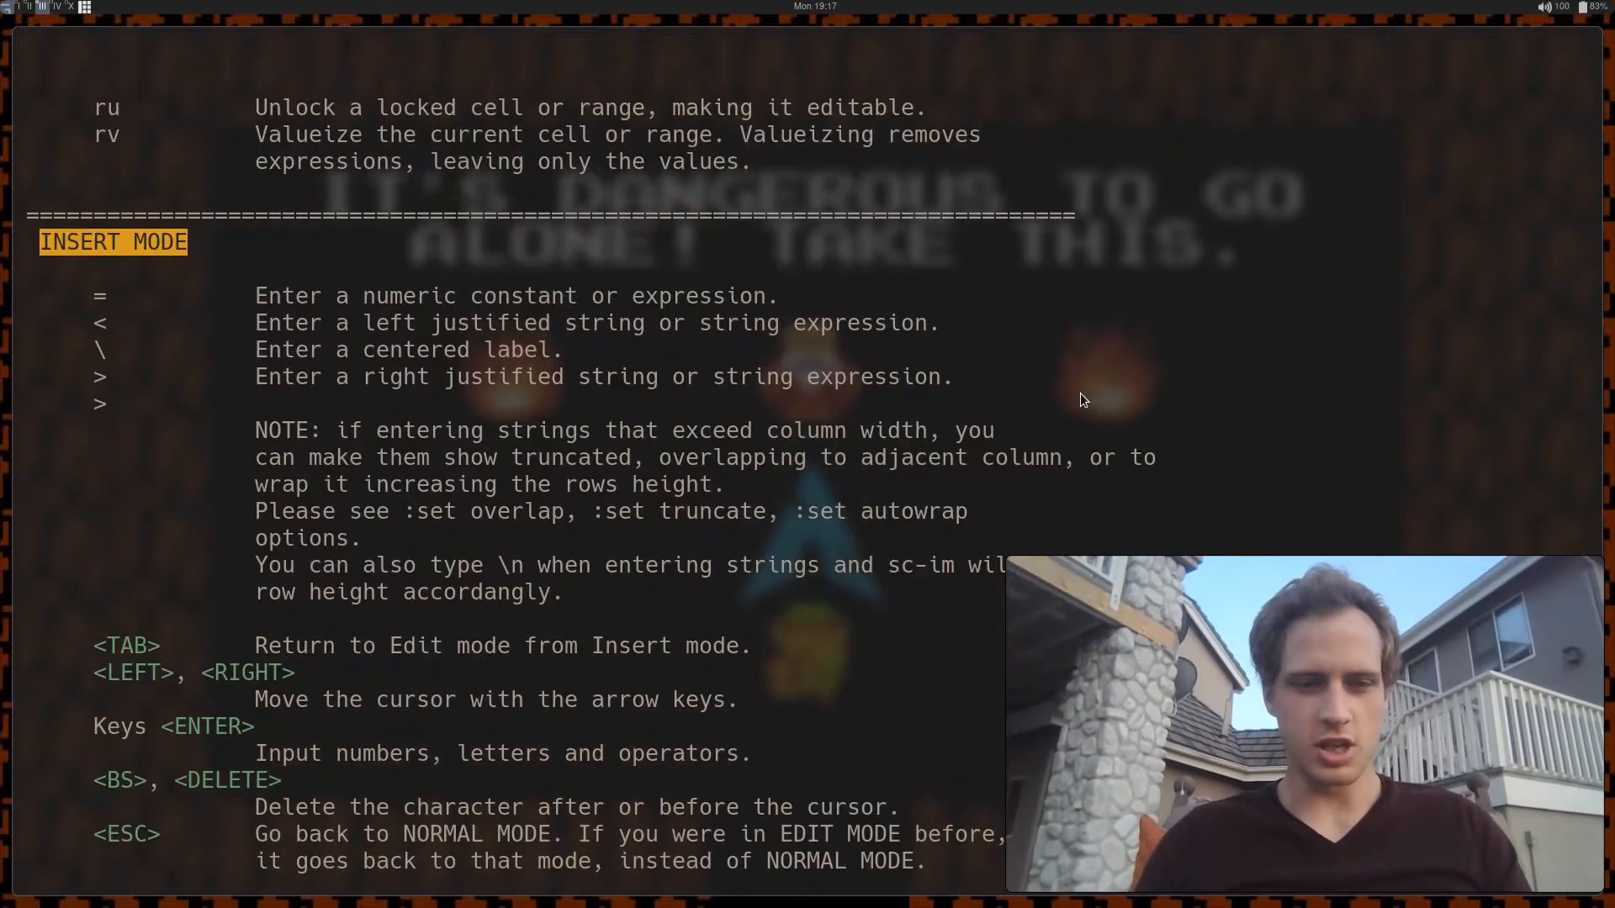
{"action": "scroll", "scroll_direction": "down", "scroll_amount": 3}
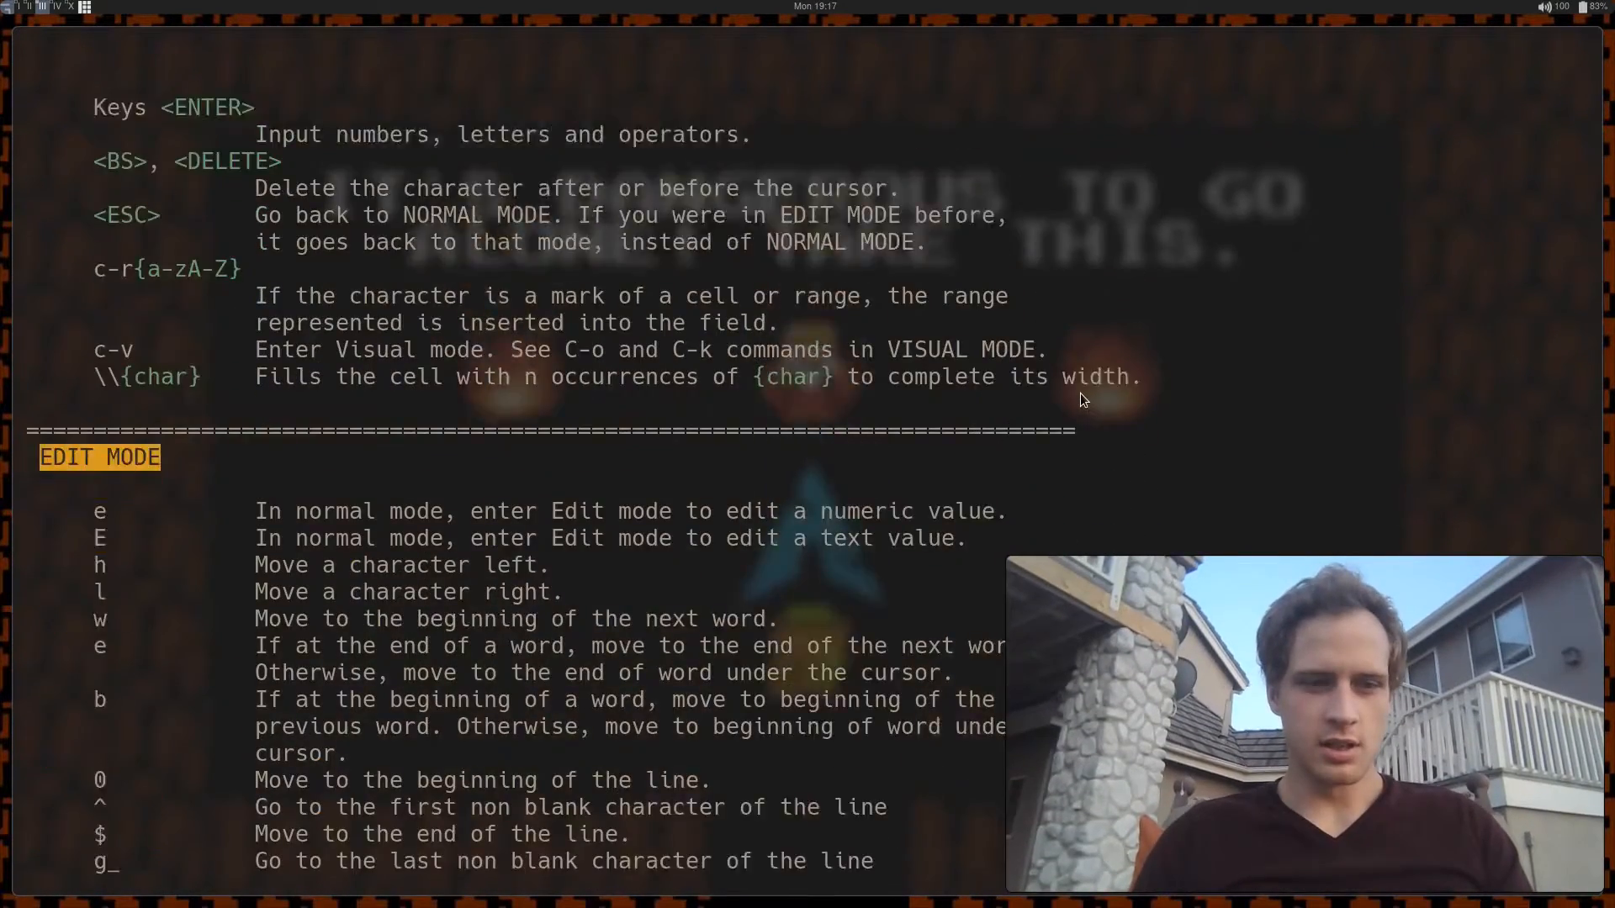
{"action": "scroll", "scroll_direction": "down", "scroll_amount": 3}
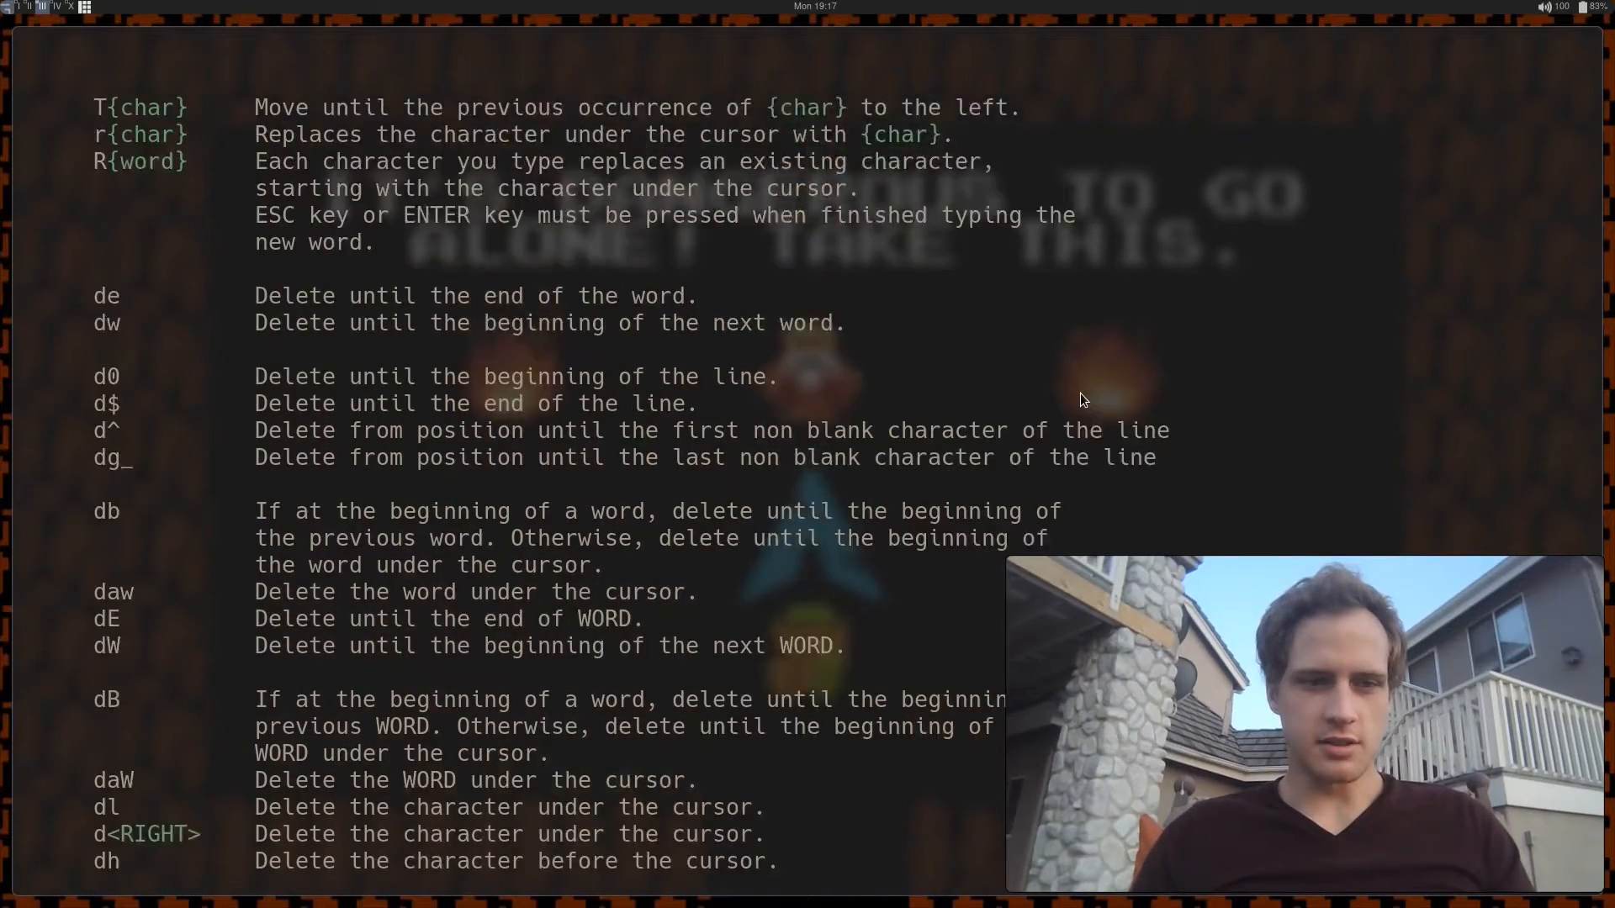
{"action": "scroll", "scroll_direction": "down", "scroll_amount": 3}
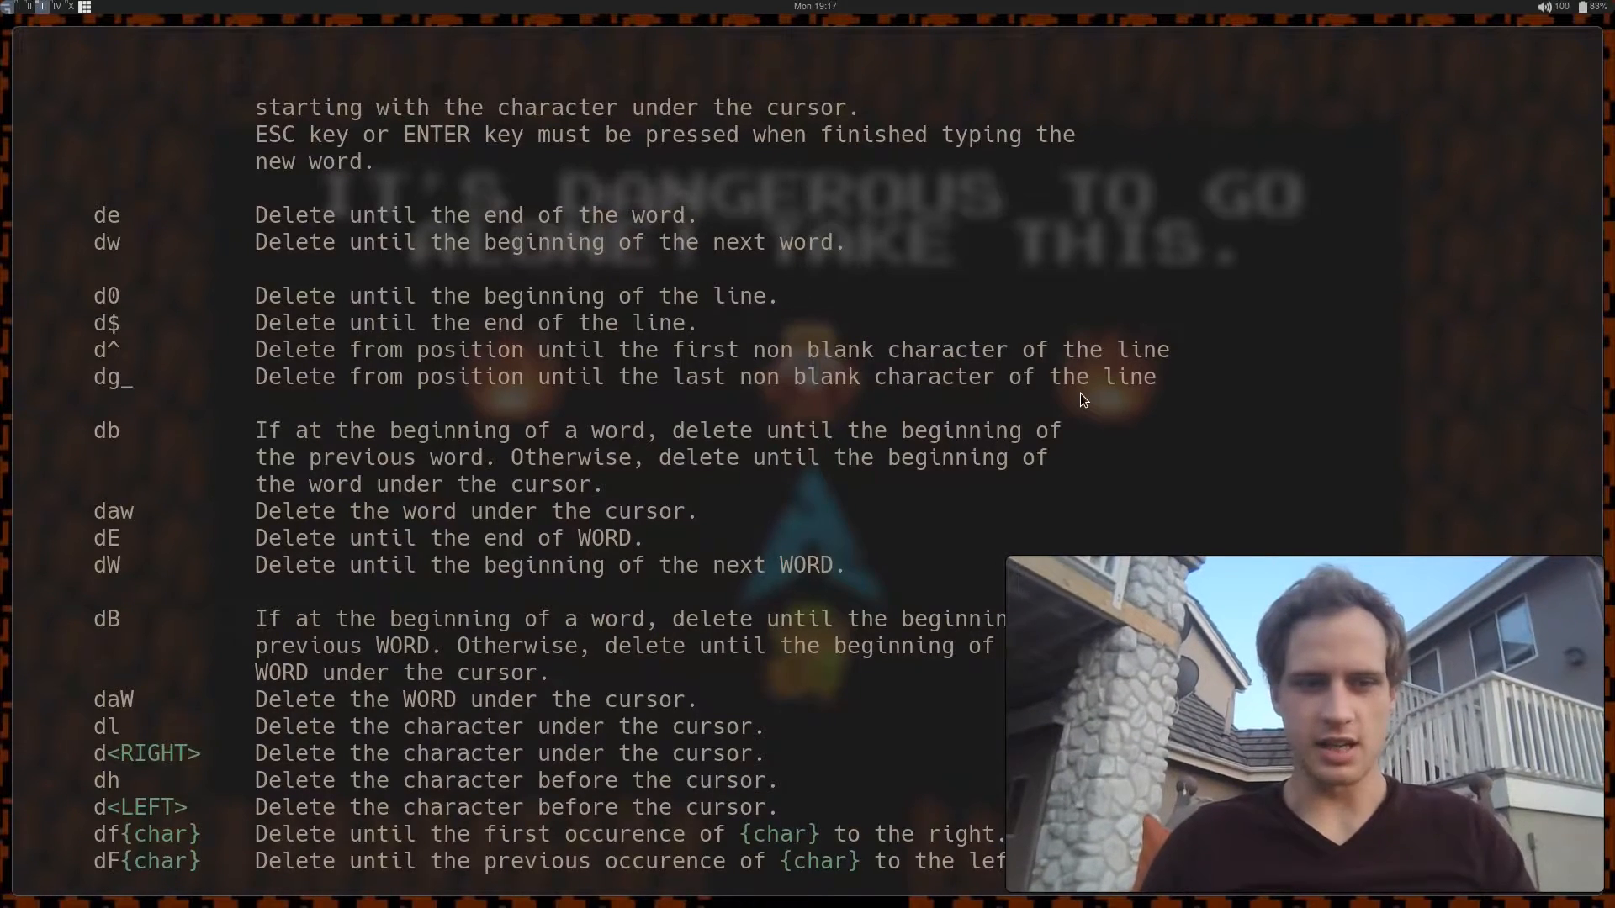
{"action": "scroll", "scroll_direction": "down", "scroll_amount": 3}
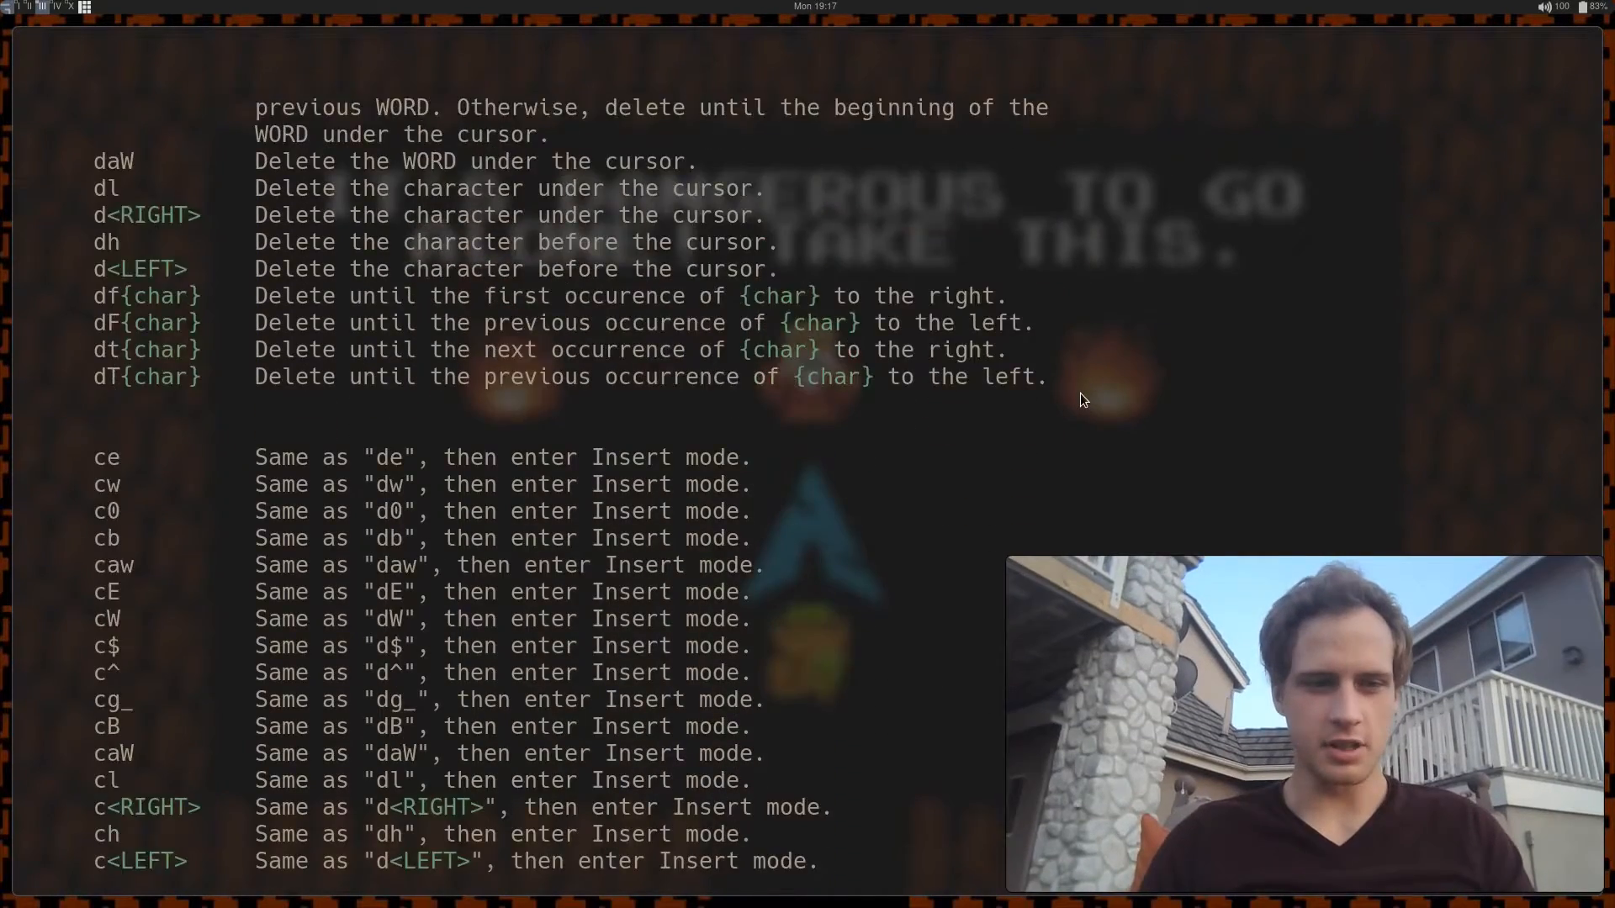
{"action": "scroll", "scroll_direction": "down", "scroll_amount": 3}
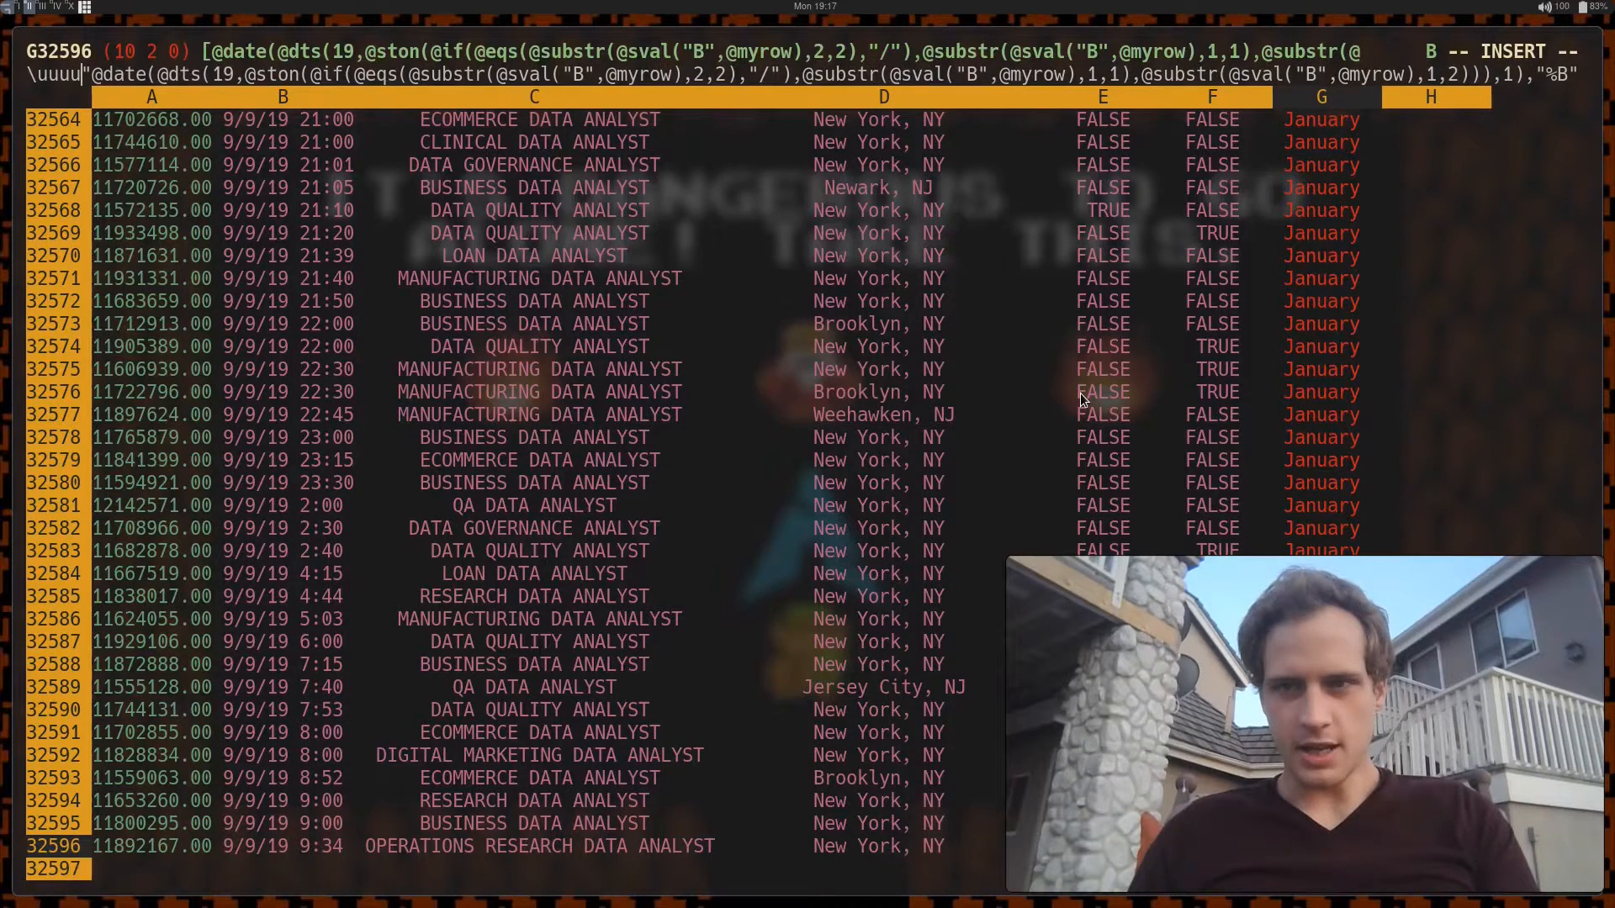
Undo the Month values copied down column G and jump back to the header rows
{"action": "key", "text": "Escape"}
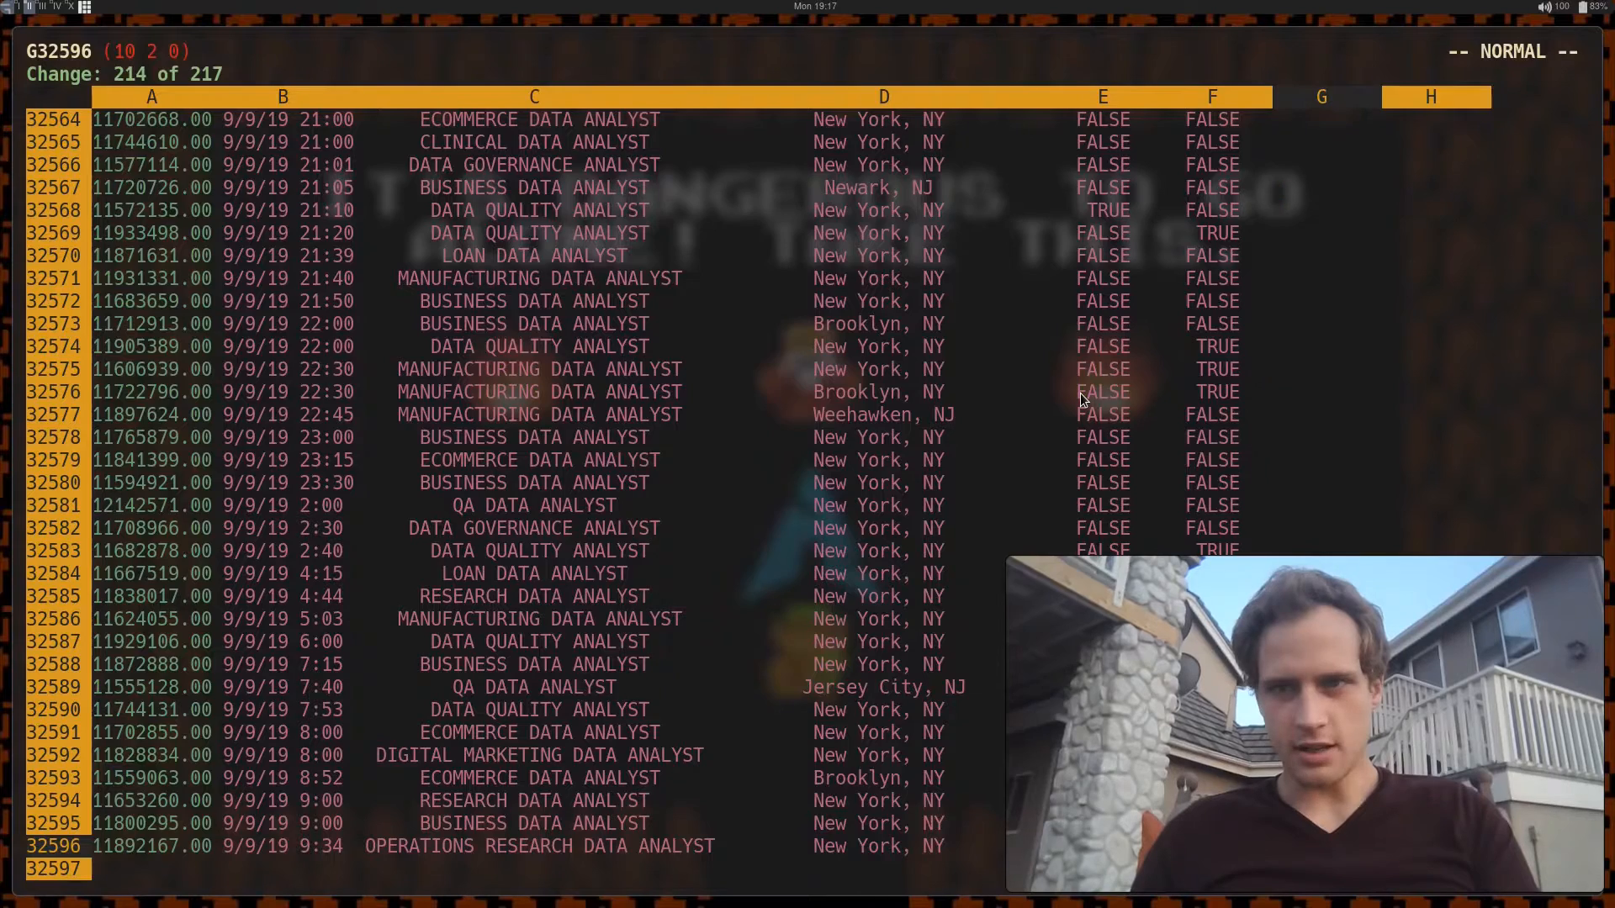
{"action": "key", "text": "gg"}
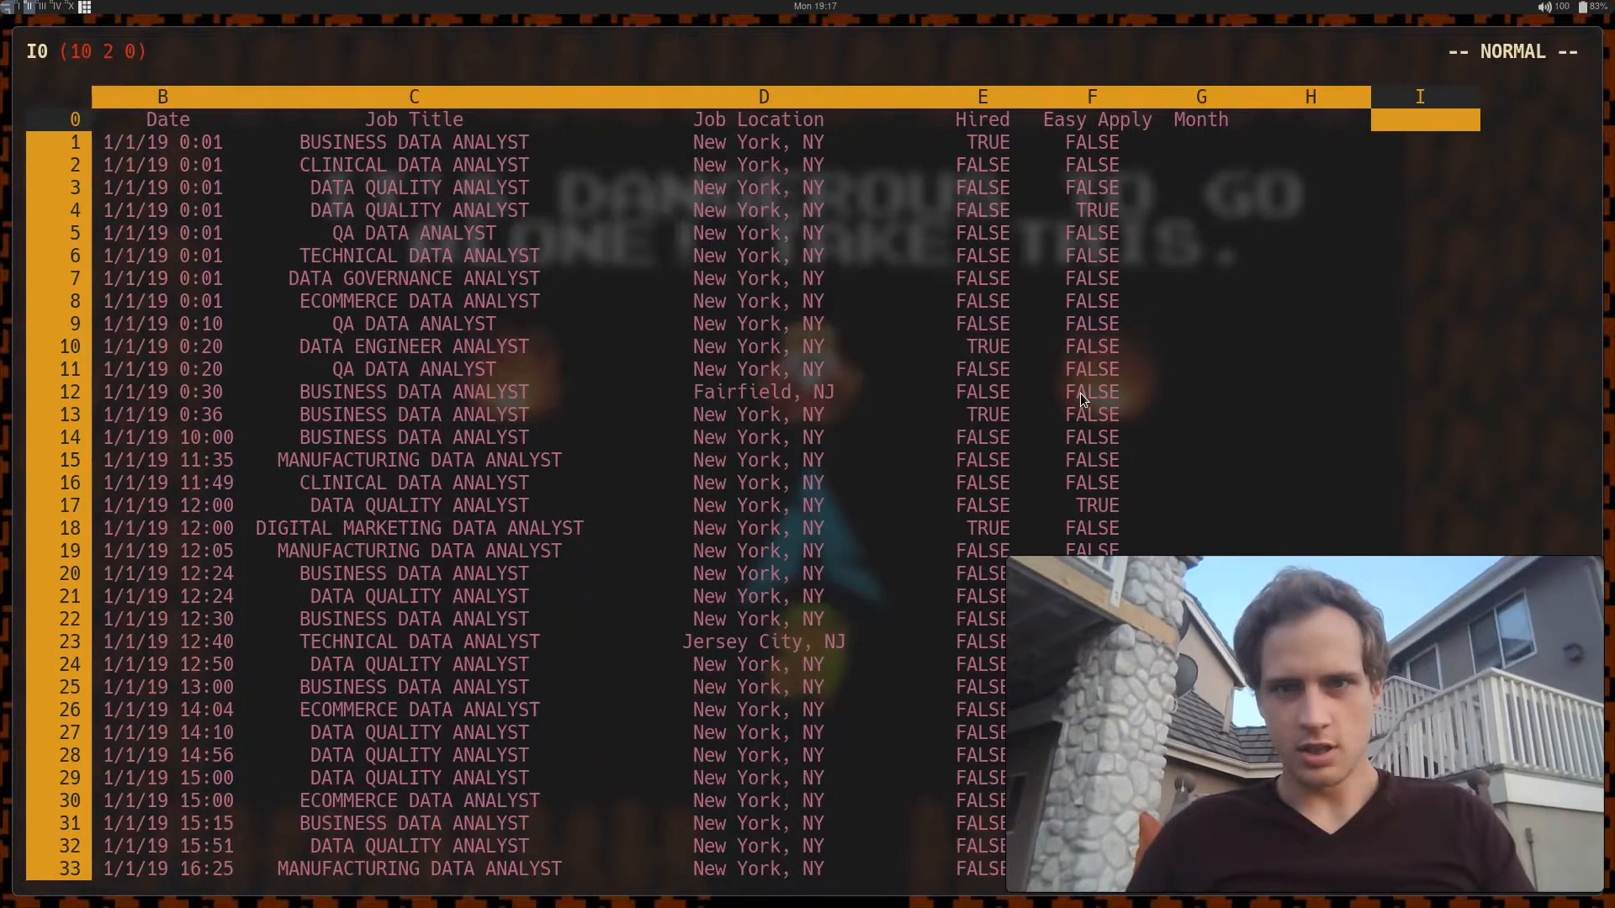
{"action": "left_click", "coordinate": [1201, 141]}
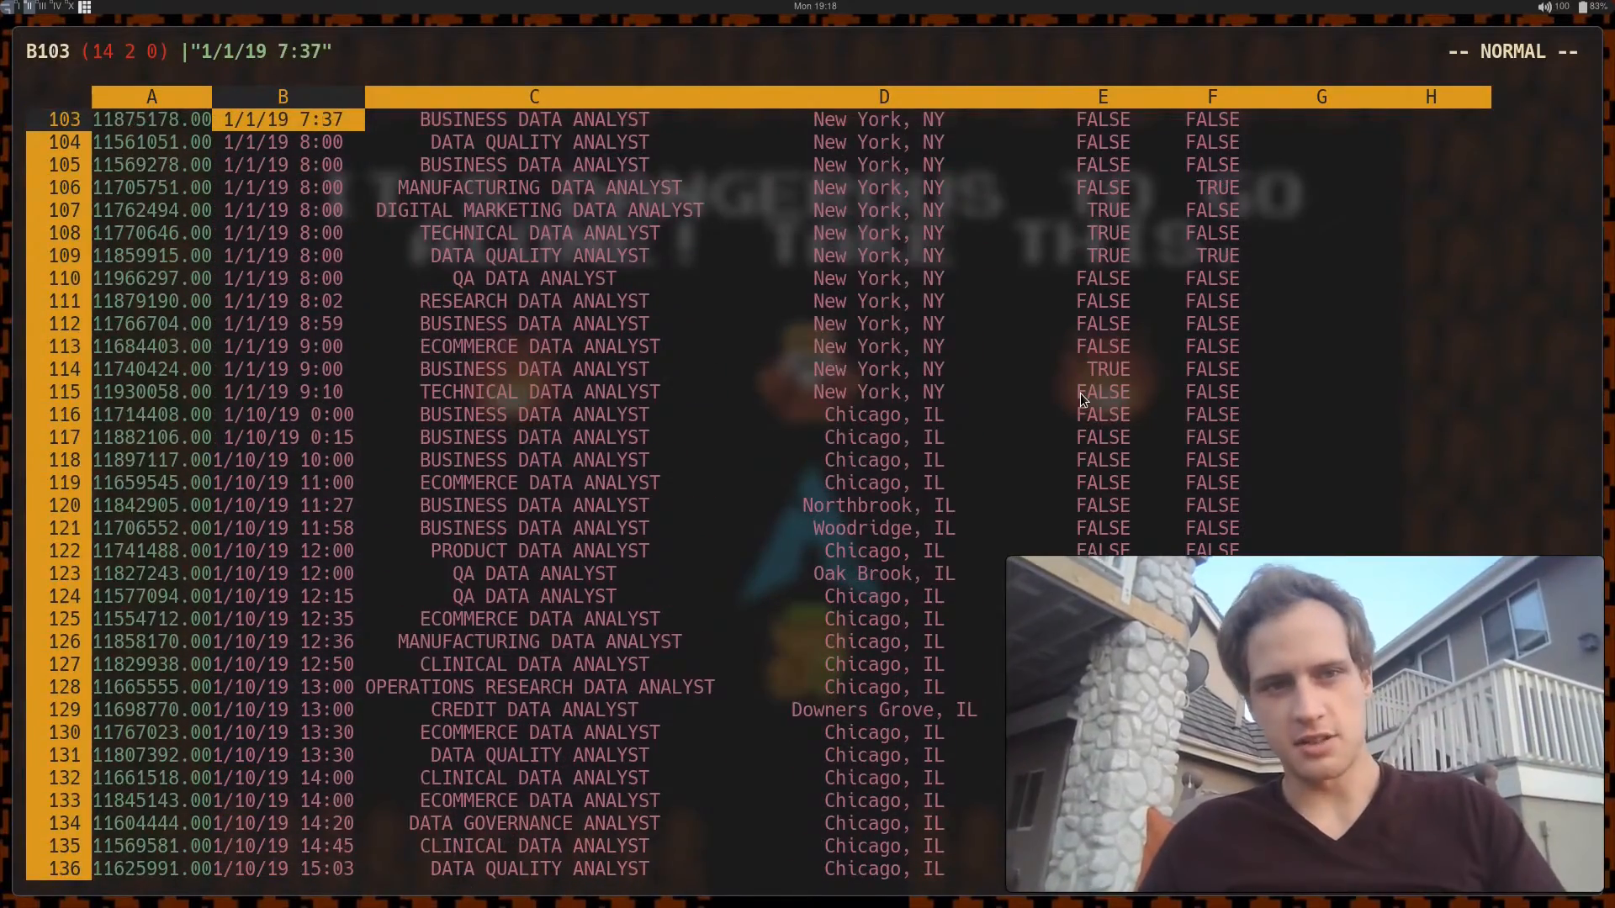
{"action": "scroll", "scroll_direction": "up", "scroll_amount": 3}
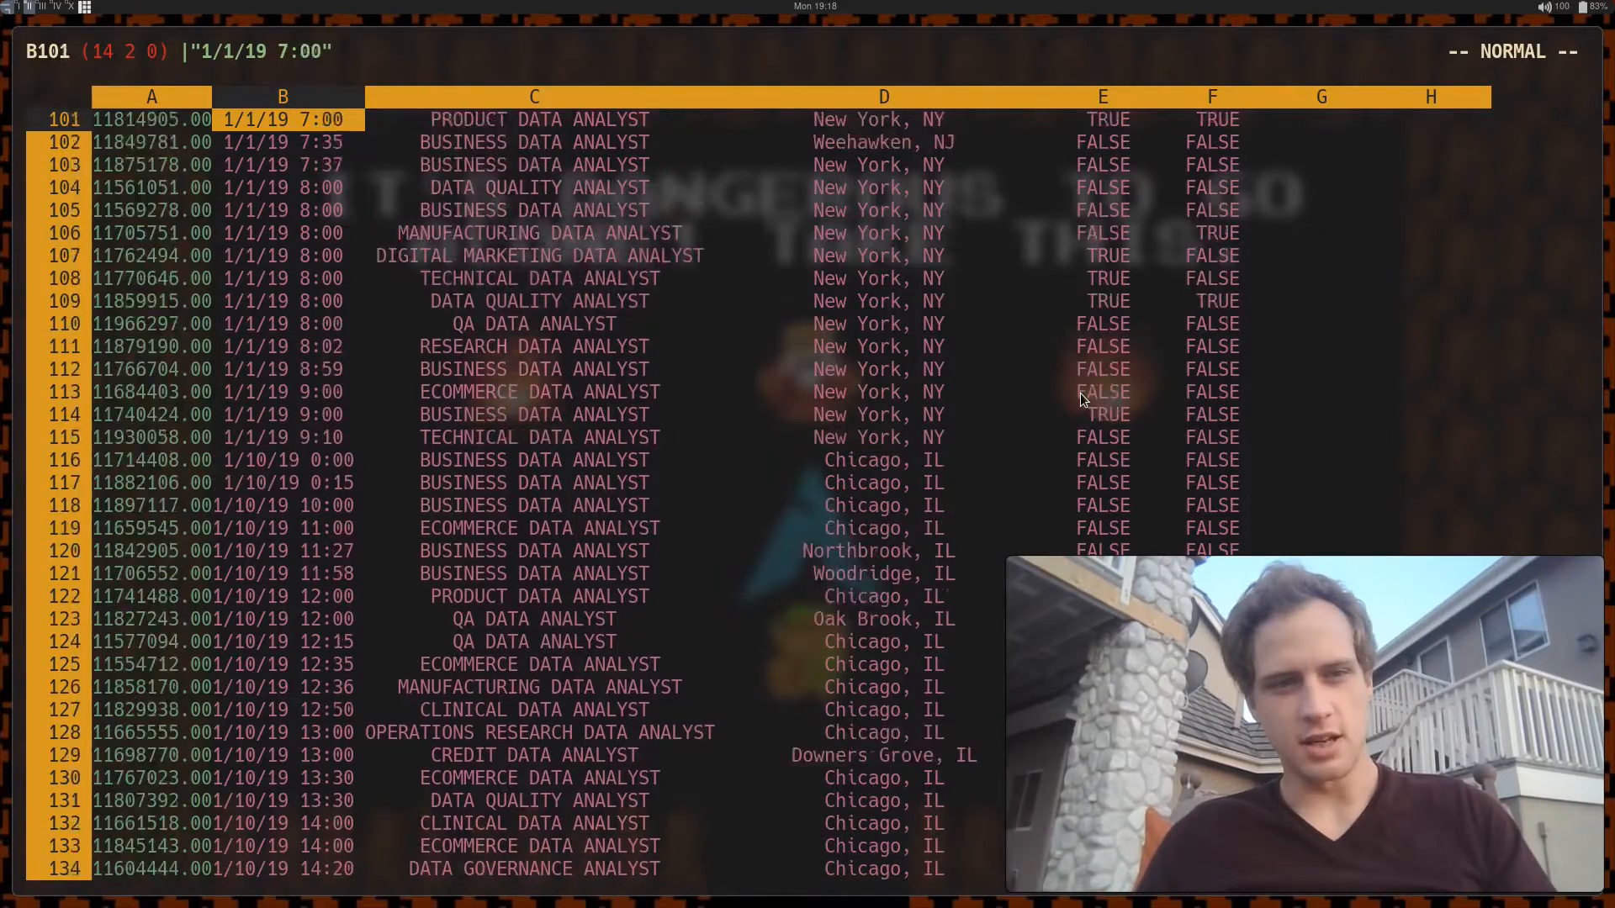
{"action": "scroll", "scroll_direction": "up", "scroll_amount": 3}
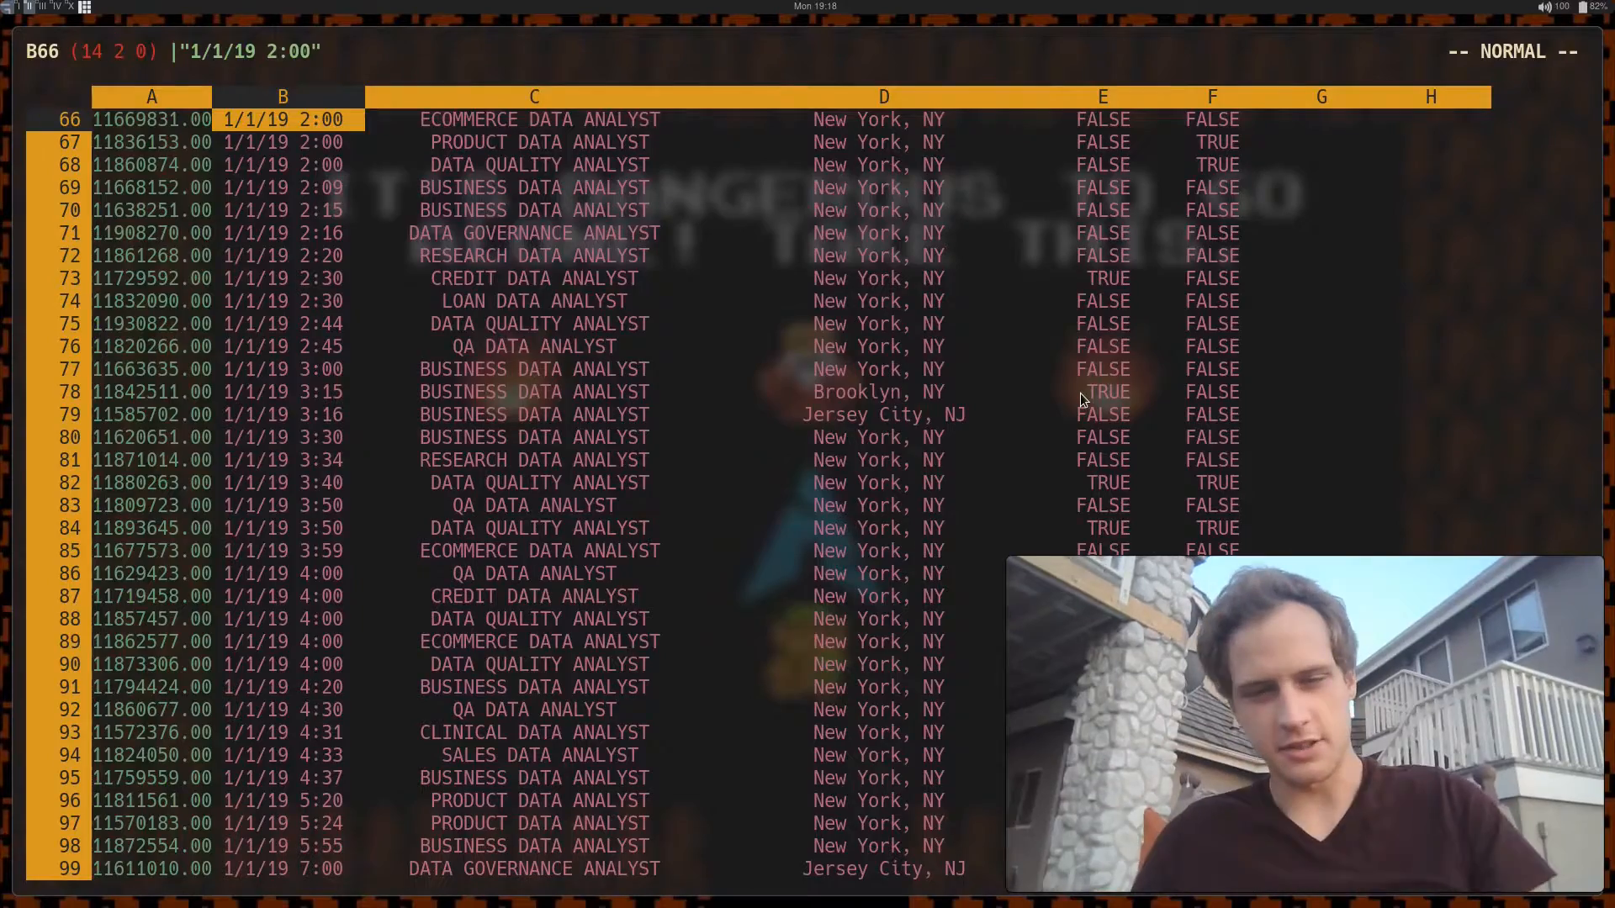
{"action": "scroll", "scroll_direction": "up", "scroll_amount": 3}
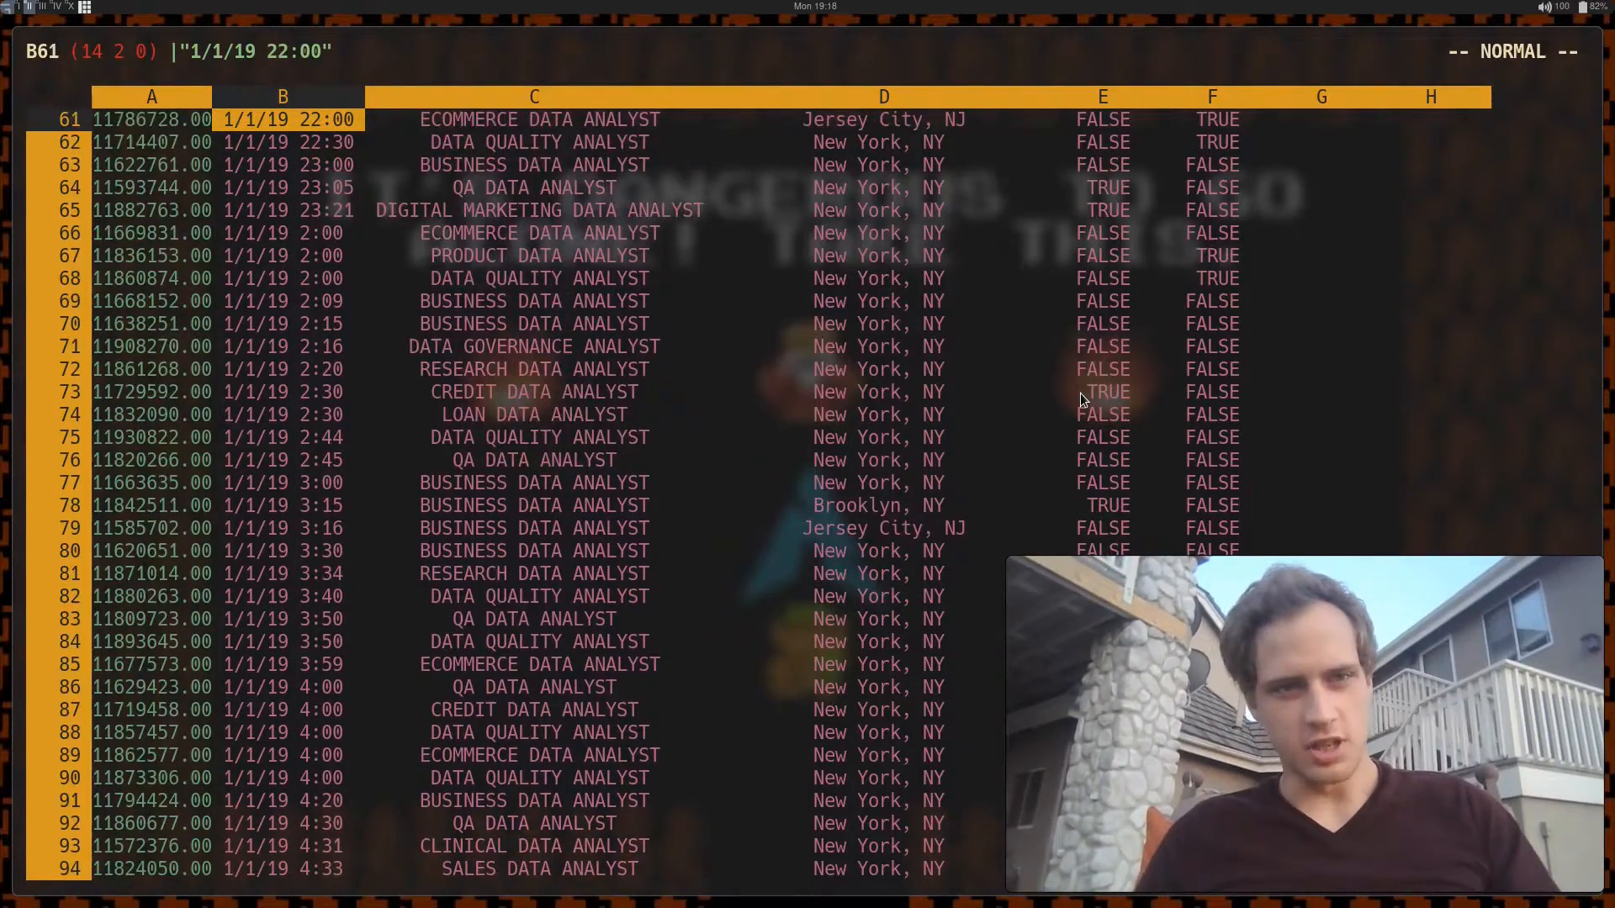
{"action": "scroll", "scroll_direction": "up", "scroll_amount": 3}
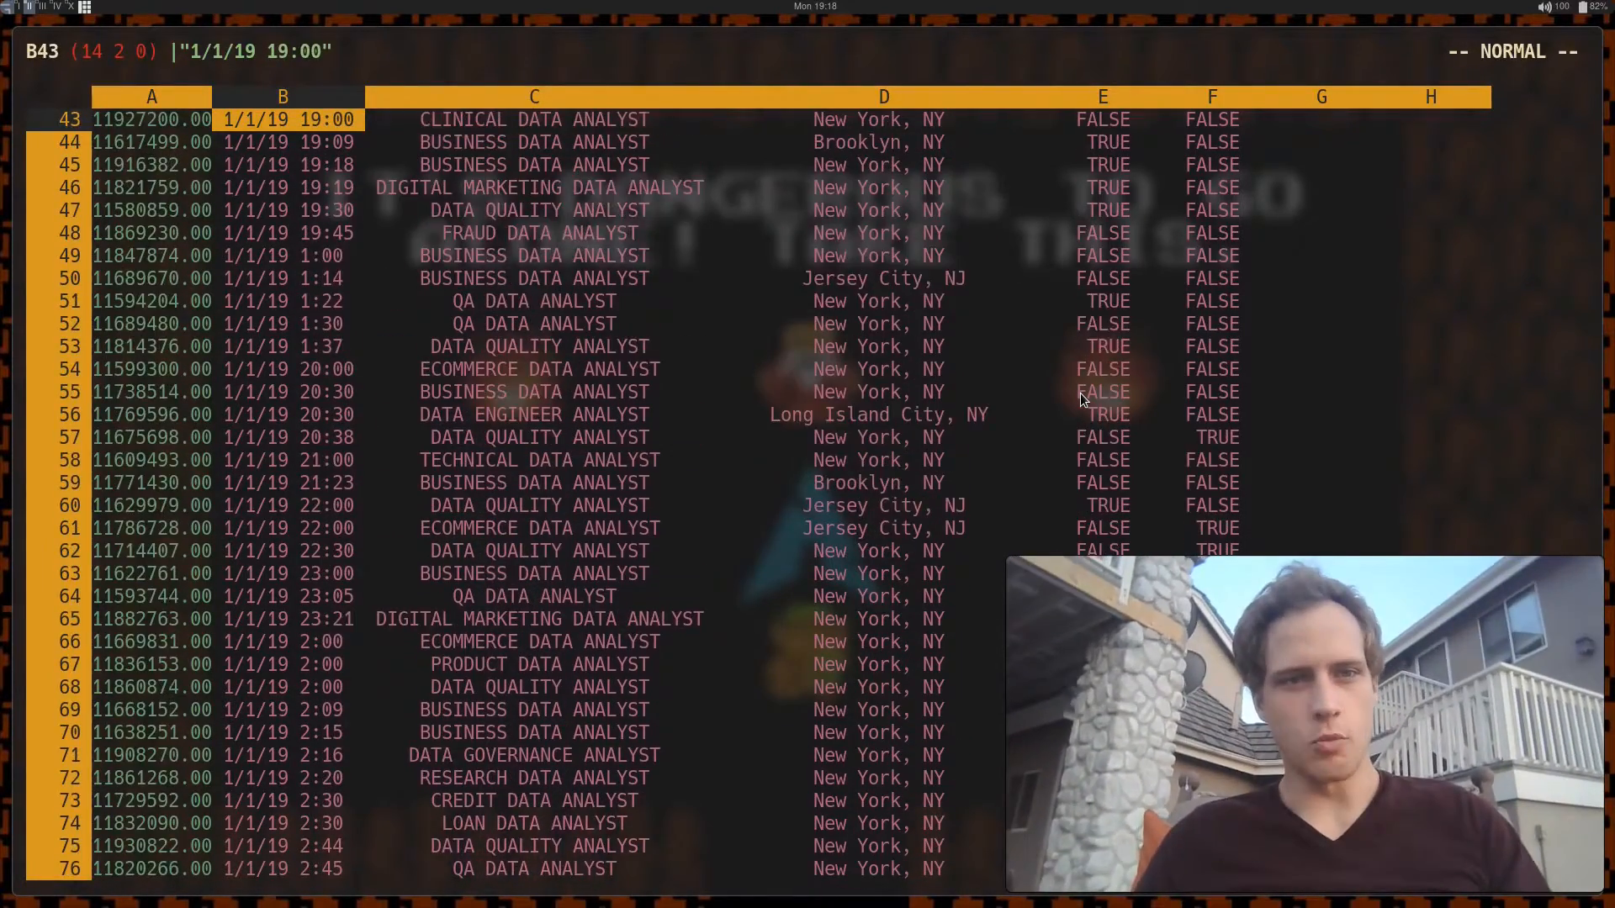
{"action": "scroll", "scroll_direction": "up", "scroll_amount": 3}
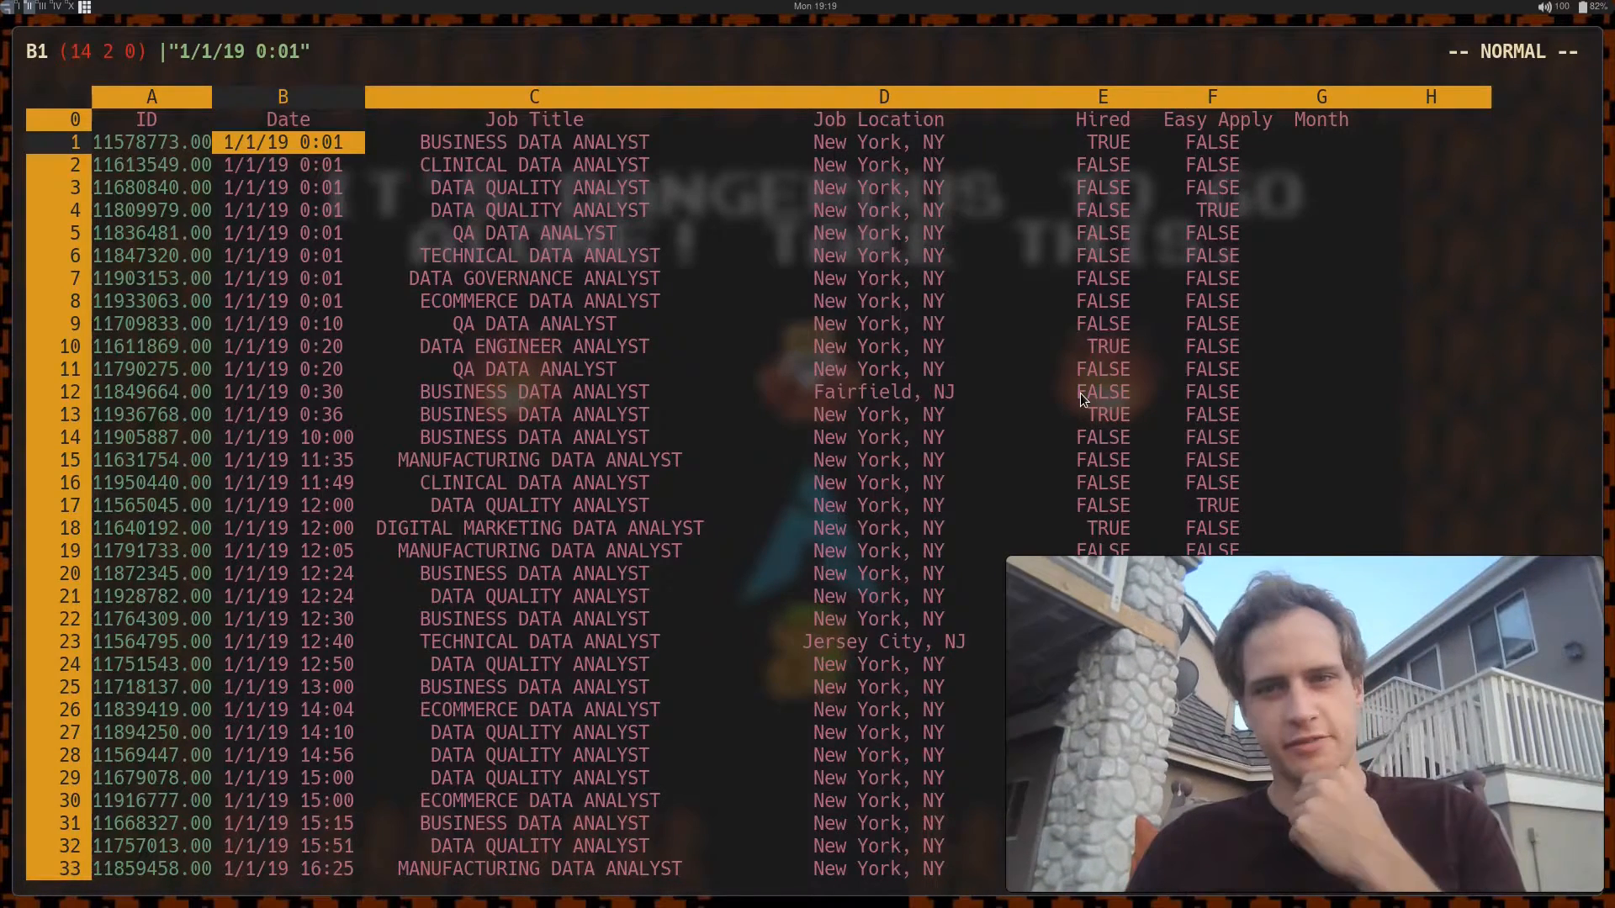
Begin a text formula in cell G1 under the Month header
{"action": "left_click", "coordinate": [1322, 142]}
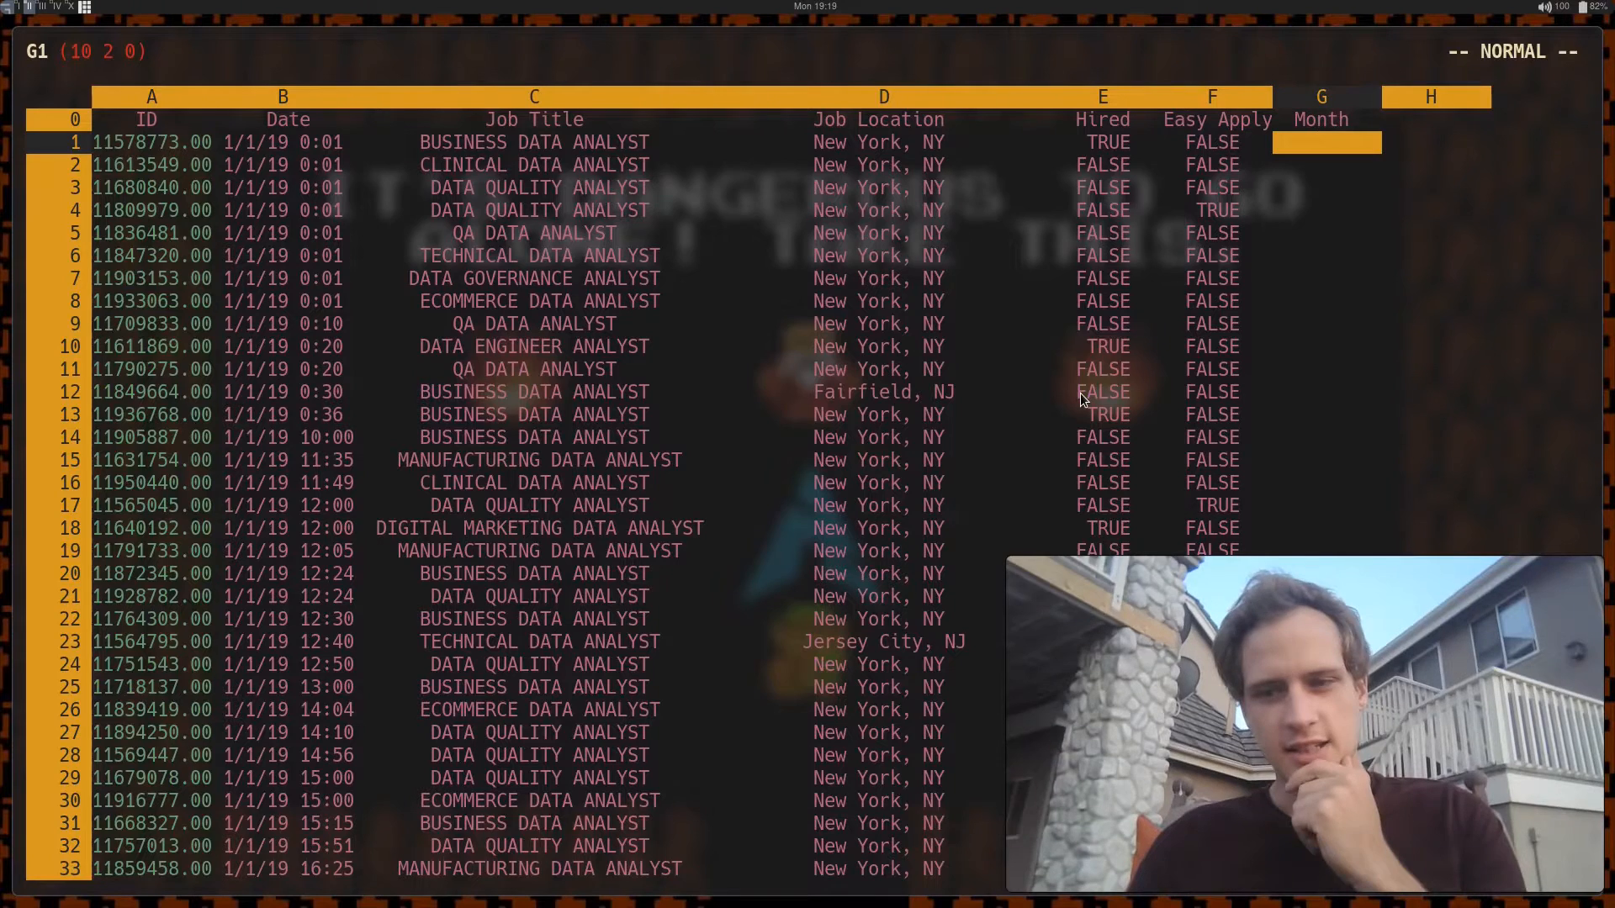
{"action": "key", "text": "i"}
{"action": "type", "text": "\\\"@date(@dts(19,@ston(@if(@eqs(@substr(@sval(\"B\",@myrow),2,2),\"/\"),@substr(@sval(\"B\",@myrow),1,1),@substr(@sval(\"B\",@myrow),1,2))),1),\"%B\""}
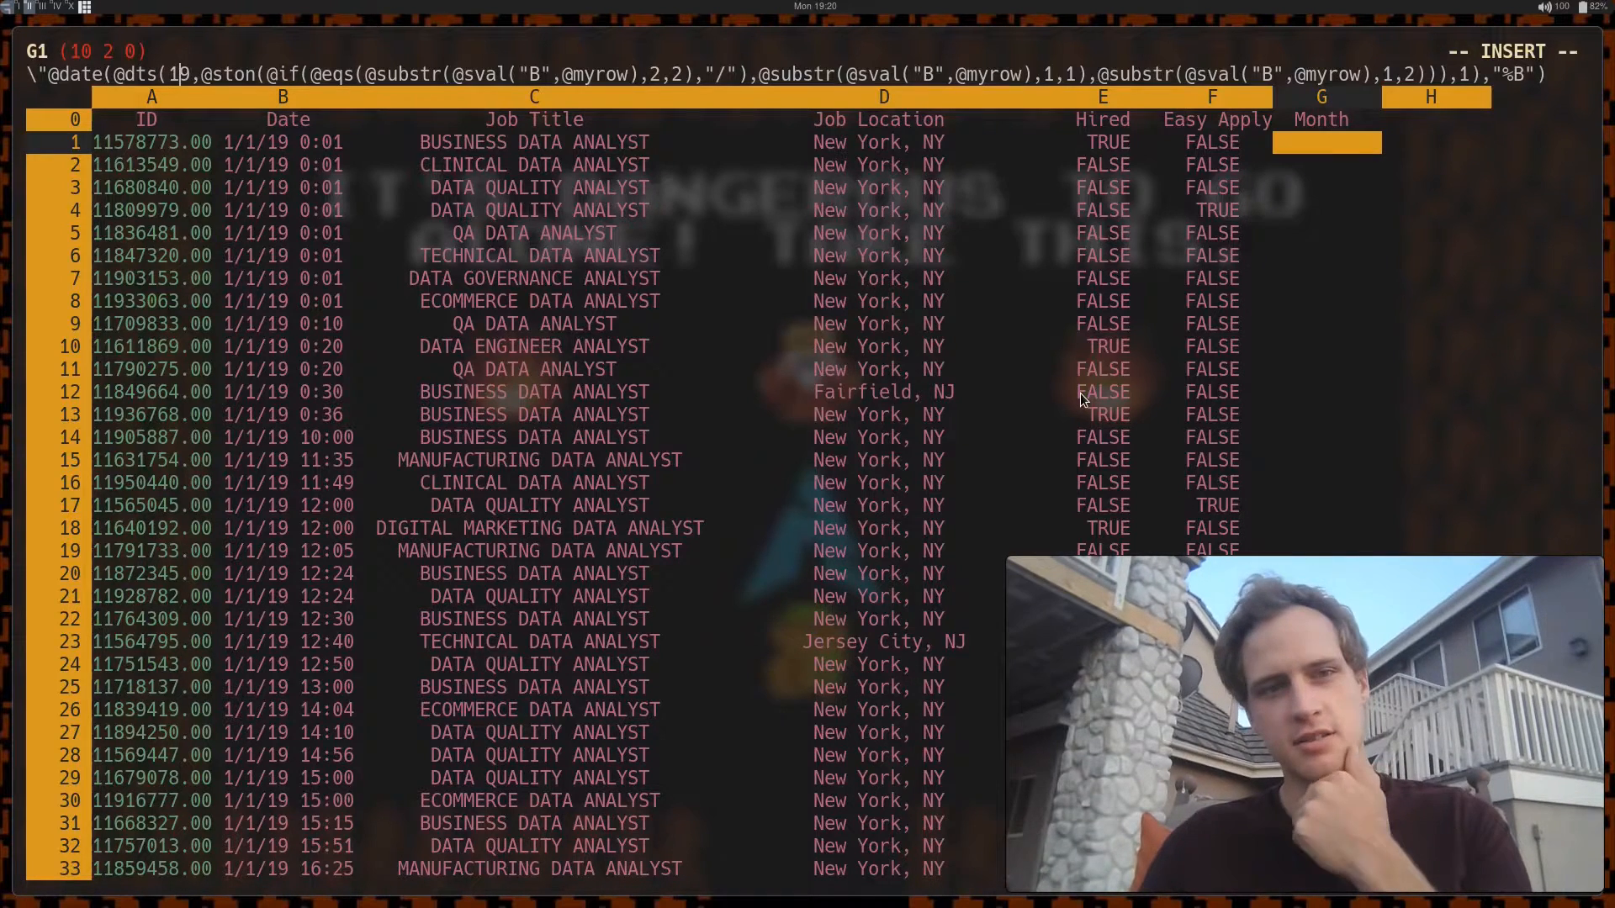
{"action": "type", "text": ","}
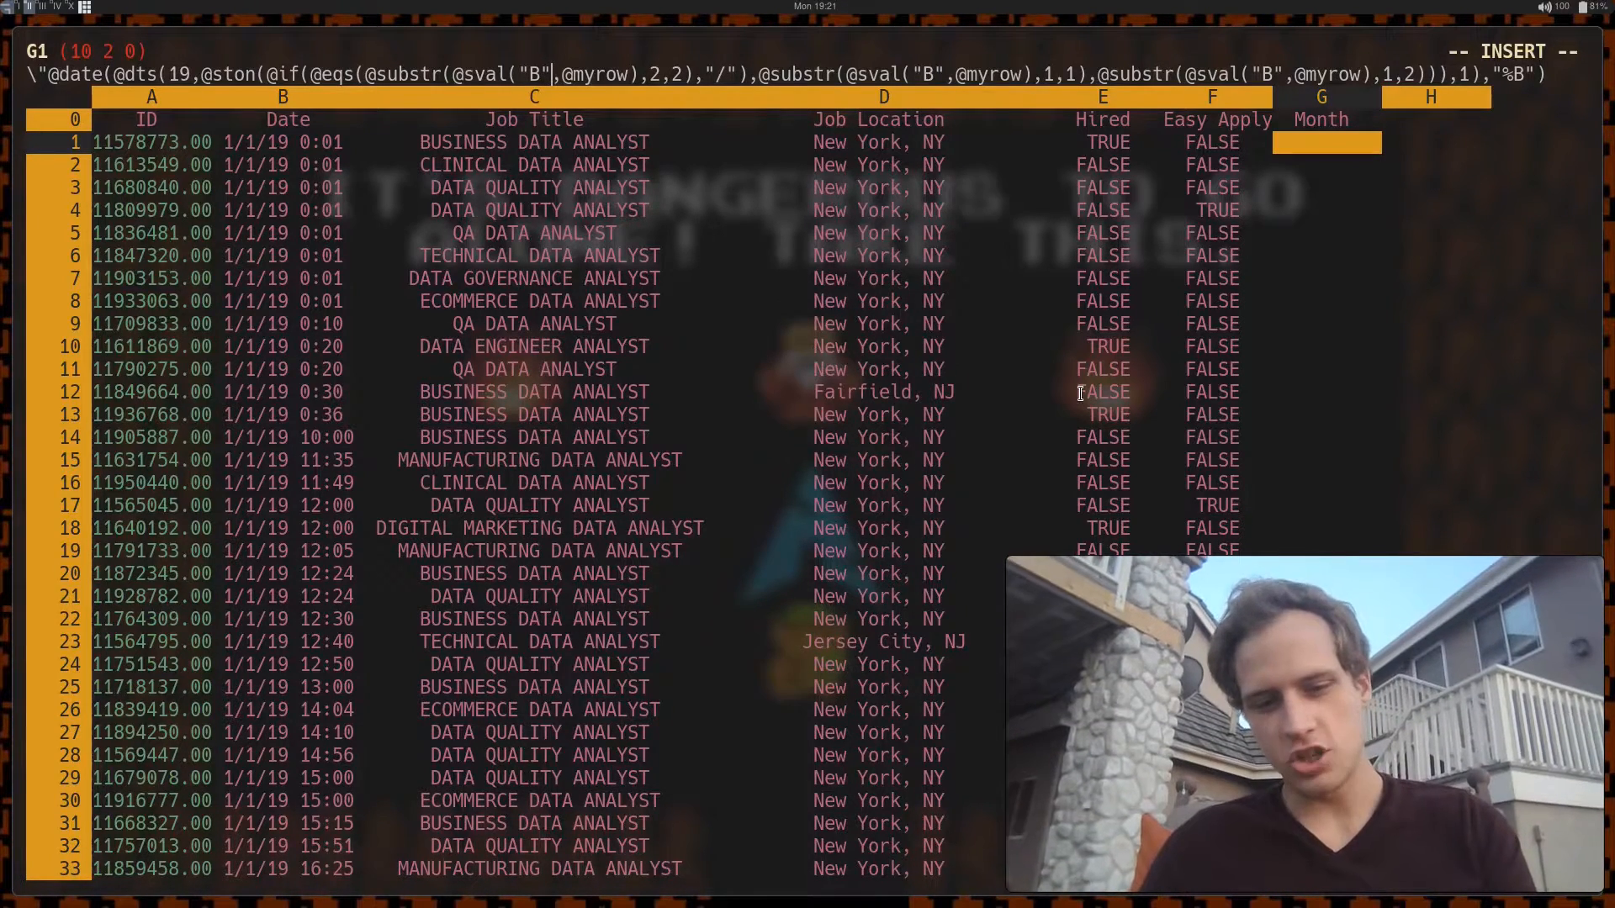
{"action": "type", "text": "#"}
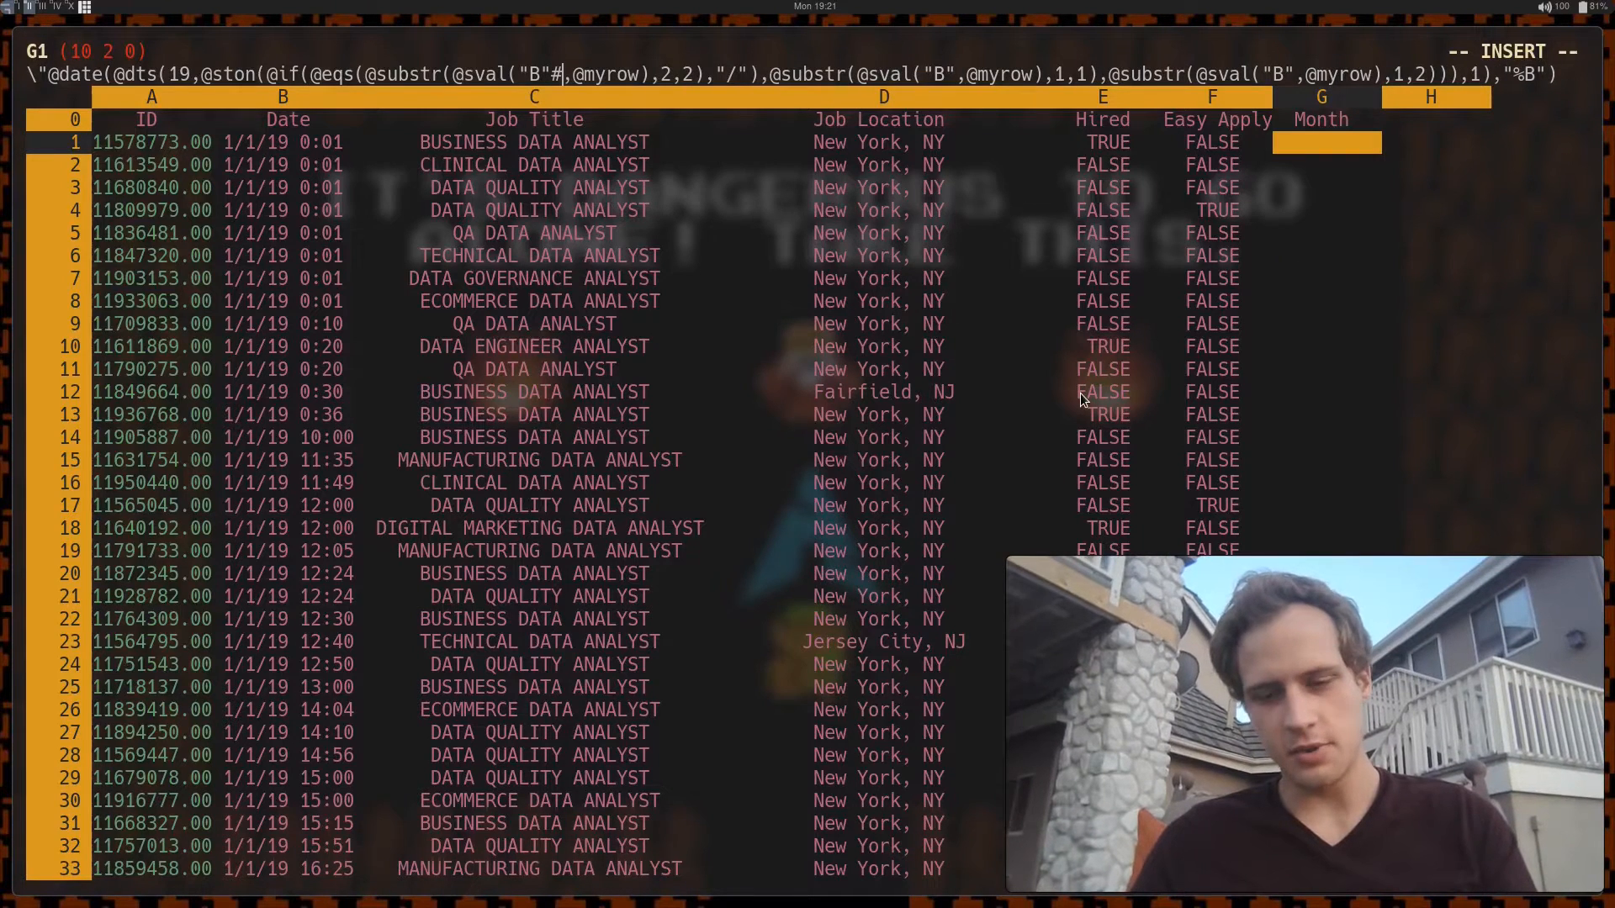
{"action": "key", "text": "BackSpace"}
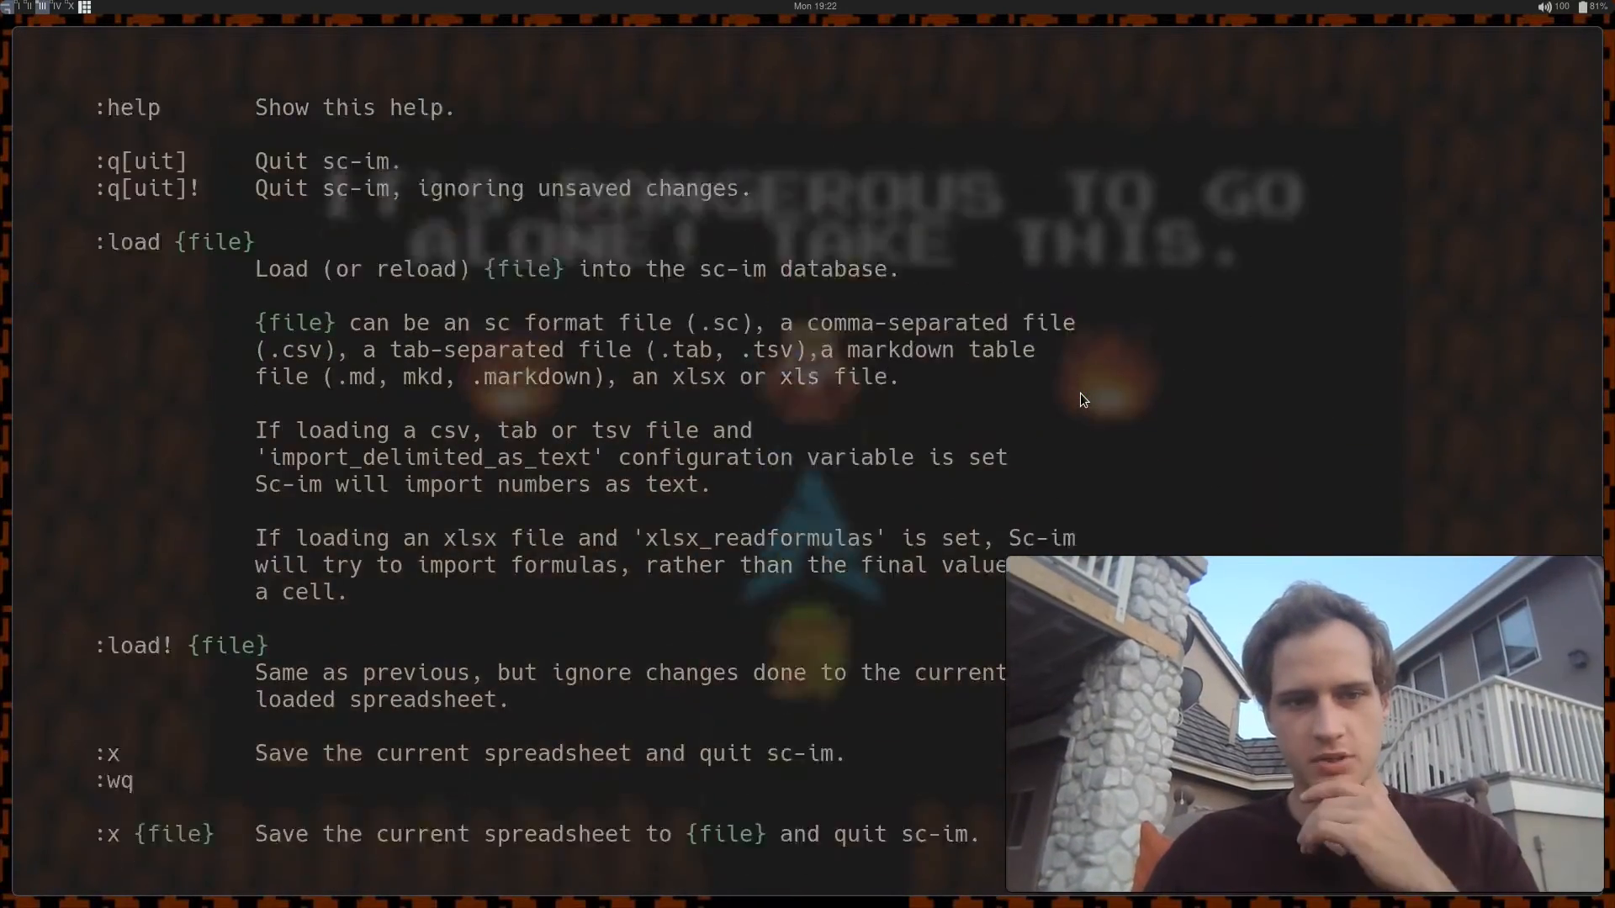
{"action": "scroll", "scroll_direction": "down", "scroll_amount": 3}
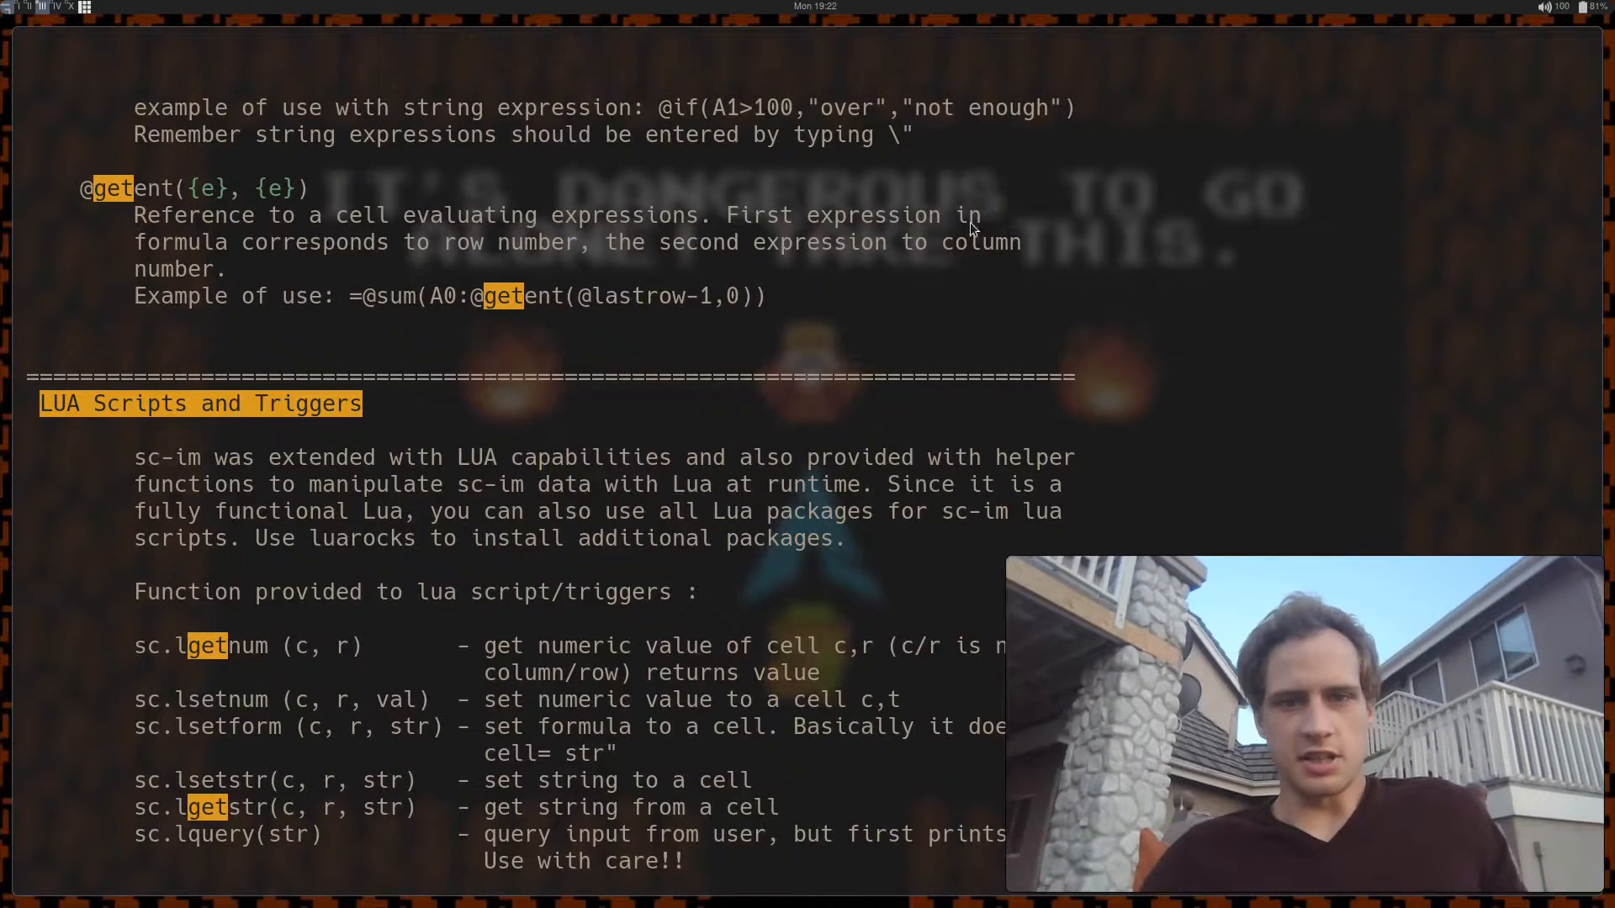
{"action": "mouse_move", "coordinate": [451, 306]}
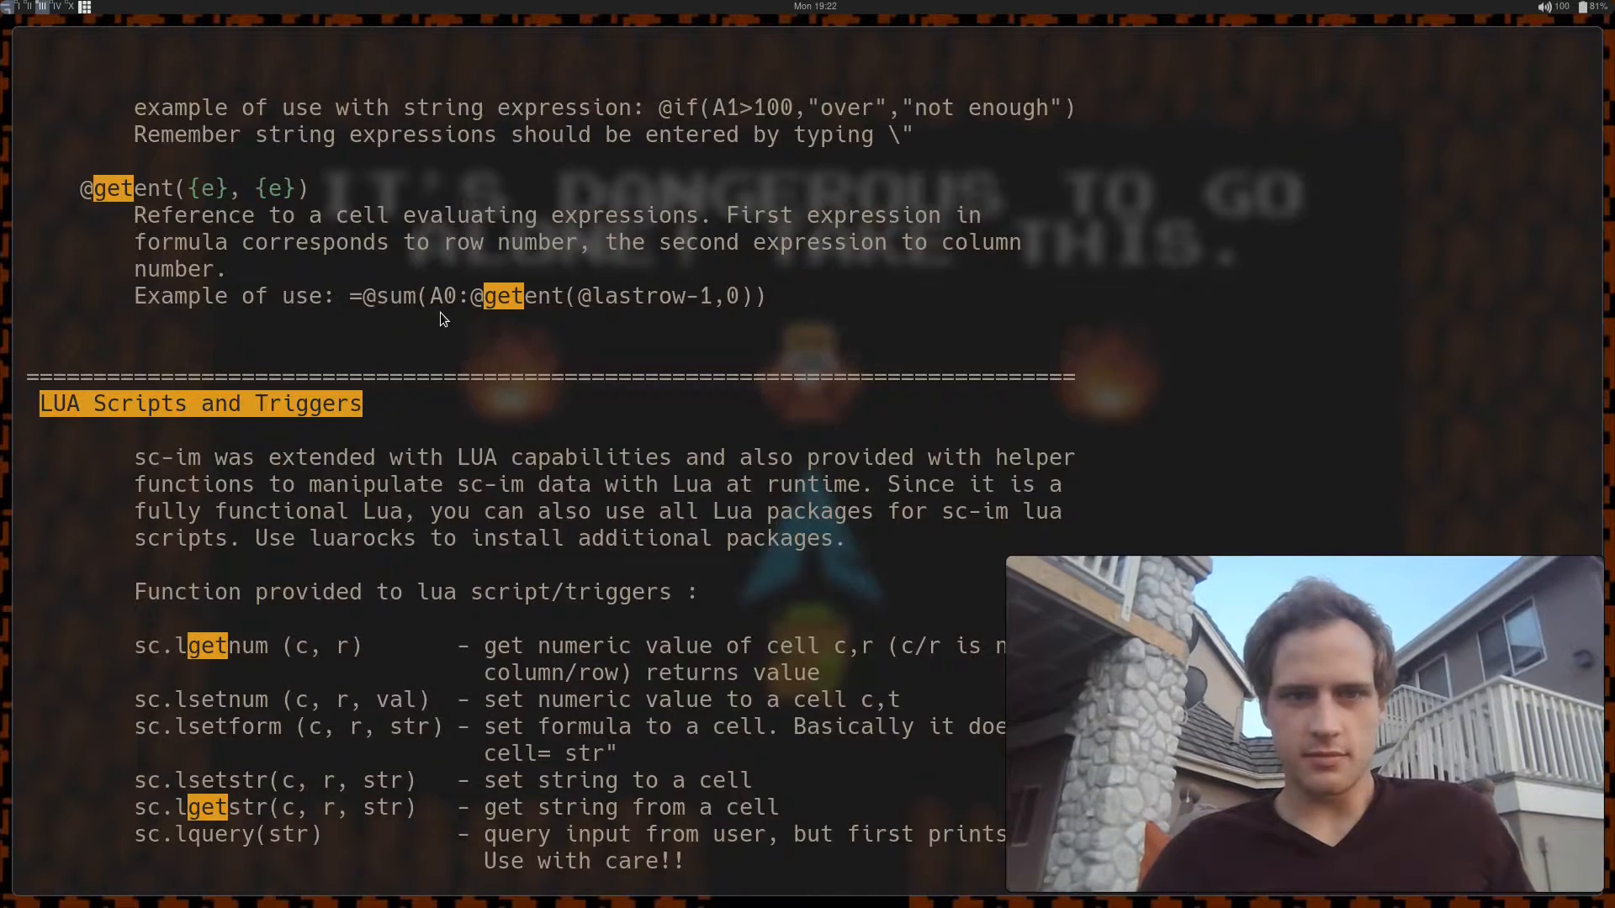
{"action": "mouse_move", "coordinate": [500, 323]}
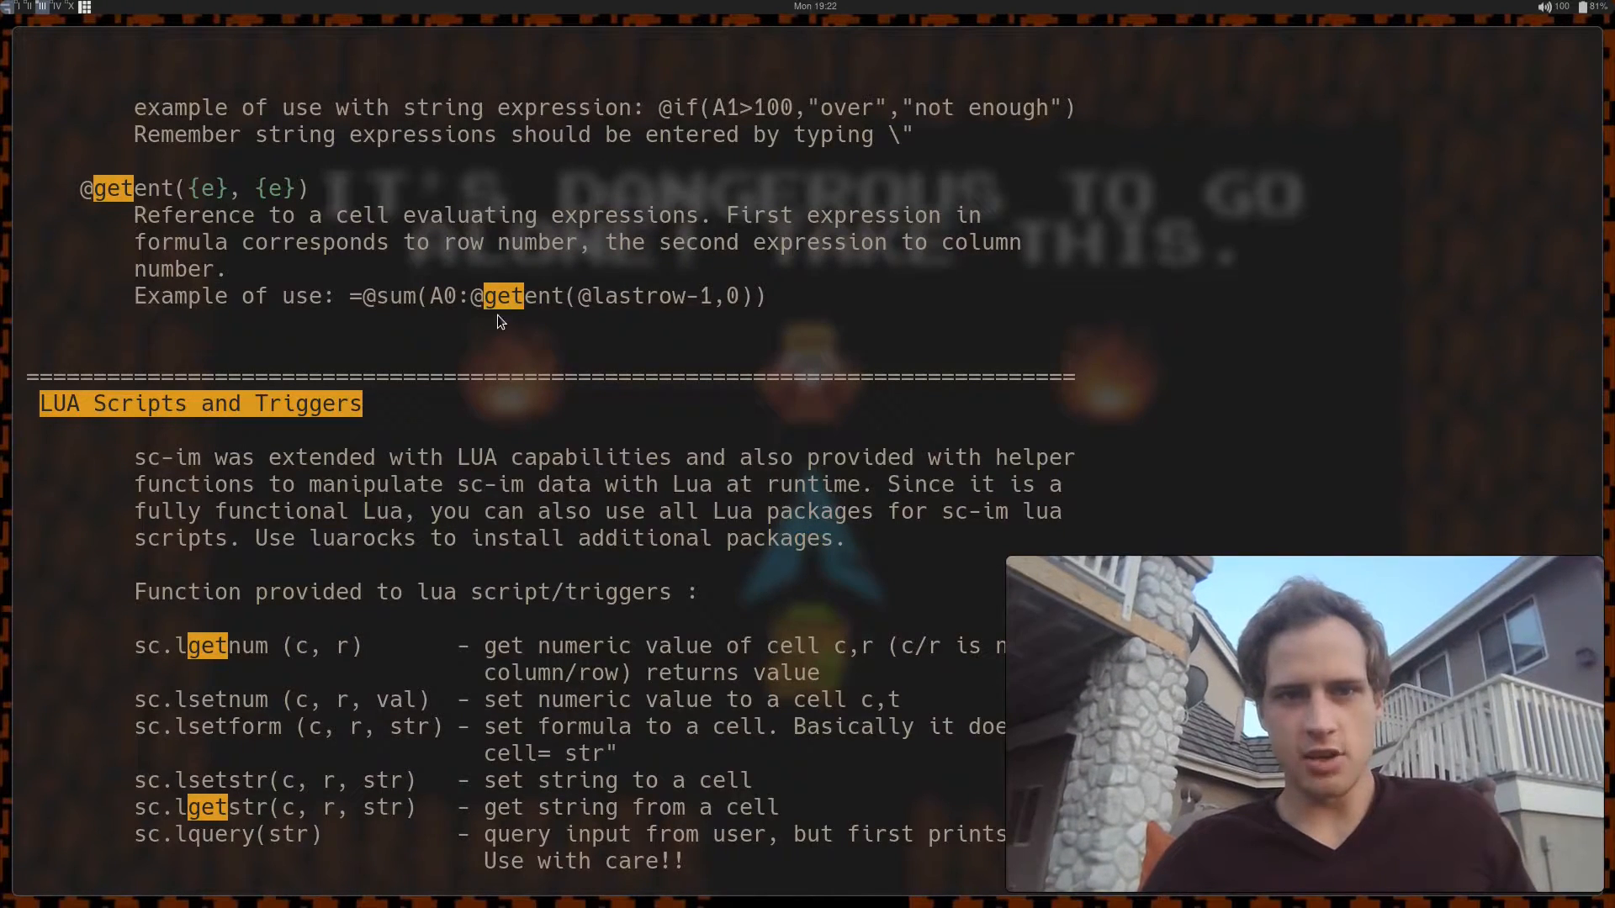
{"action": "mouse_move", "coordinate": [723, 316]}
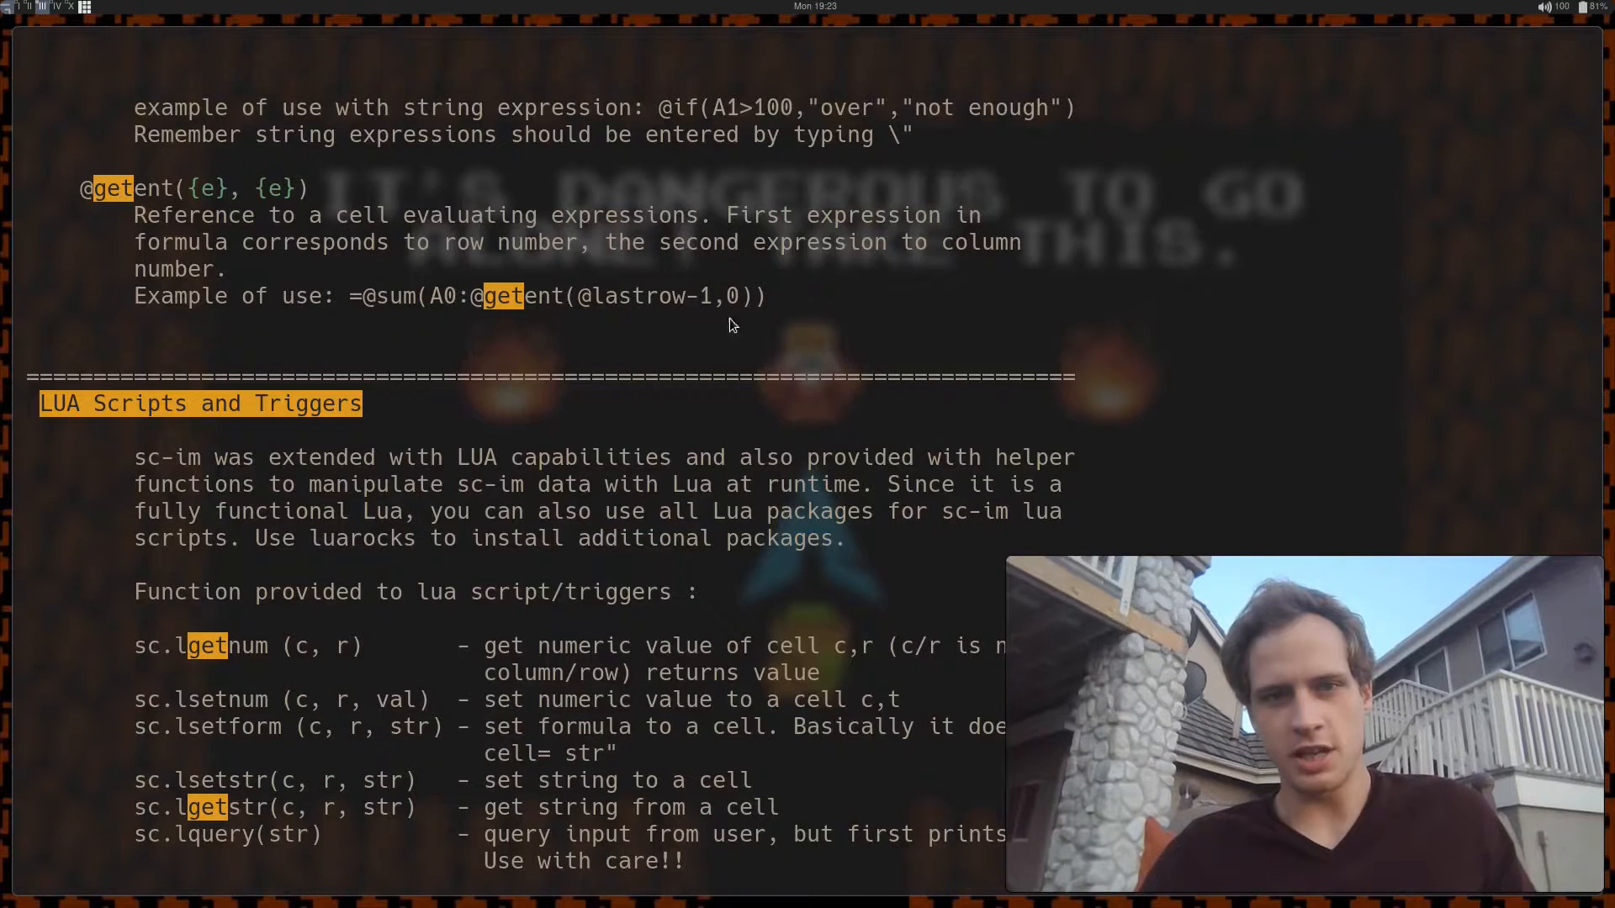
{"action": "mouse_move", "coordinate": [530, 315]}
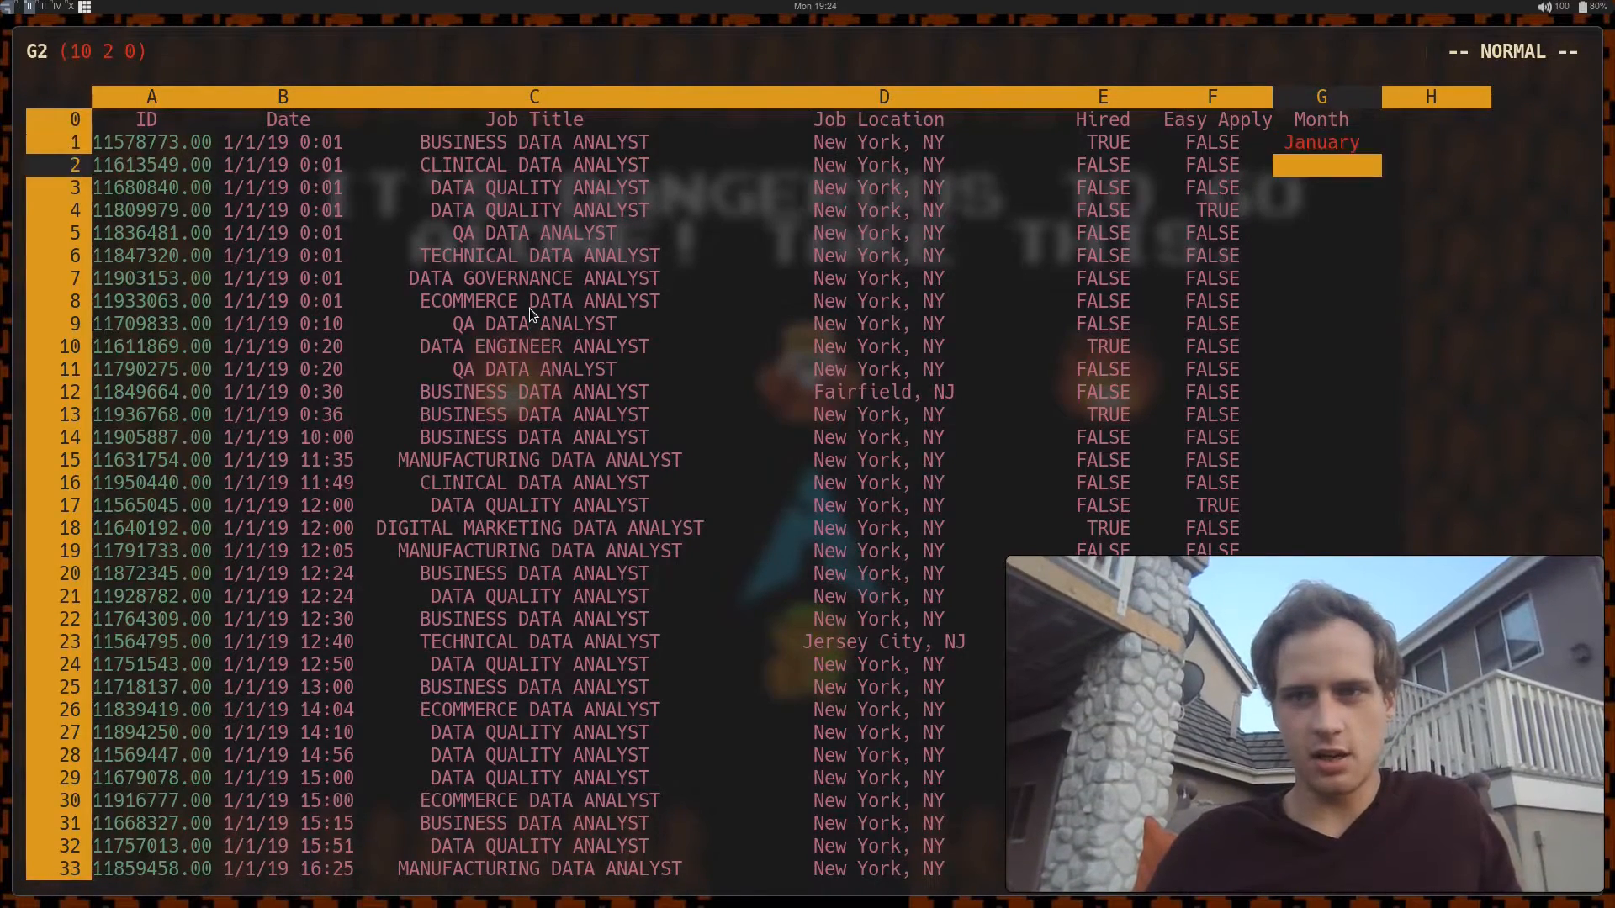
{"action": "scroll", "scroll_direction": "down", "scroll_amount": 3}
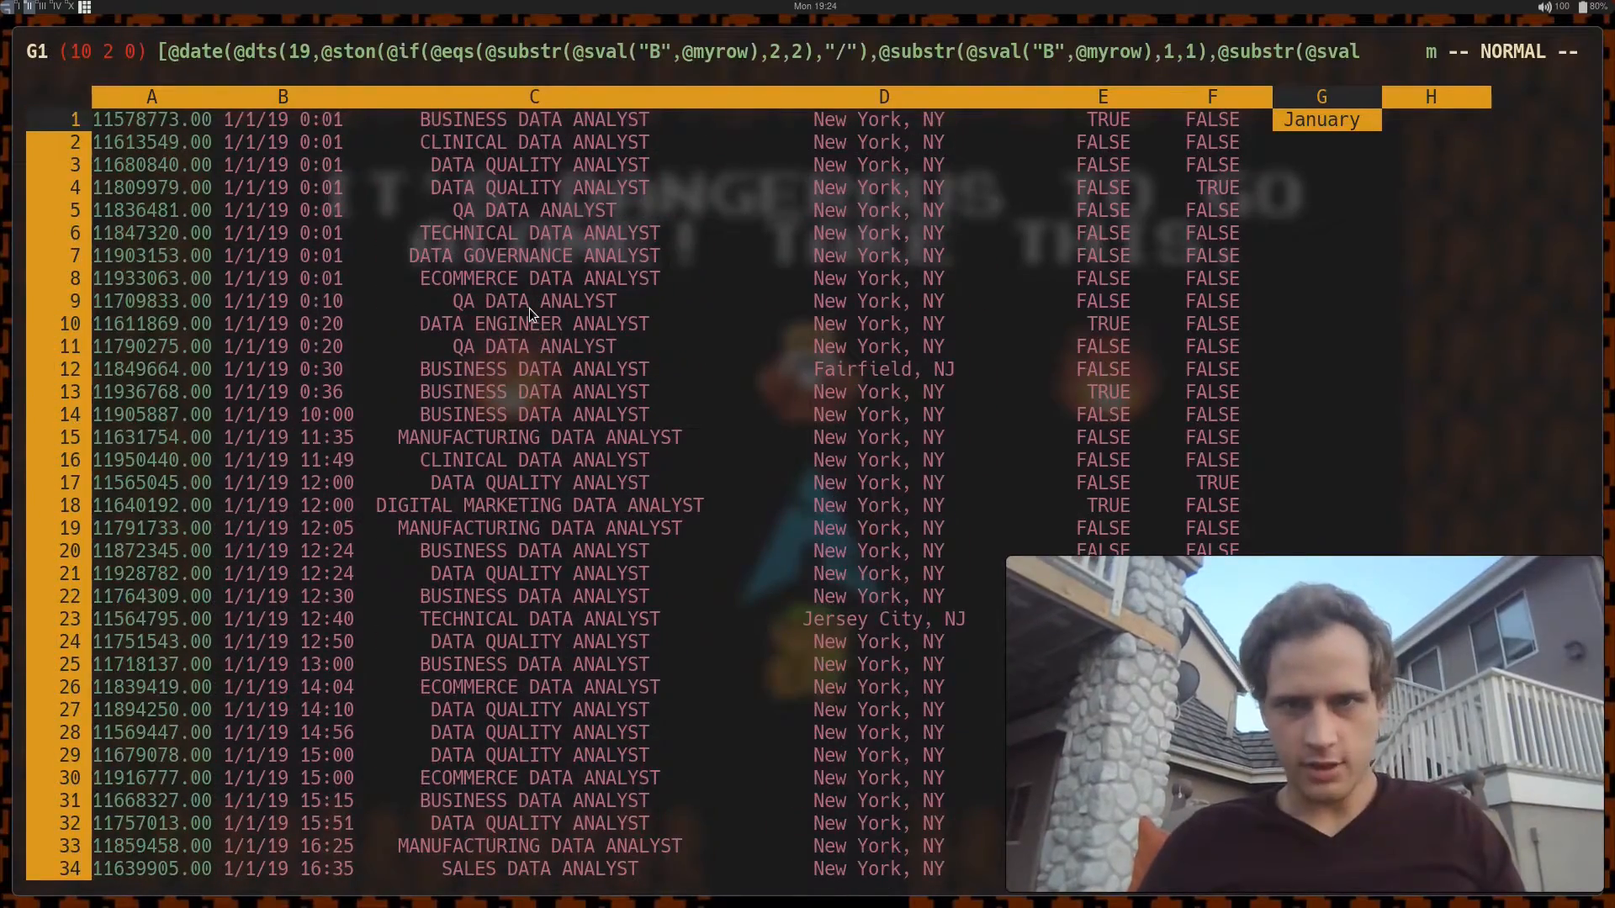
{"action": "key", "text": "G"}
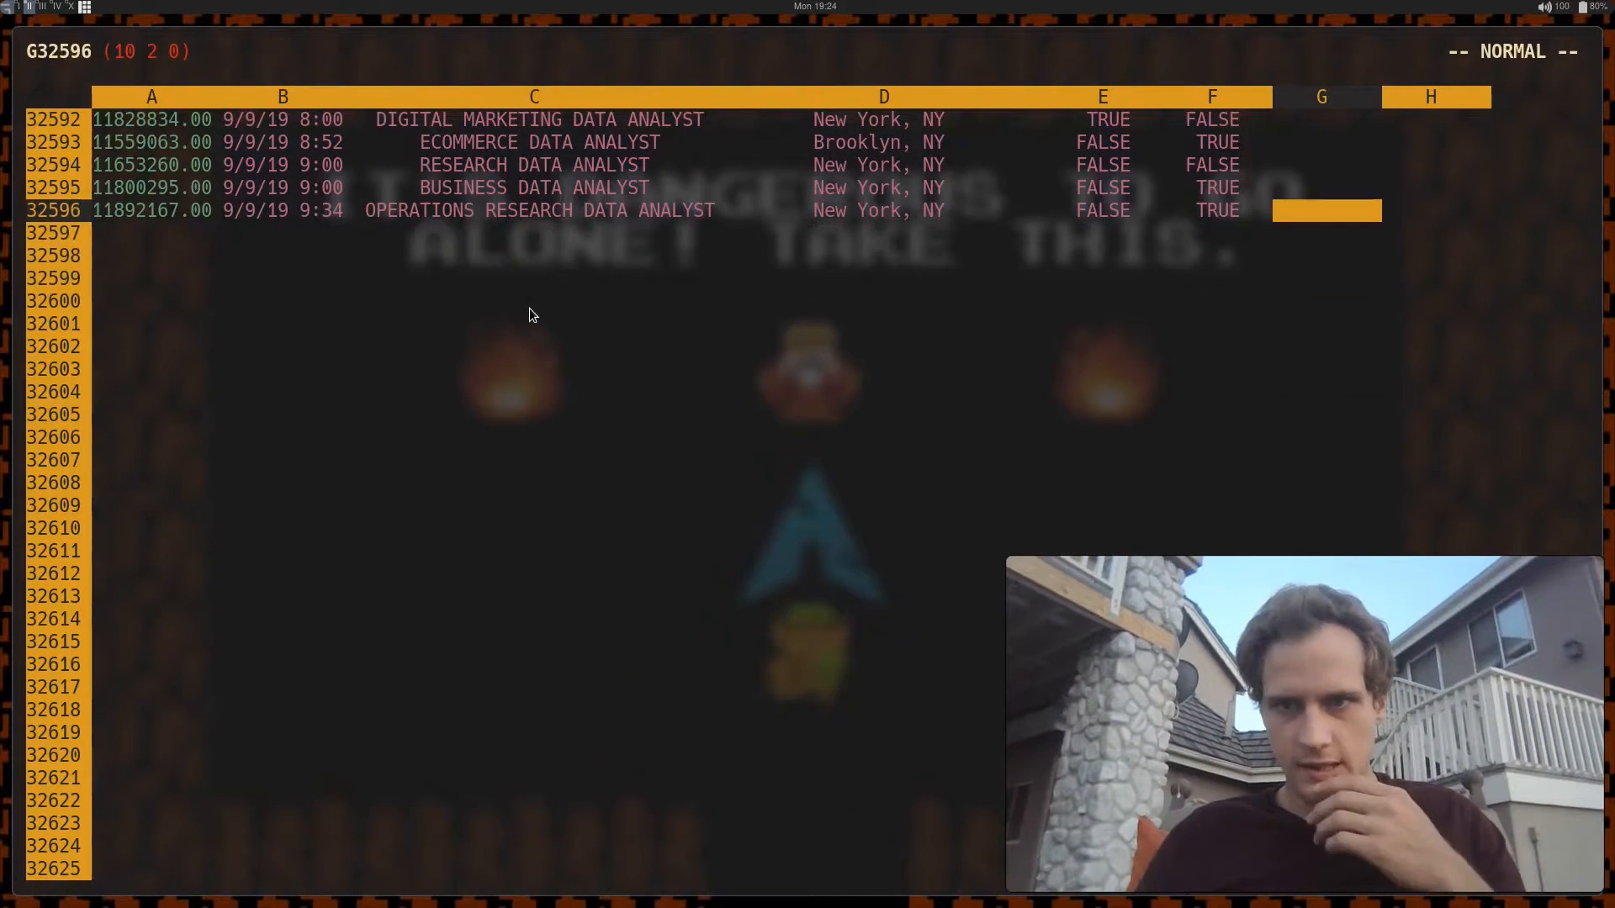
{"action": "type", "text": "\\|\"@date(@dts(19,@ston(@if(@eqs(@substr(@sval(\"B\",@myrow),2,2),\"/\"),@substr(@sval(\"B\",@myrow),1,1),@substr(@sval(\"B\",@myrow),1,2))),1),\"%B\")"}
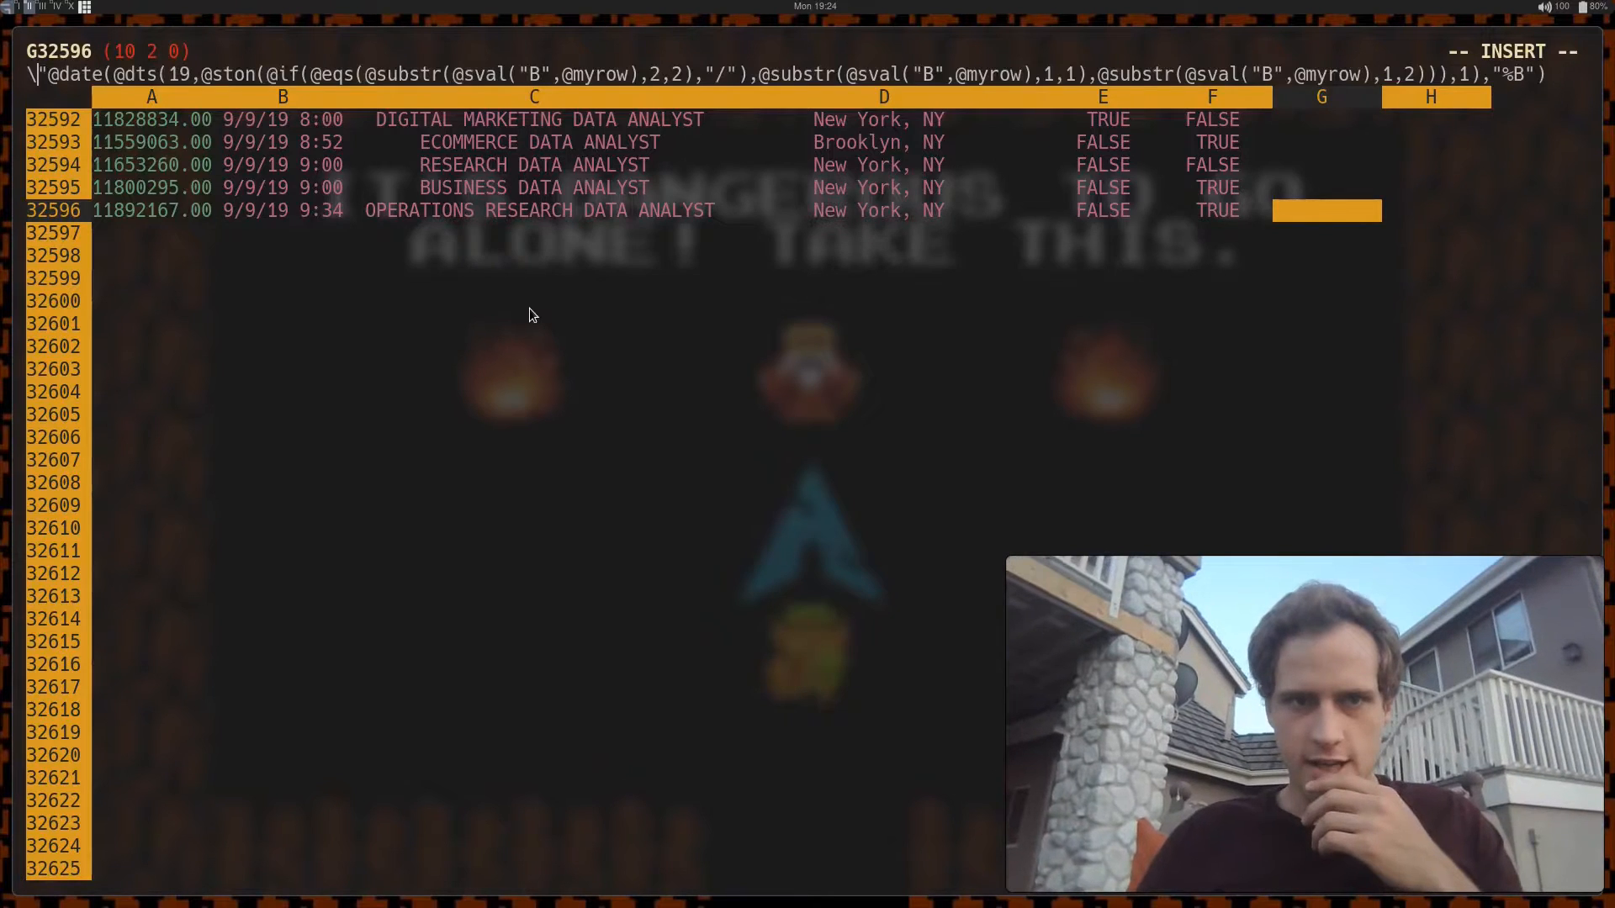
{"action": "key", "text": "Escape"}
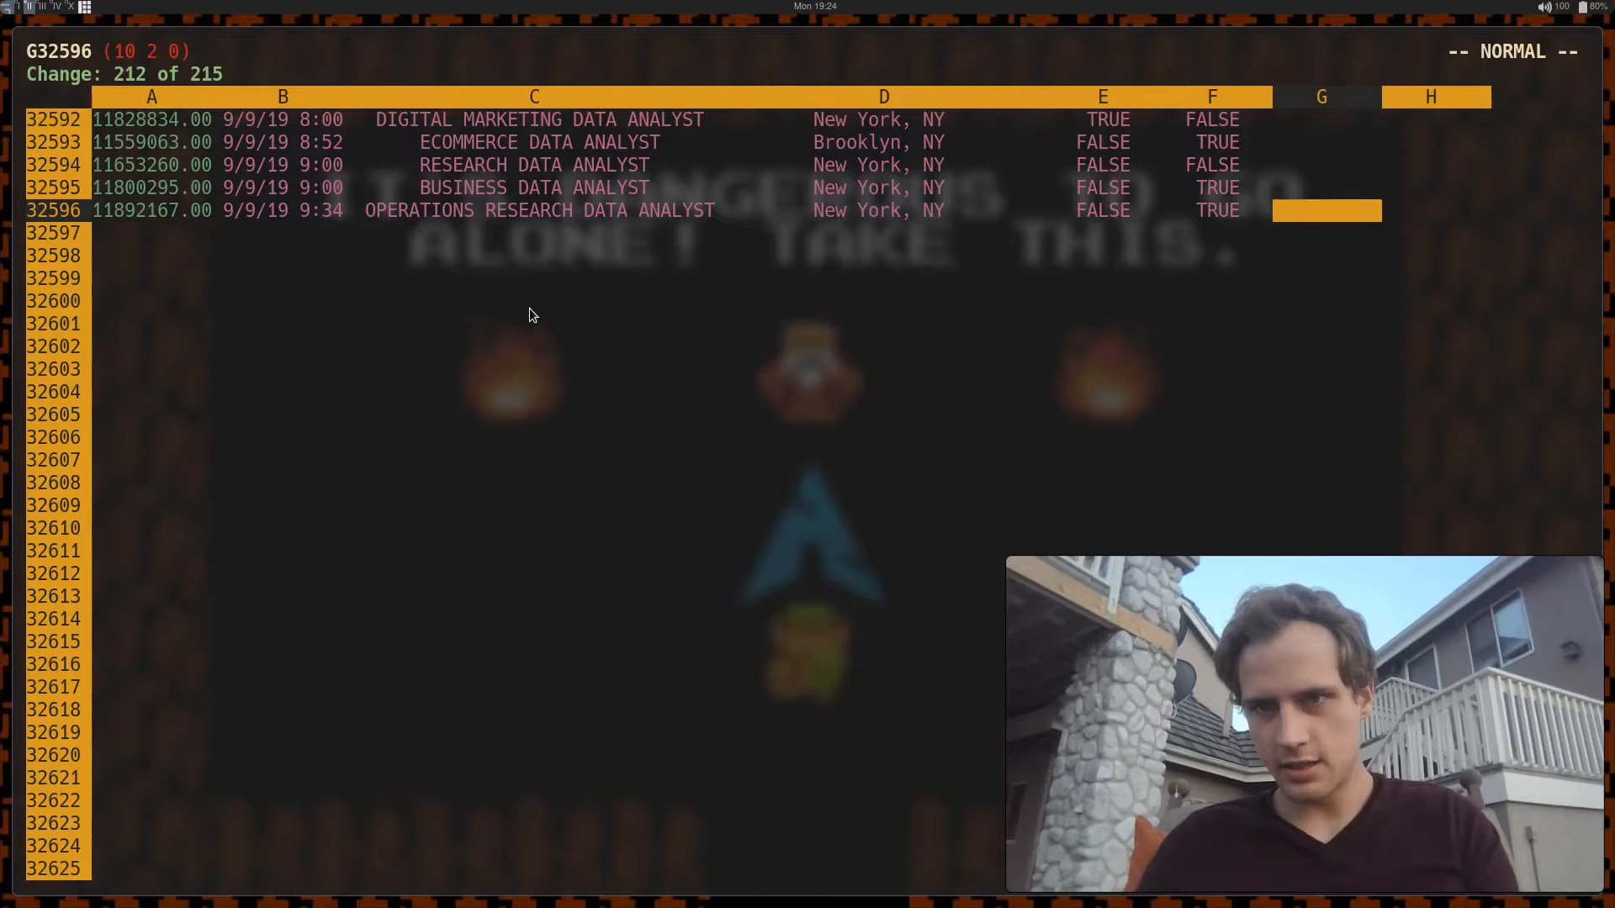
{"action": "key", "text": "gg"}
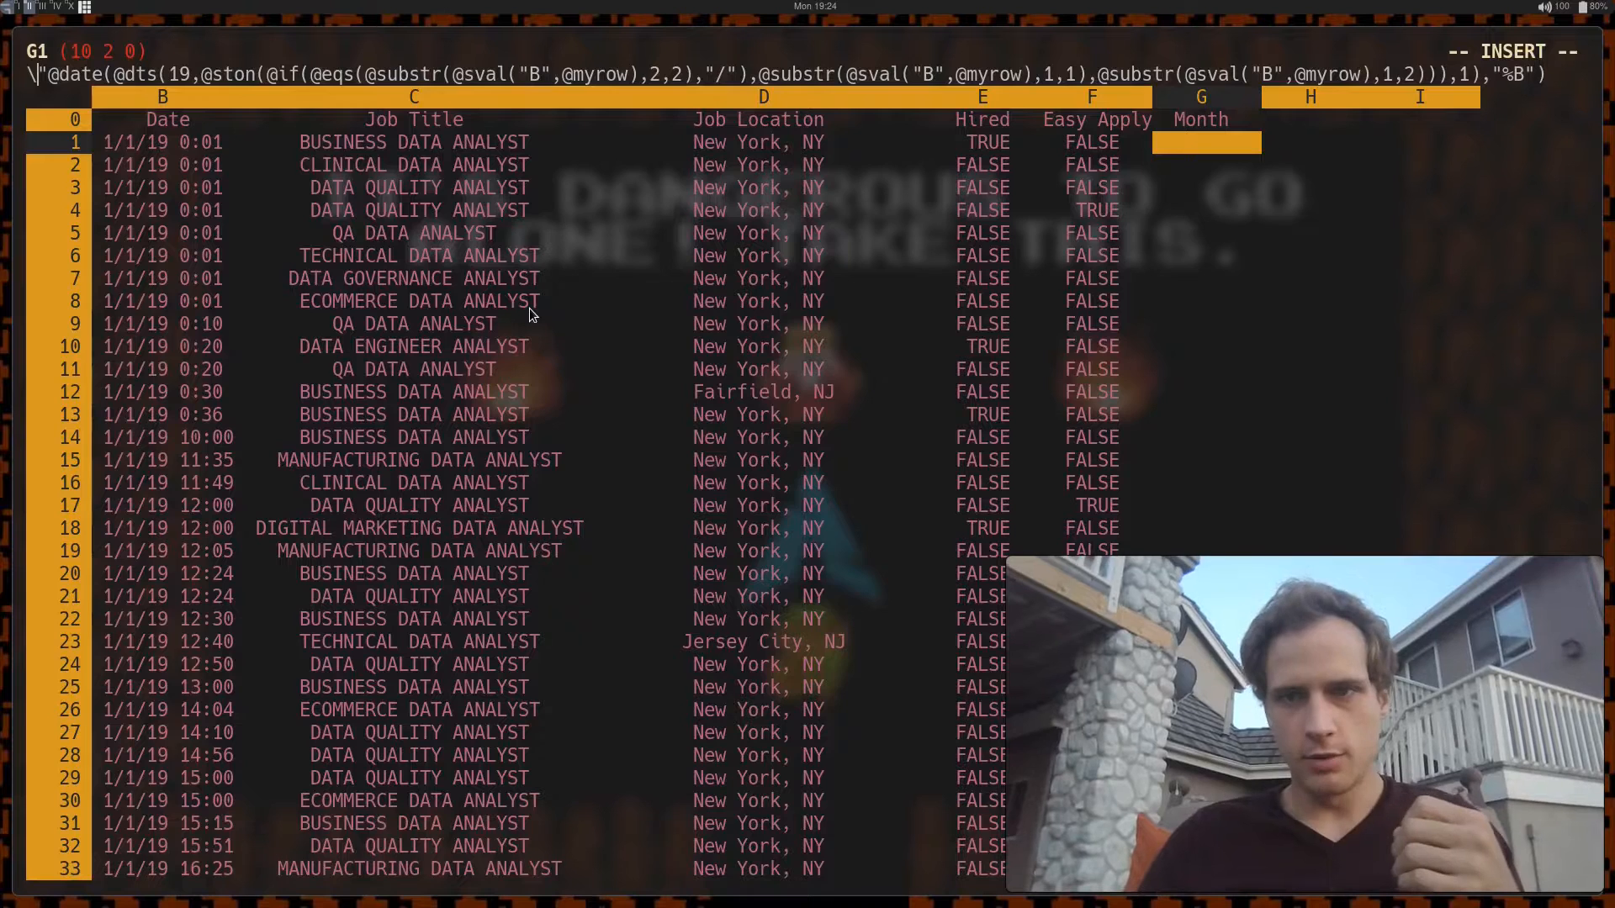
Confirm the Month formula in G1 and run :fcopy so every row in column G shows January
{"action": "key", "text": "Escape"}
{"action": "type", "text": "600"}
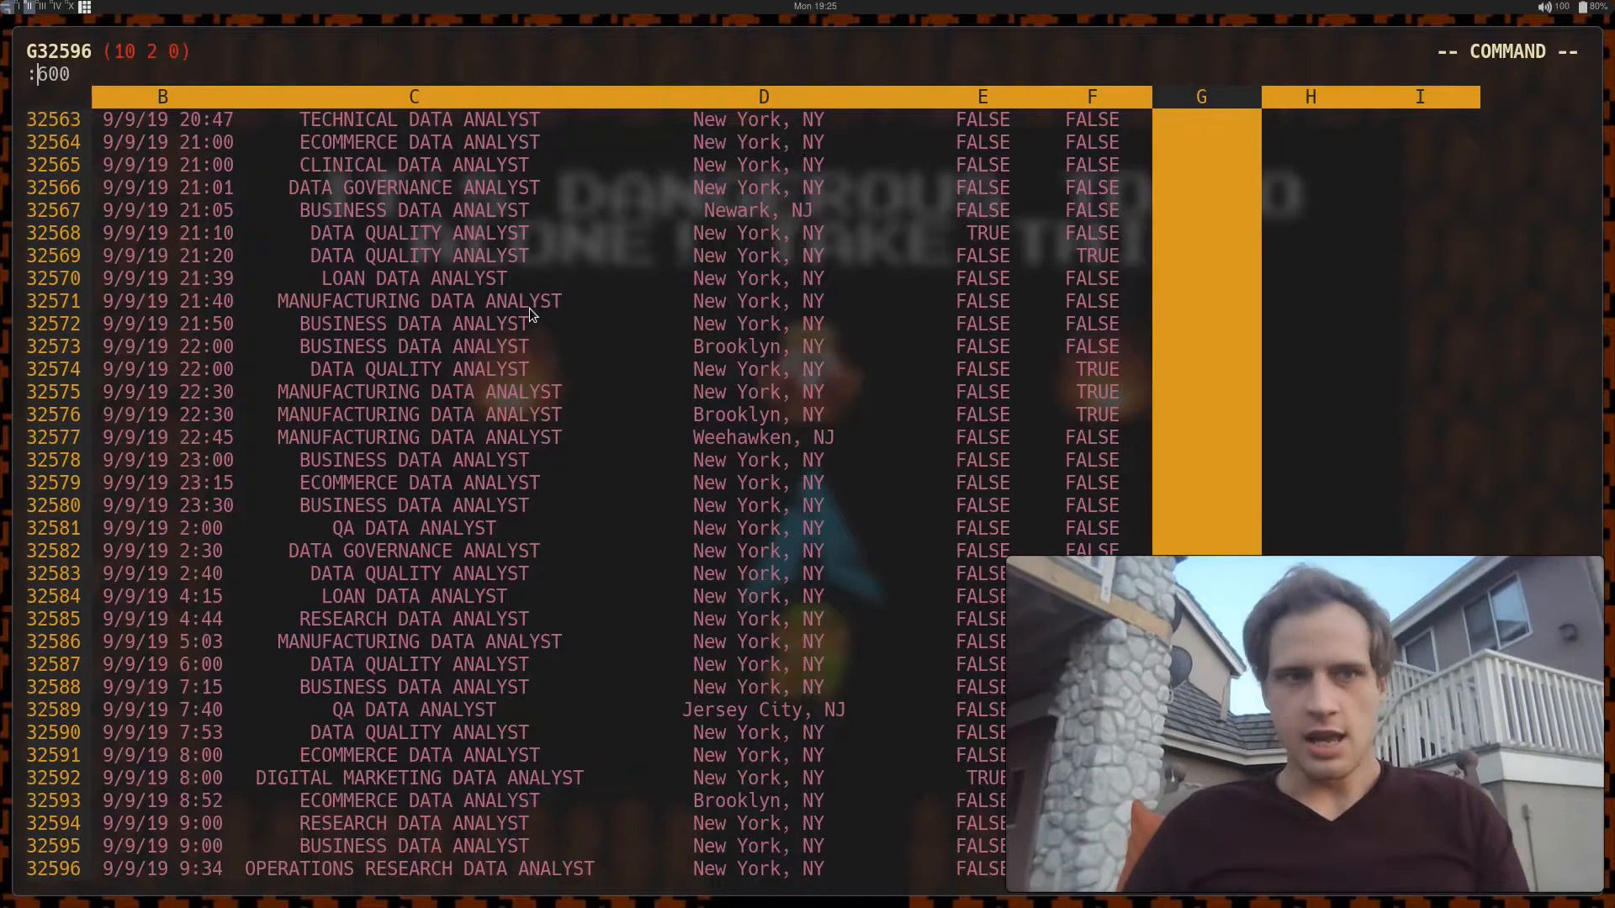
{"action": "type", "text": "fcopy"}
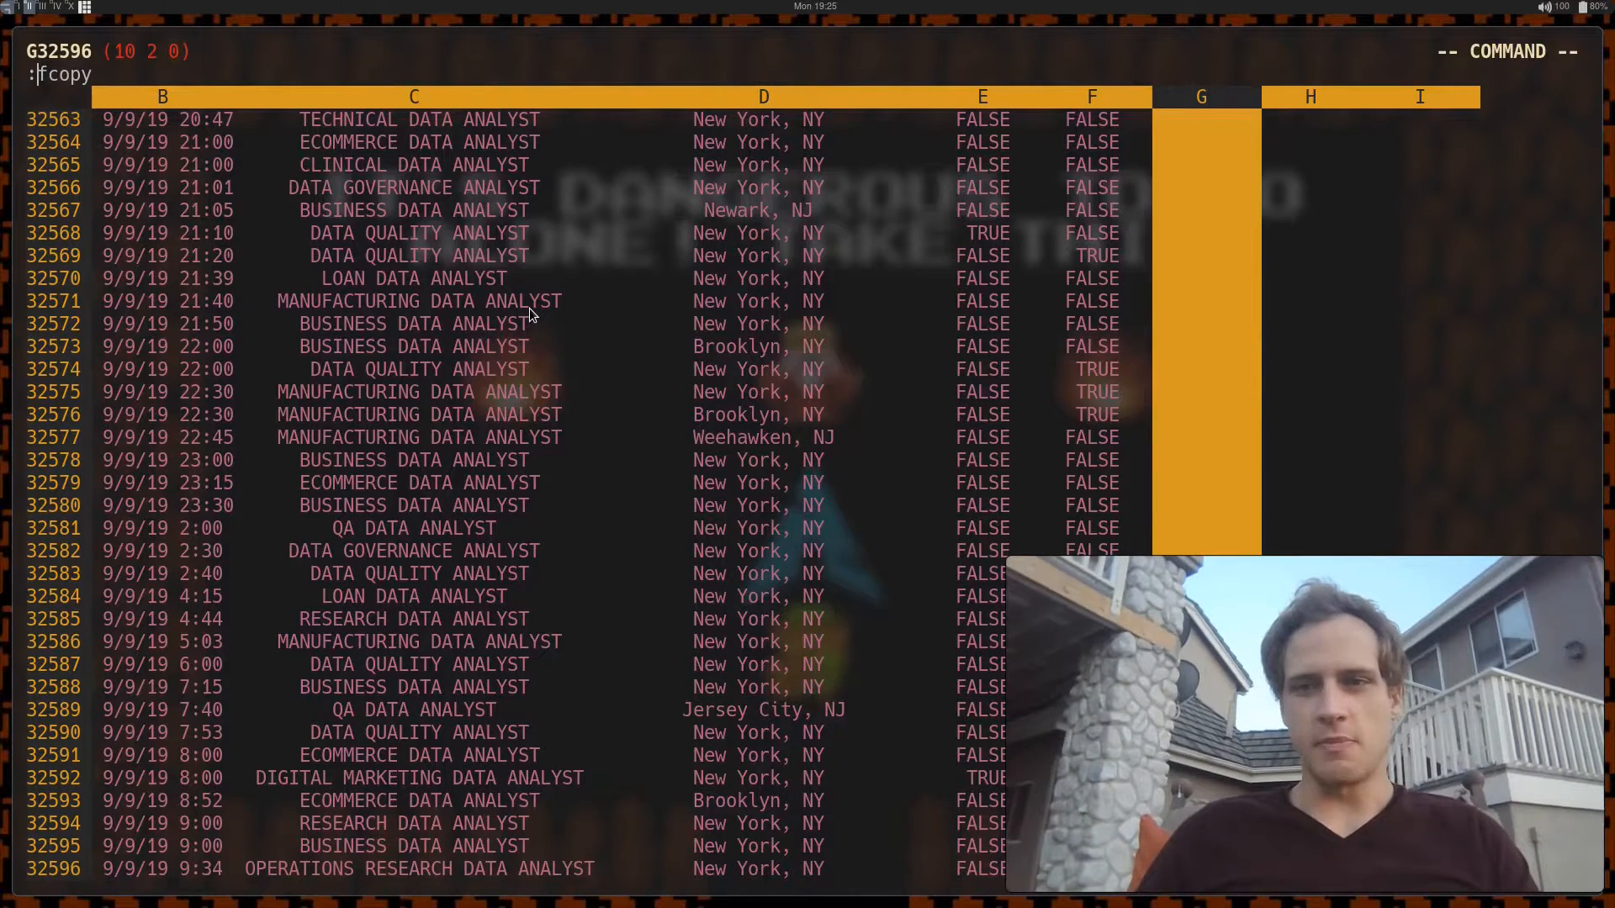
{"action": "key", "text": "Return"}
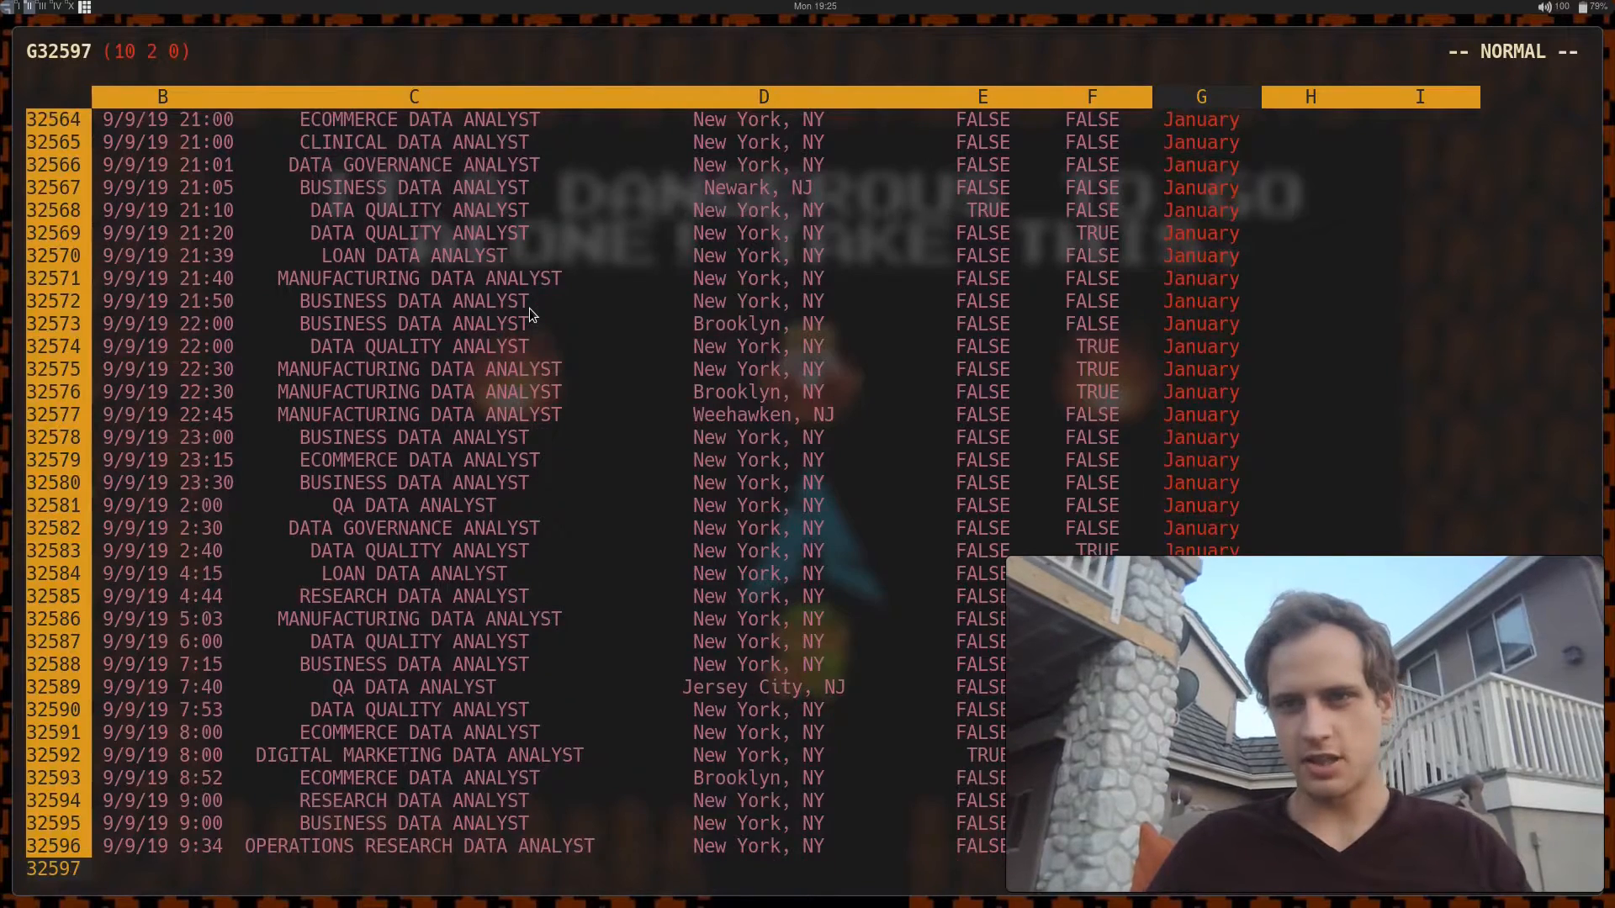
{"action": "scroll", "scroll_direction": "down", "scroll_amount": 3}
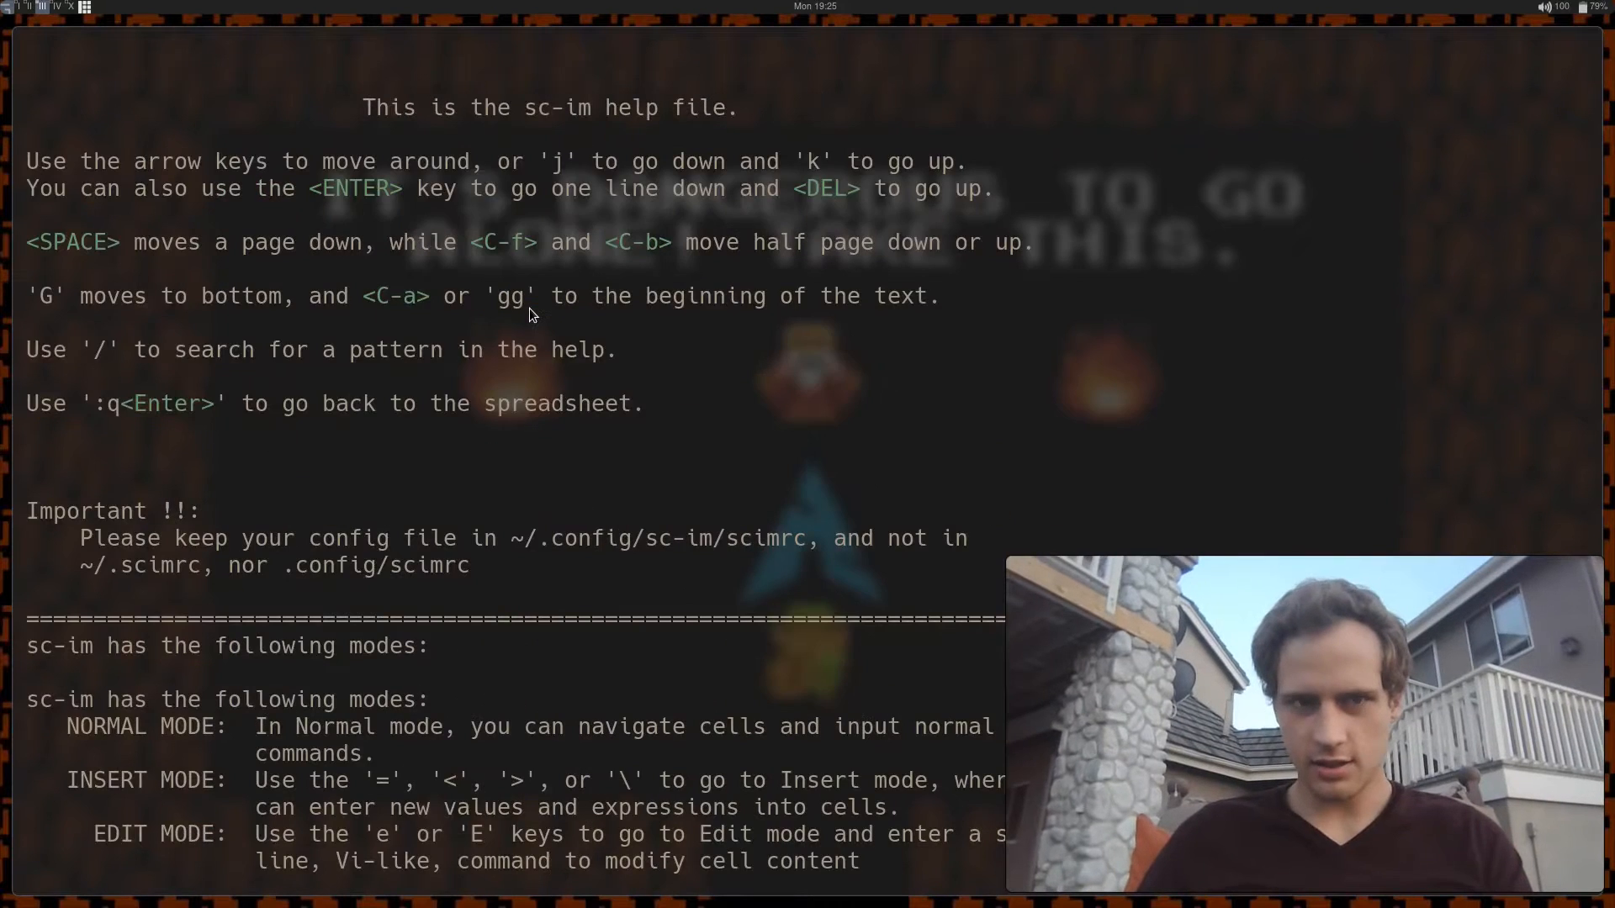
{"action": "type", "text": "/fcop"}
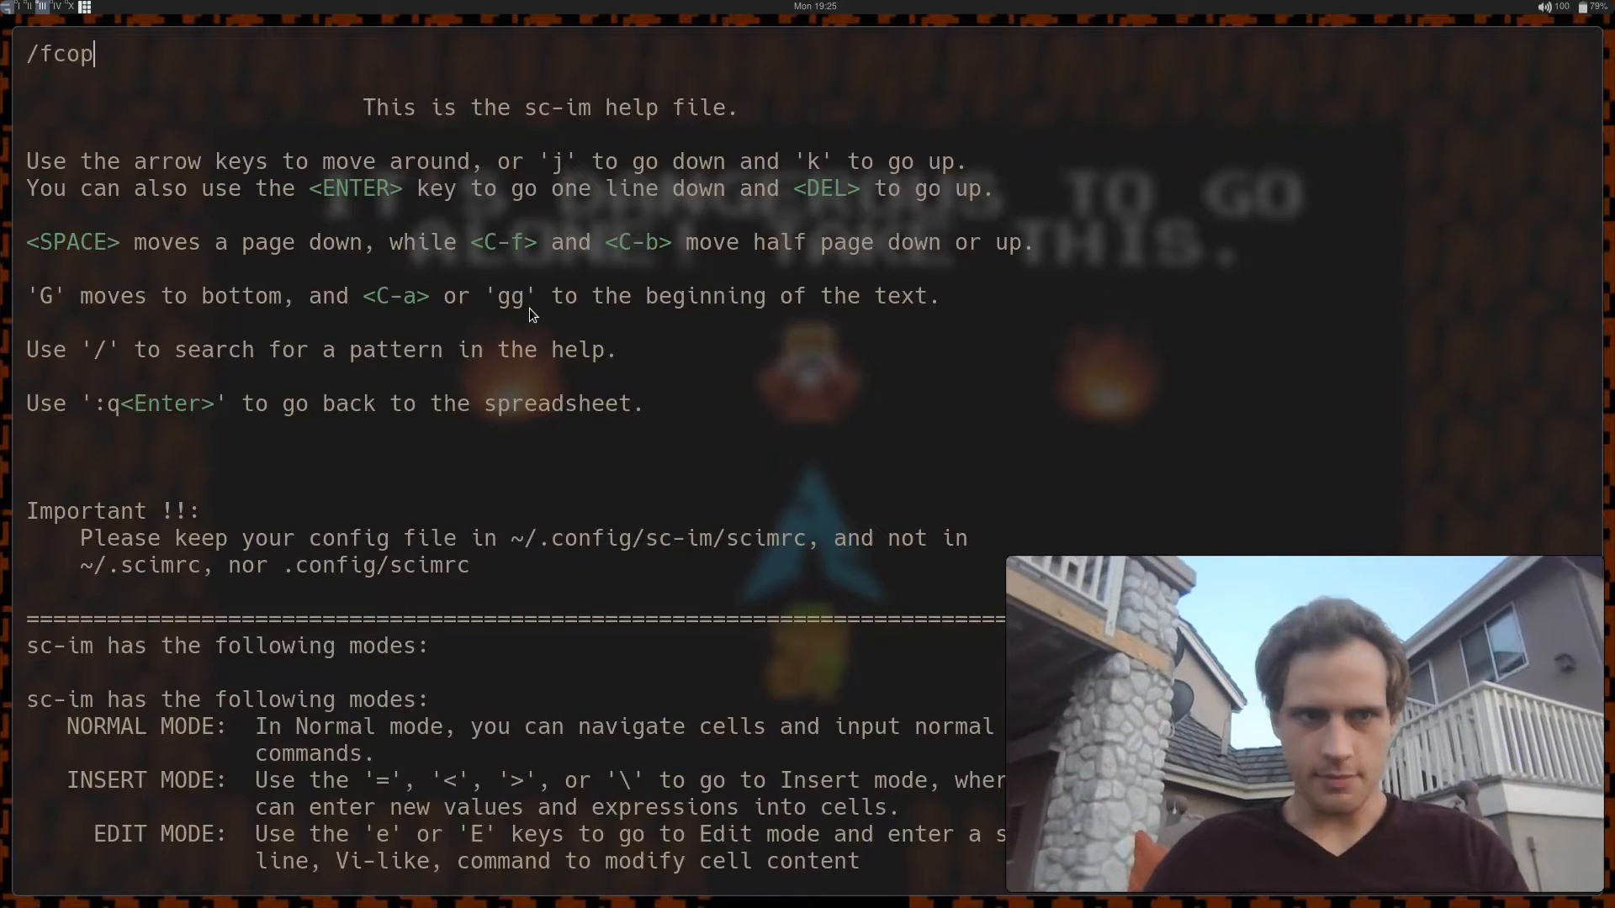
{"action": "key", "text": "Return"}
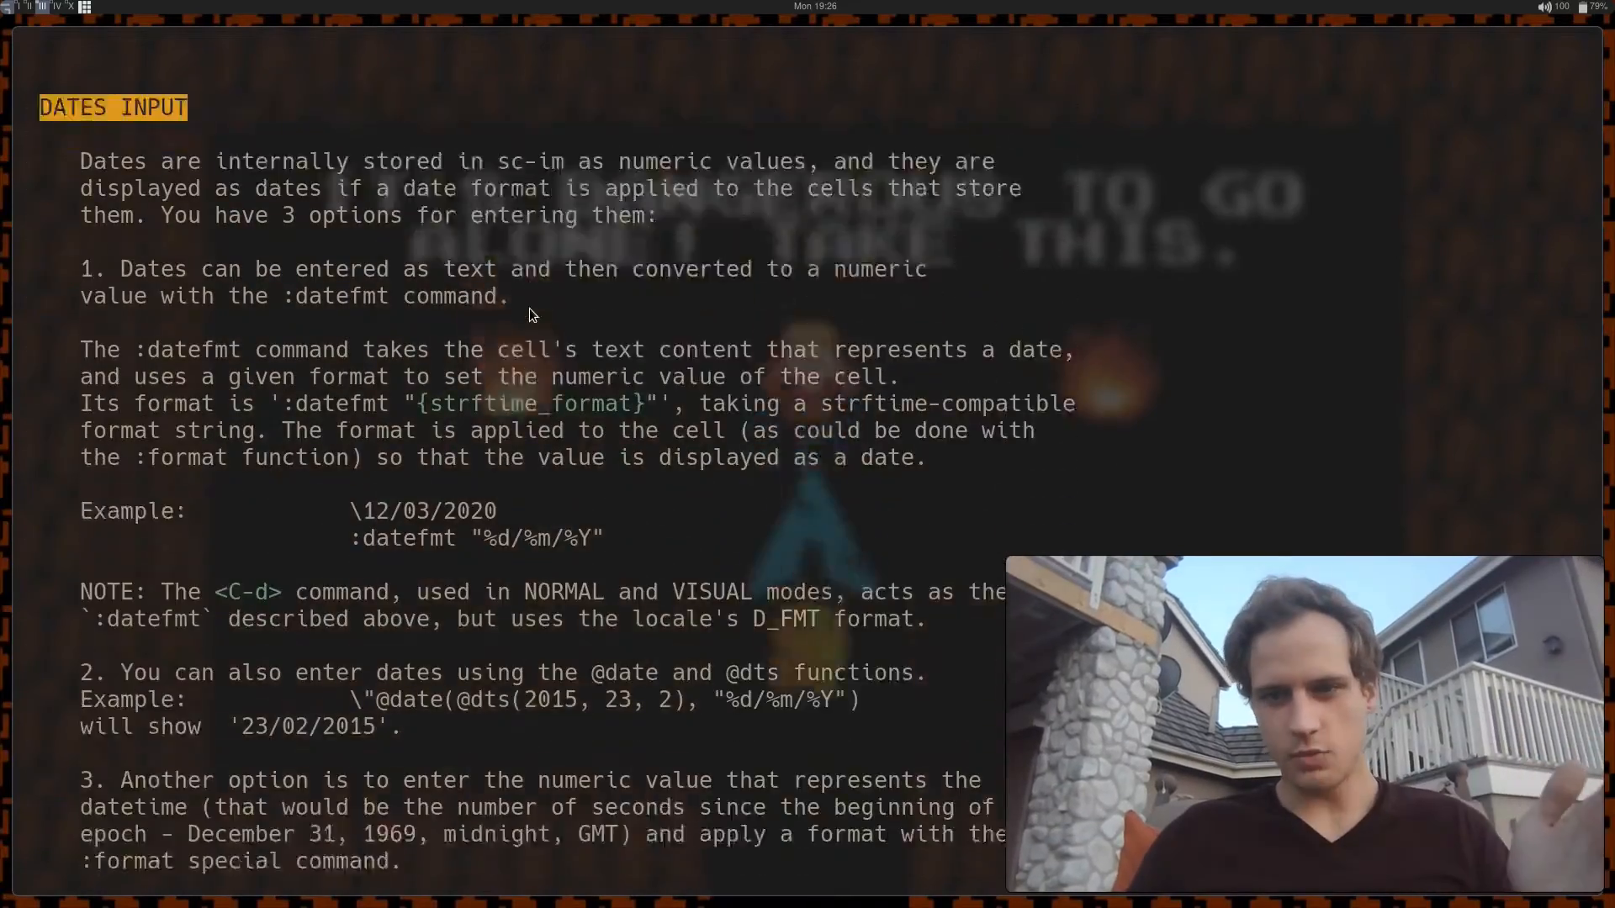
{"action": "scroll", "scroll_direction": "down", "scroll_amount": 3}
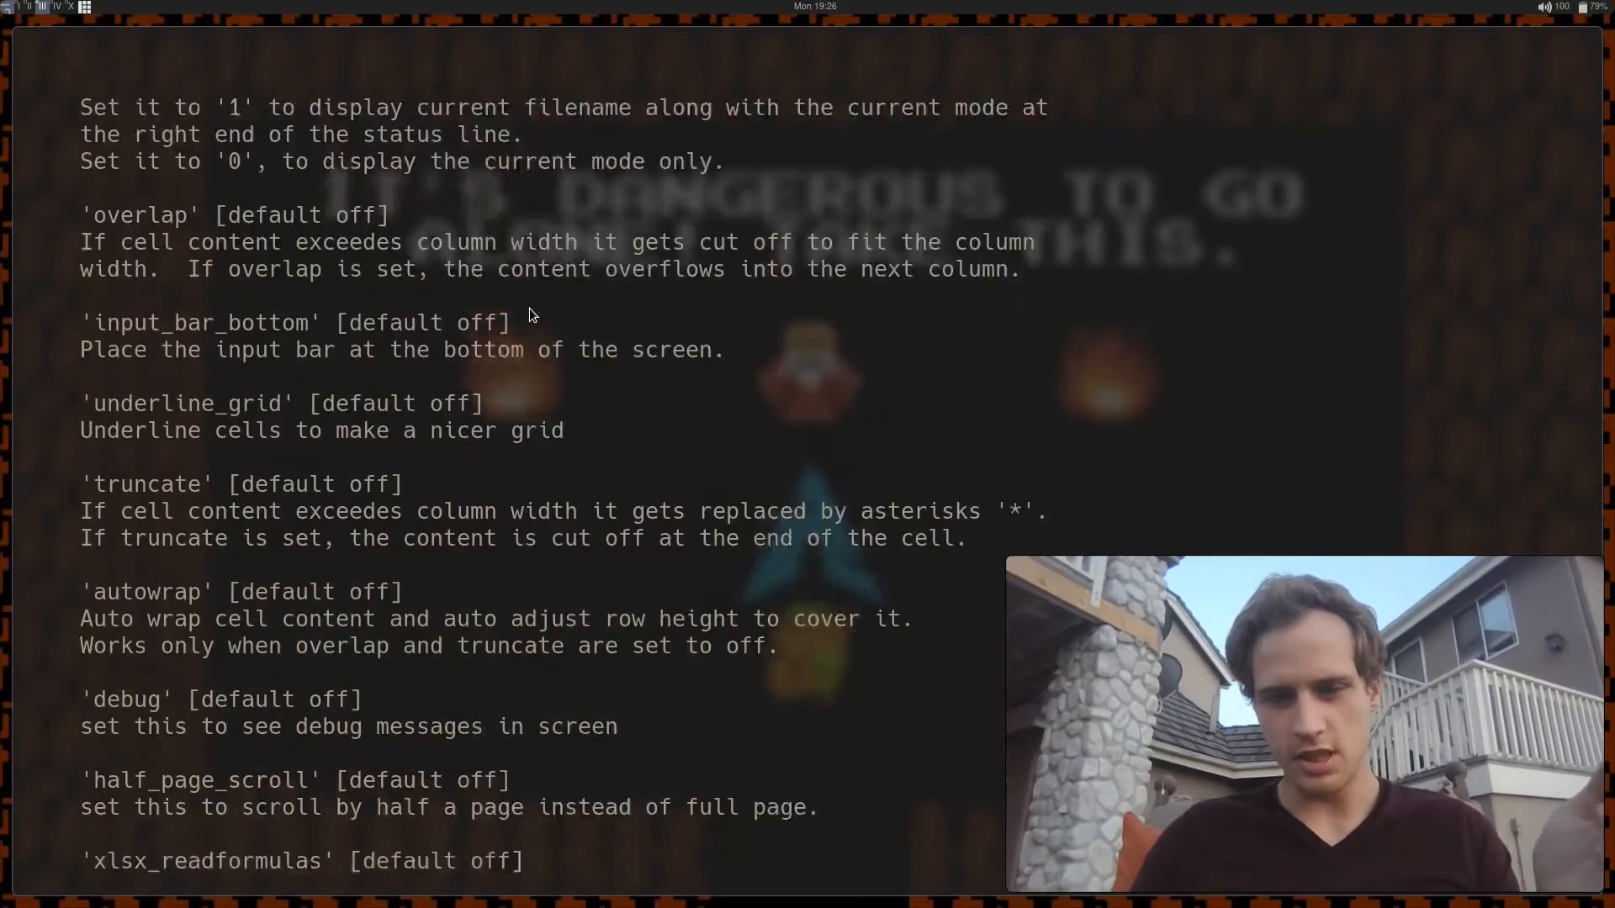
{"action": "scroll", "scroll_direction": "down", "scroll_amount": 3}
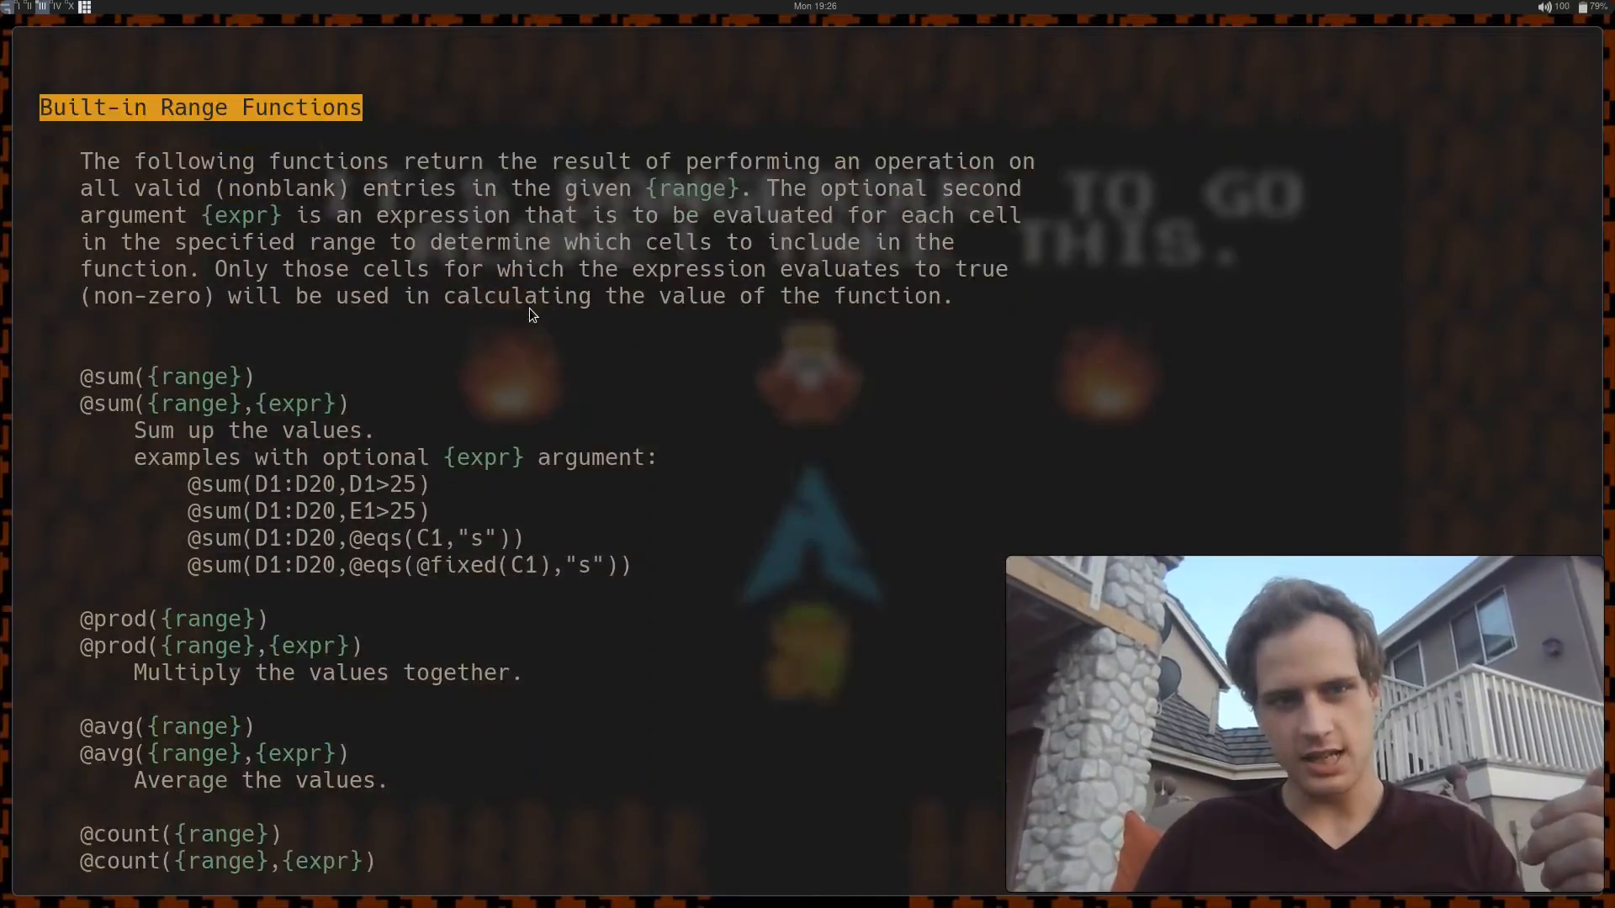
{"action": "scroll", "scroll_direction": "down", "scroll_amount": 3}
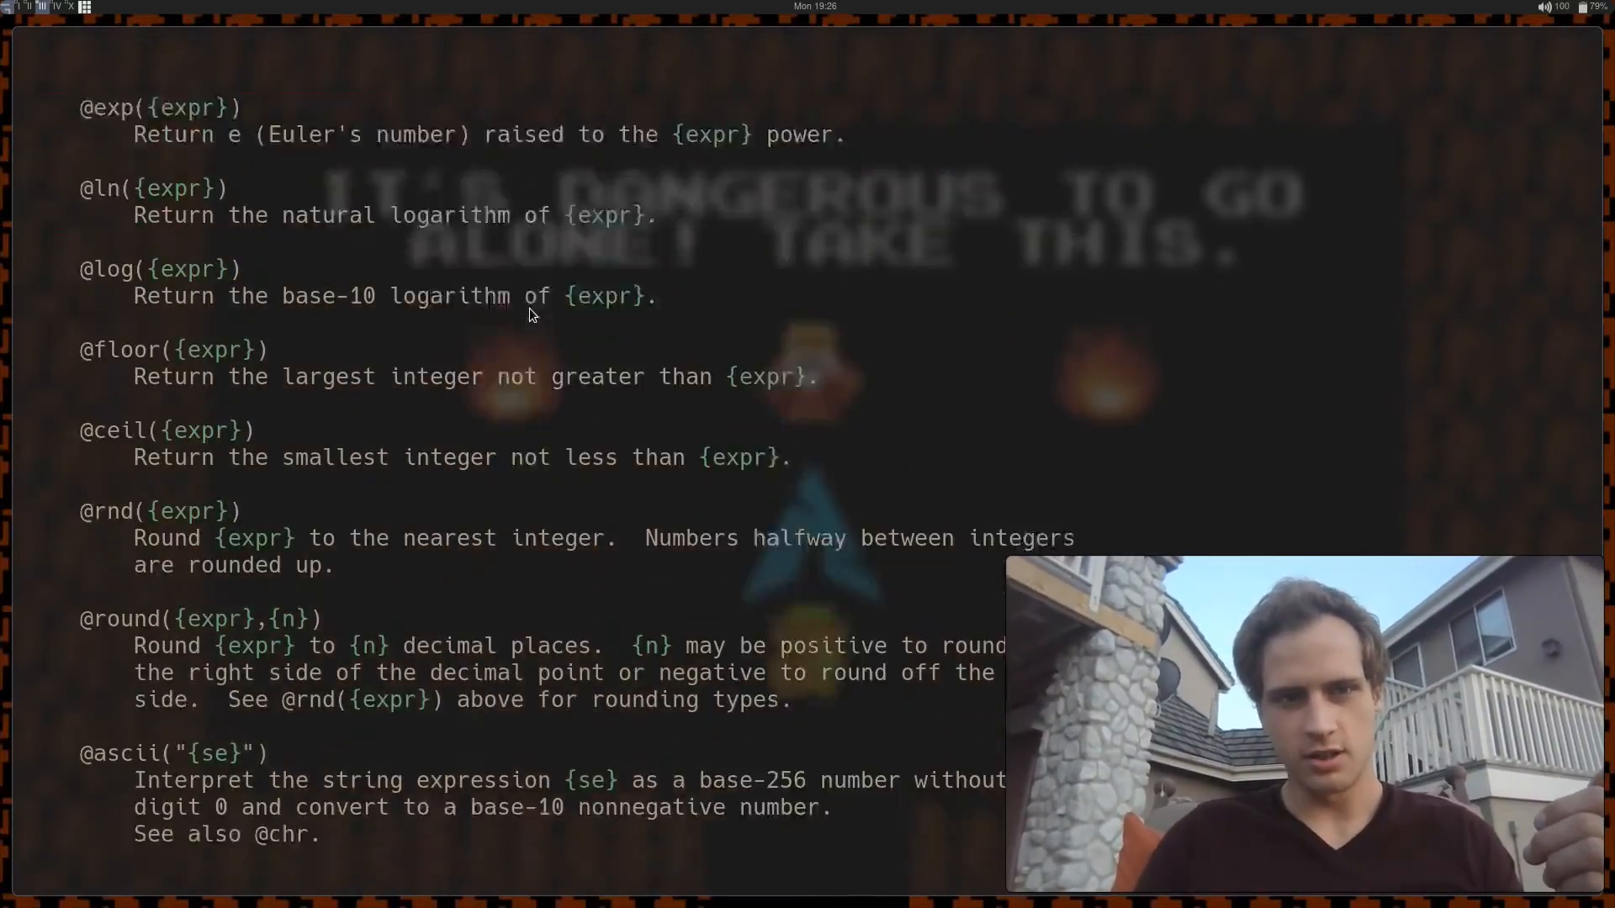
{"action": "scroll", "scroll_direction": "down", "scroll_amount": 3}
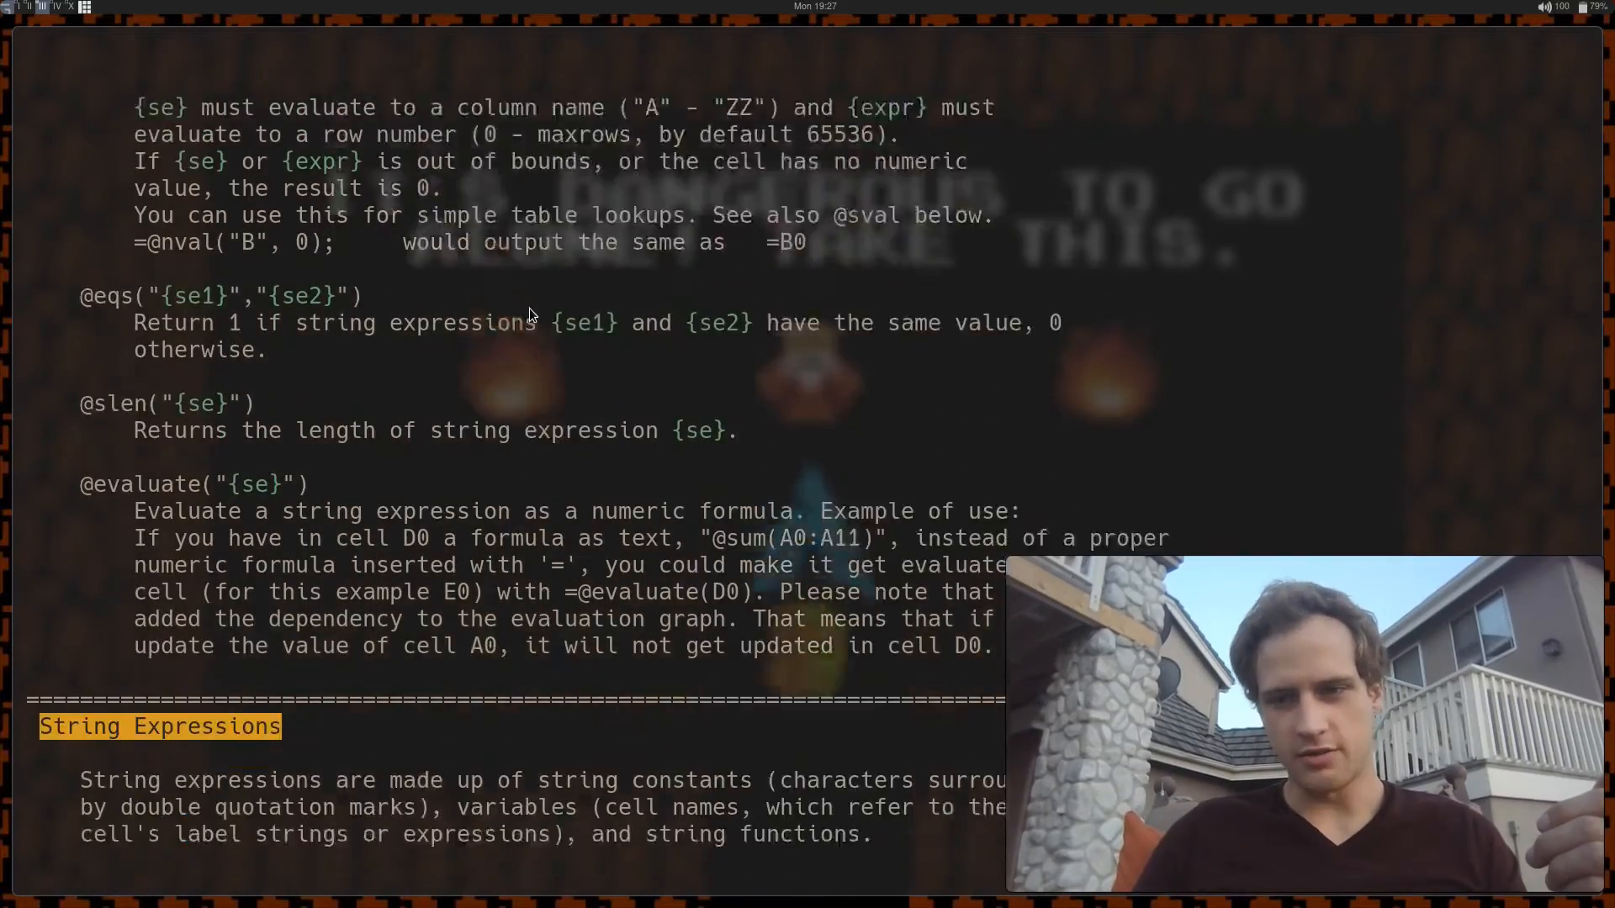
{"action": "scroll", "scroll_direction": "down", "scroll_amount": 3}
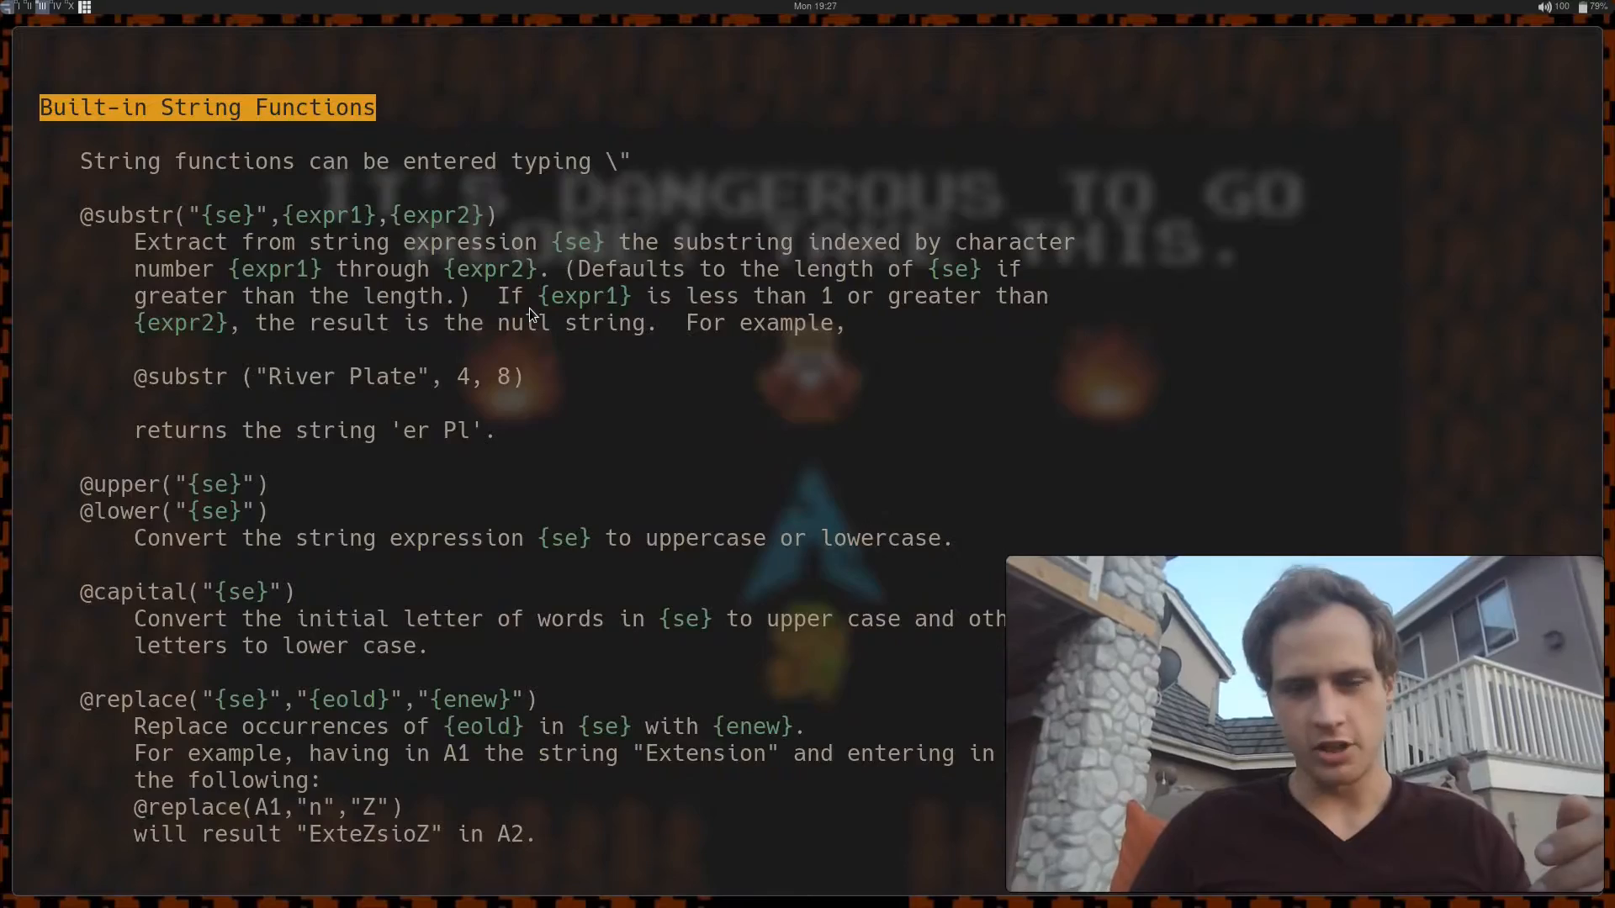
{"action": "scroll", "scroll_direction": "down", "scroll_amount": 3}
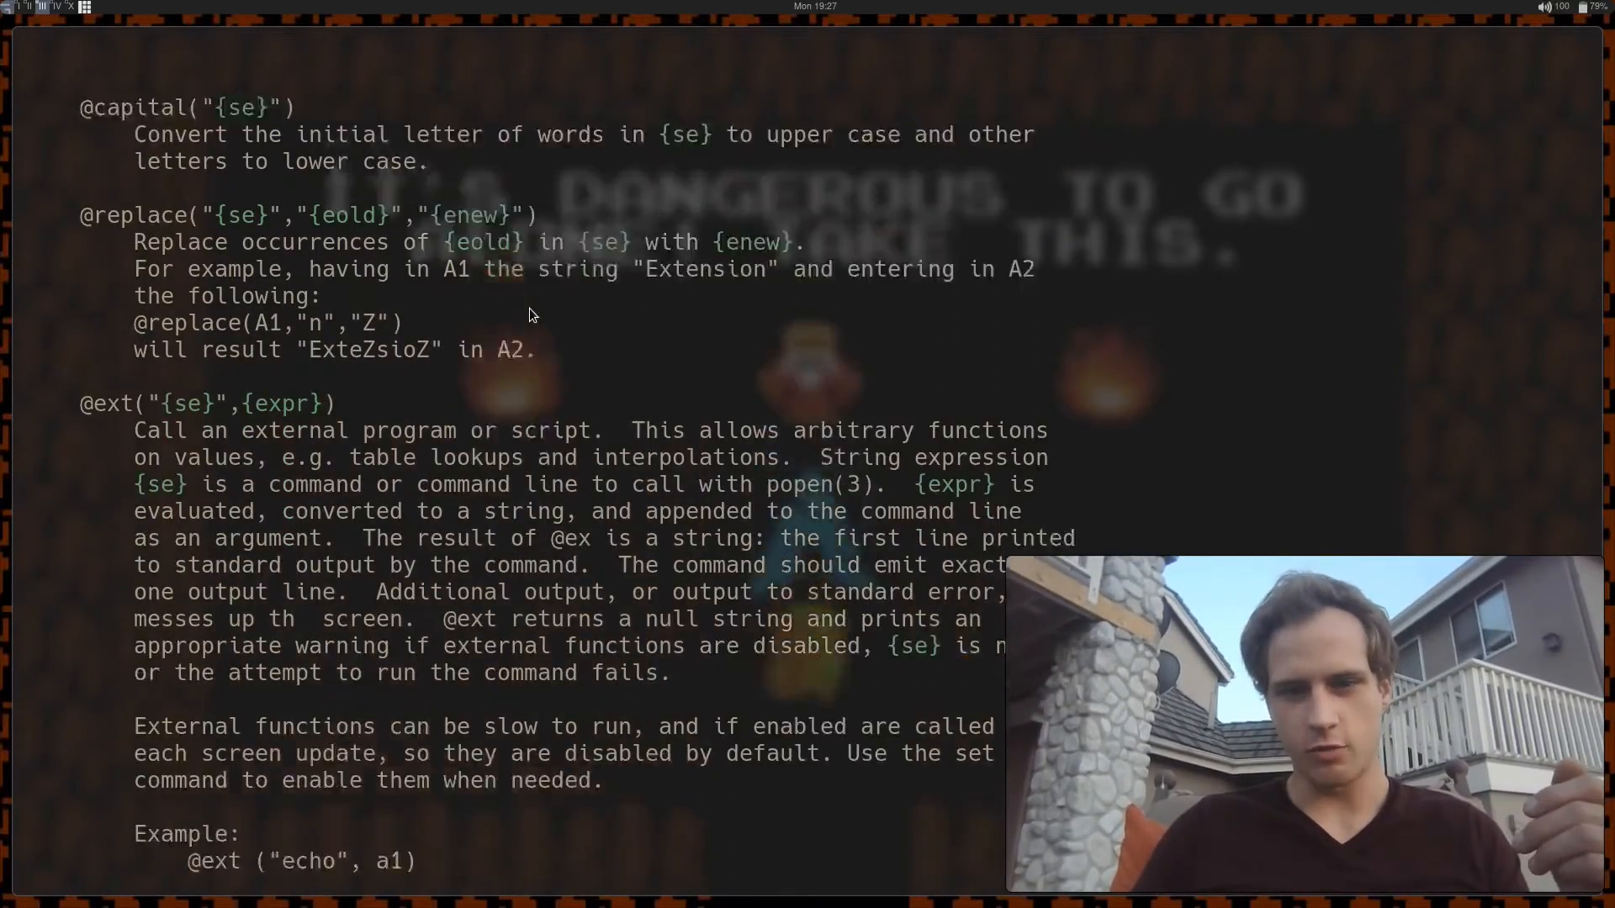
{"action": "scroll", "scroll_direction": "down", "scroll_amount": 3}
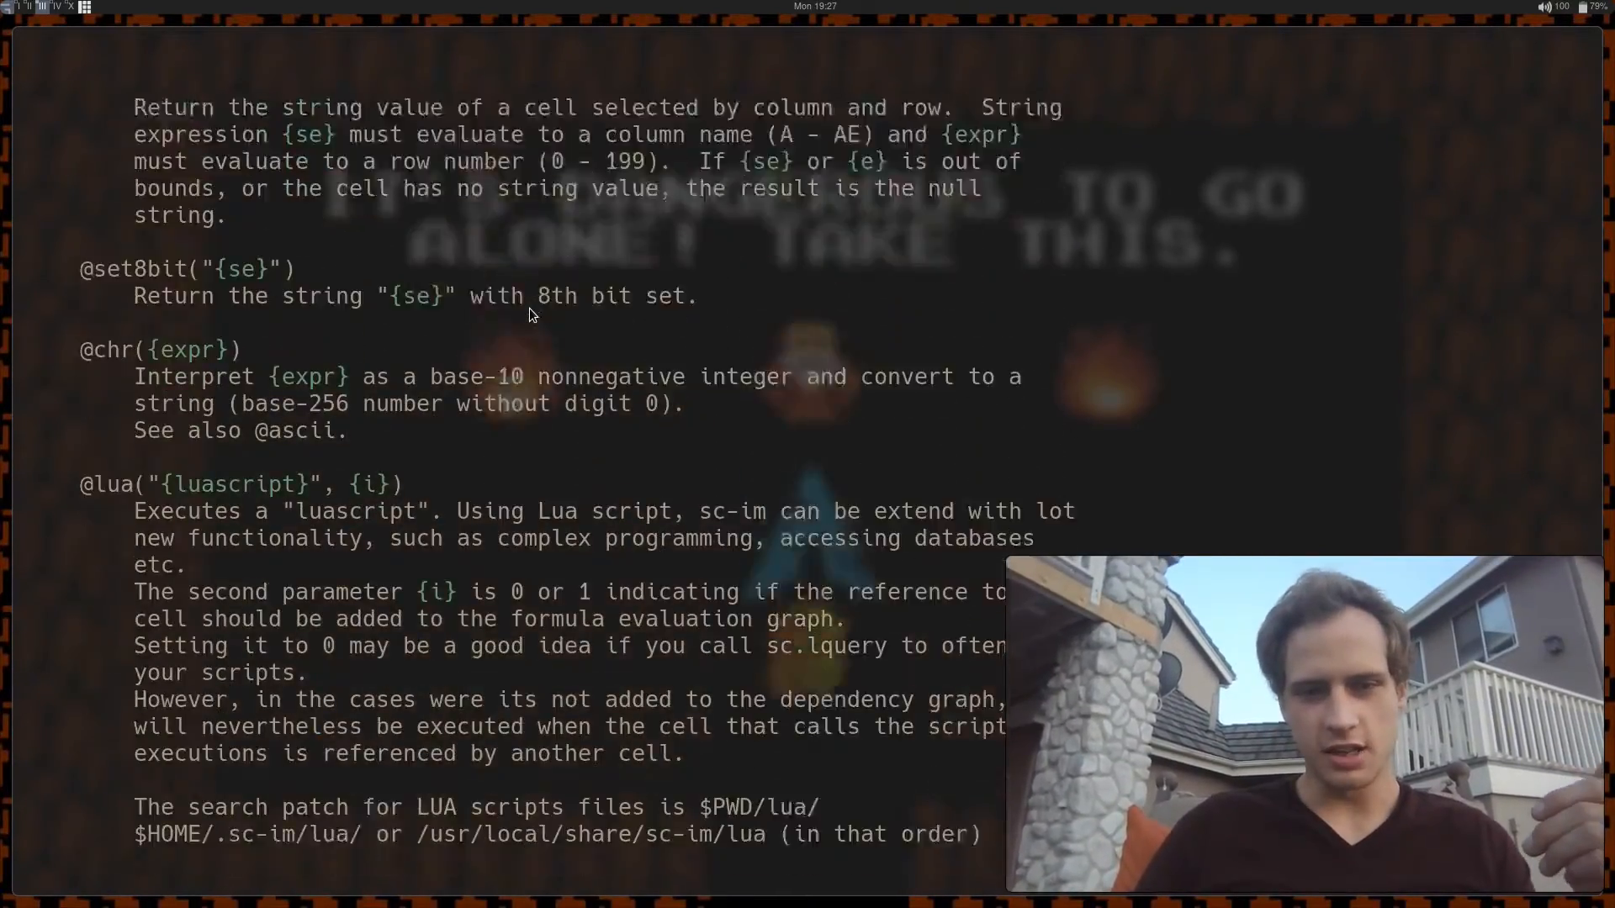
{"action": "scroll", "scroll_direction": "down", "scroll_amount": 3}
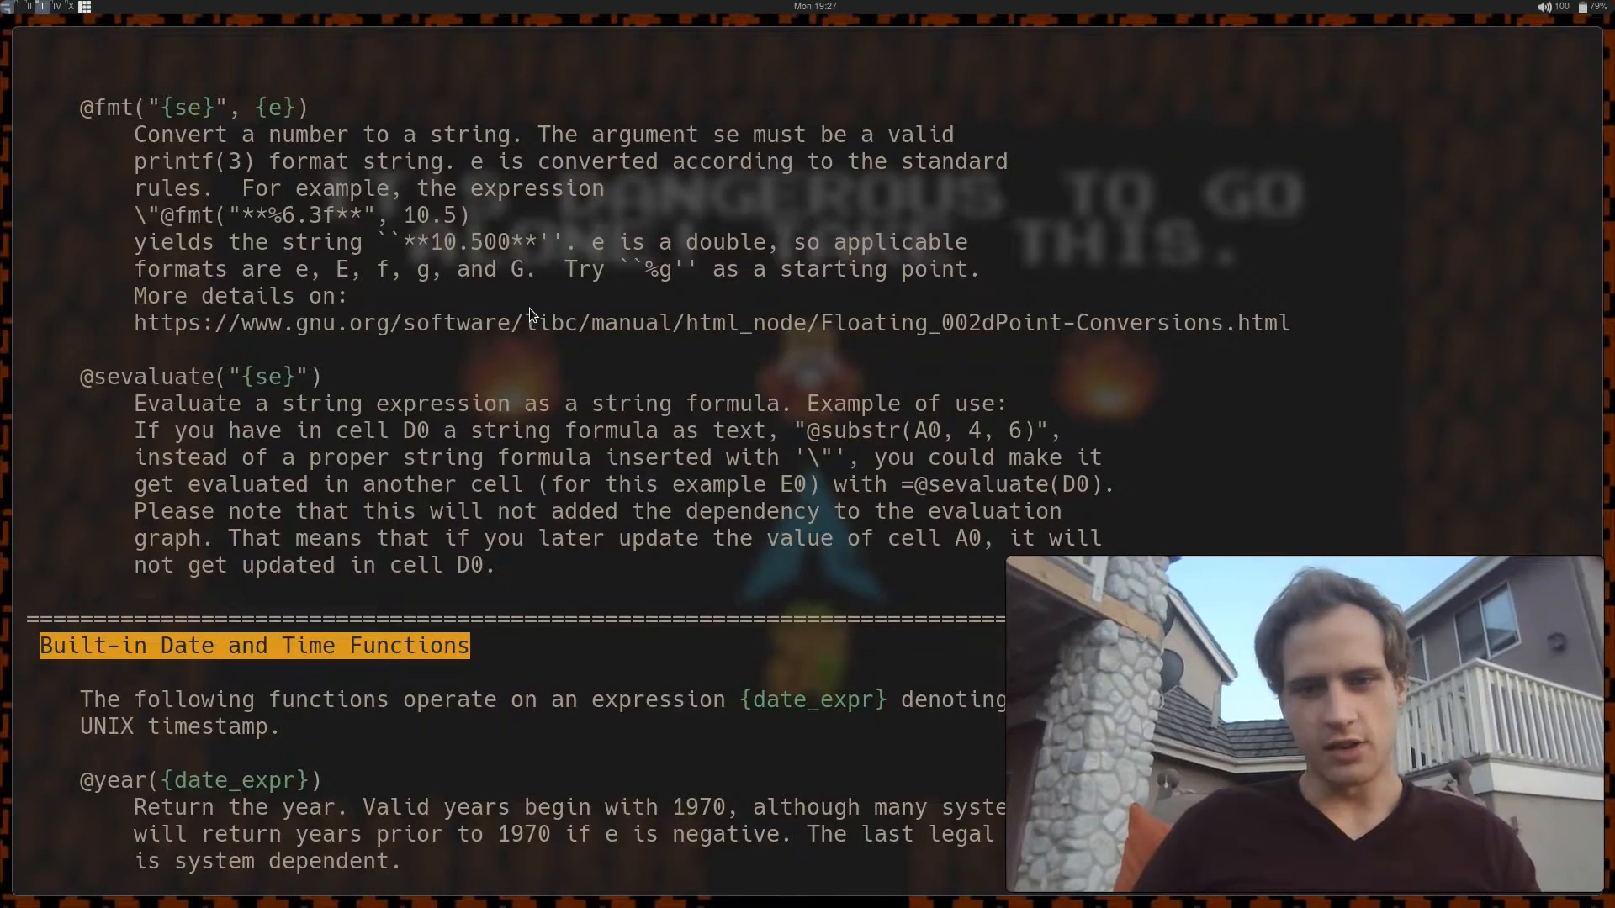
{"action": "scroll", "scroll_direction": "down", "scroll_amount": 3}
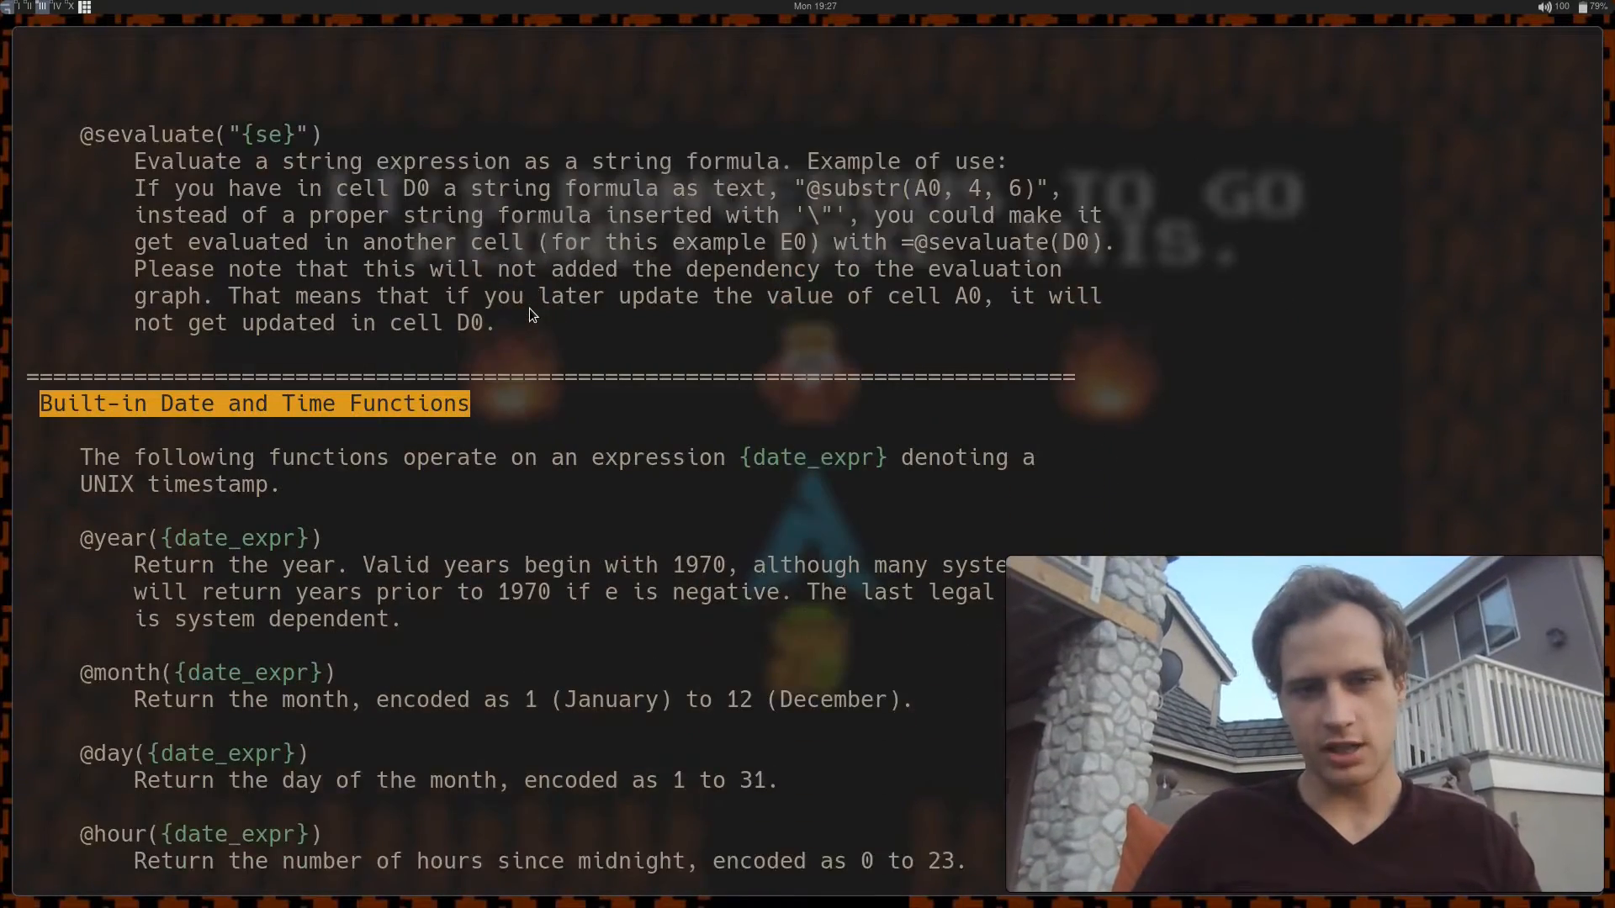
{"action": "scroll", "scroll_direction": "down", "scroll_amount": 3}
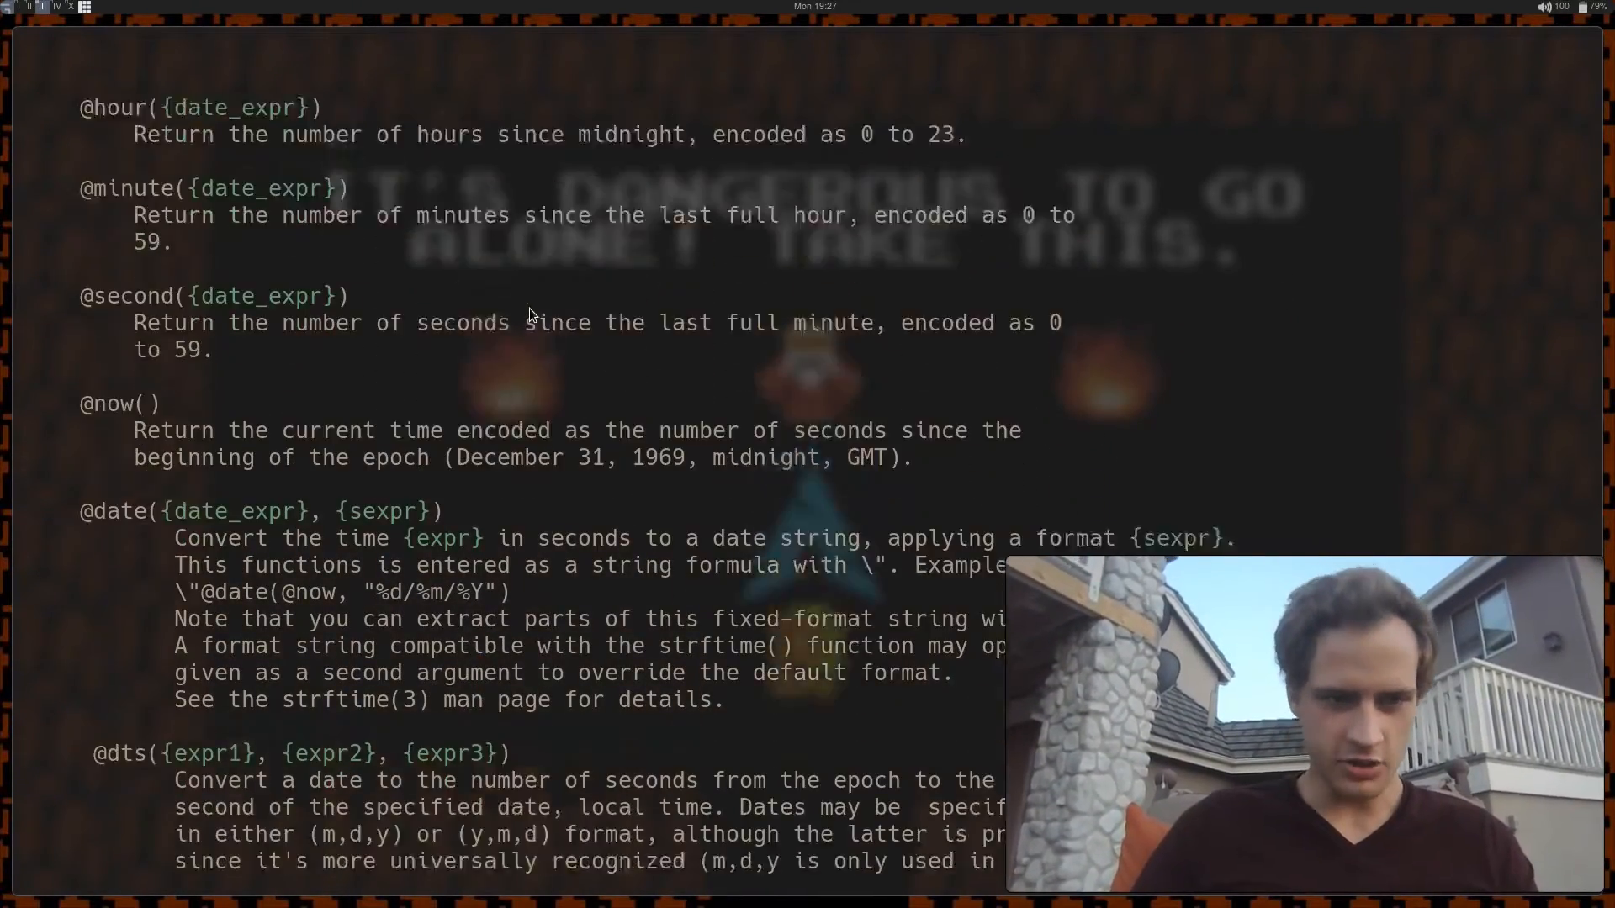
{"action": "scroll", "scroll_direction": "down", "scroll_amount": 3}
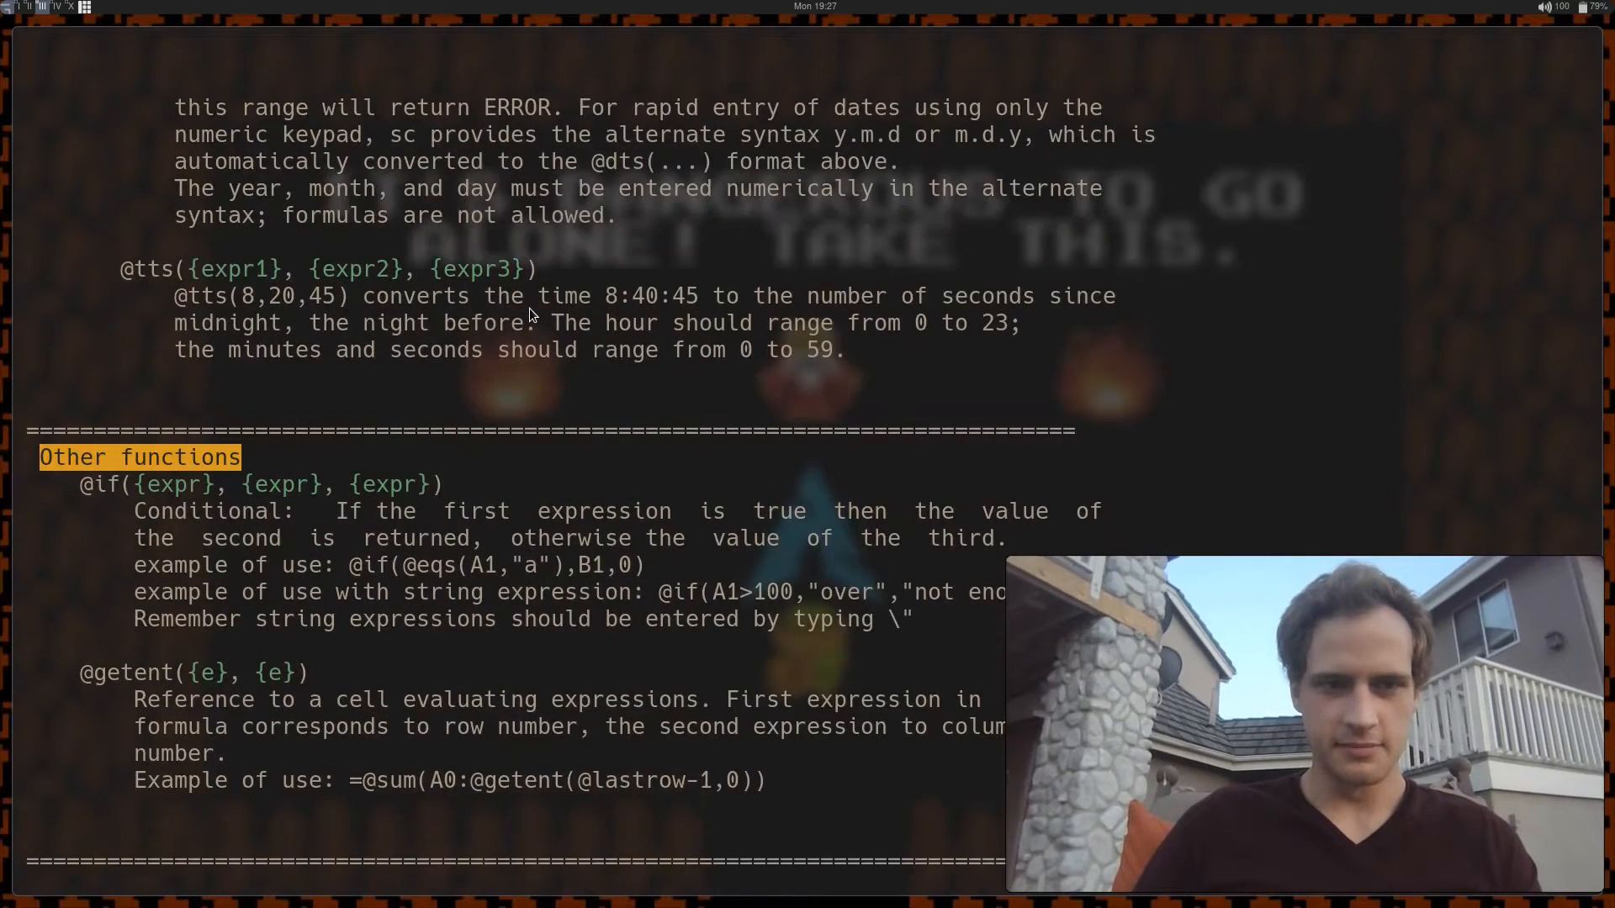
{"action": "scroll", "scroll_direction": "down", "scroll_amount": 3}
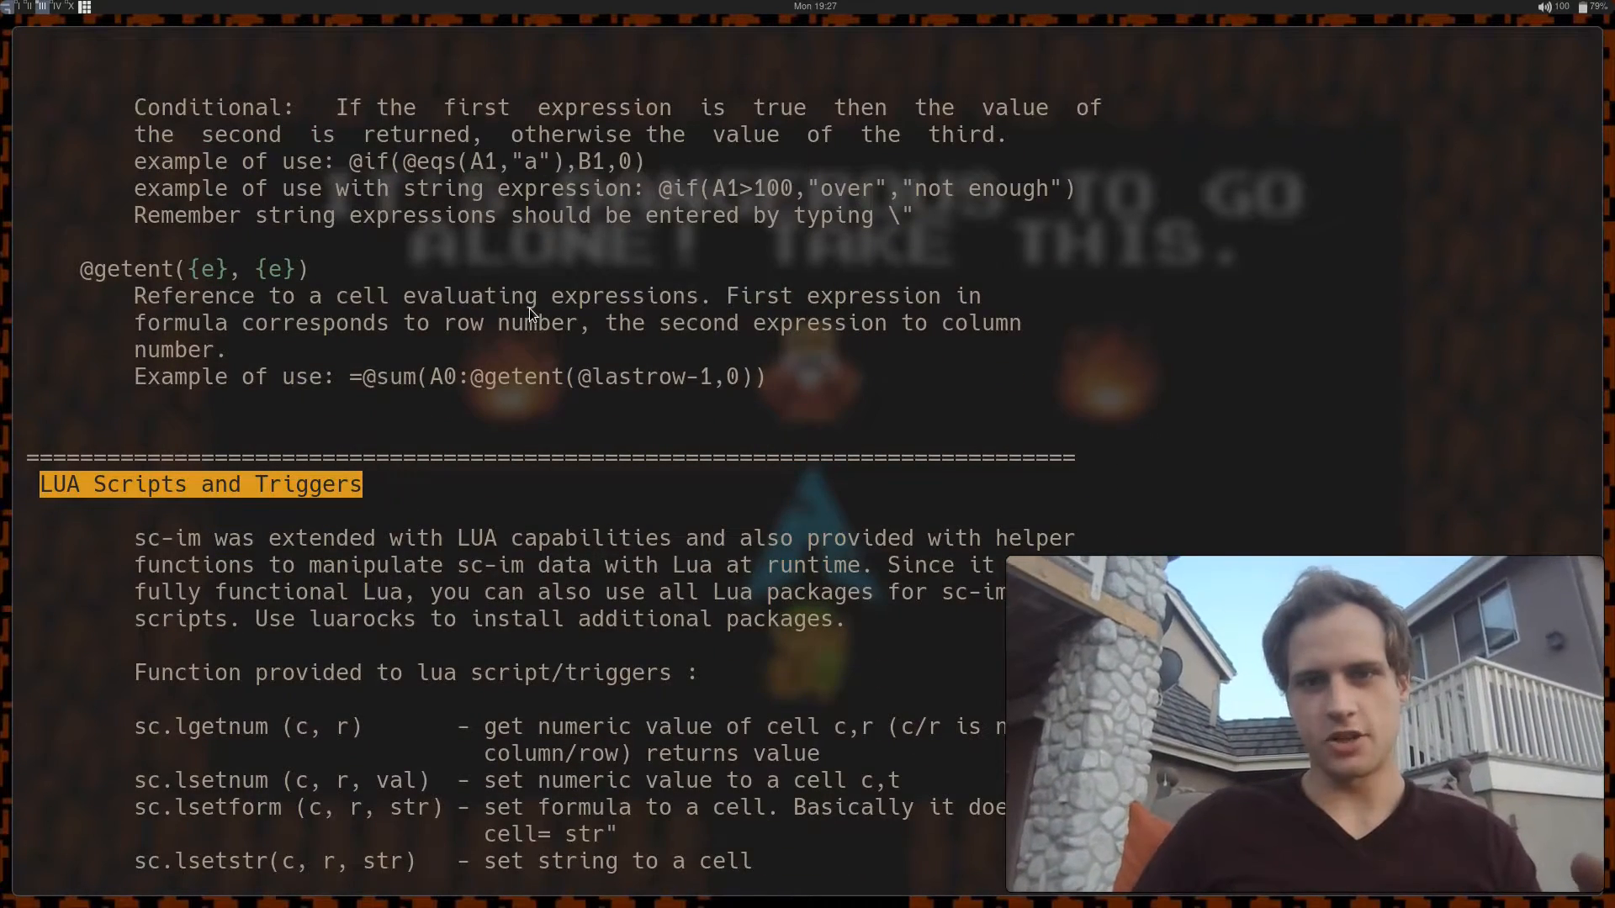
{"action": "scroll", "scroll_direction": "down", "scroll_amount": 3}
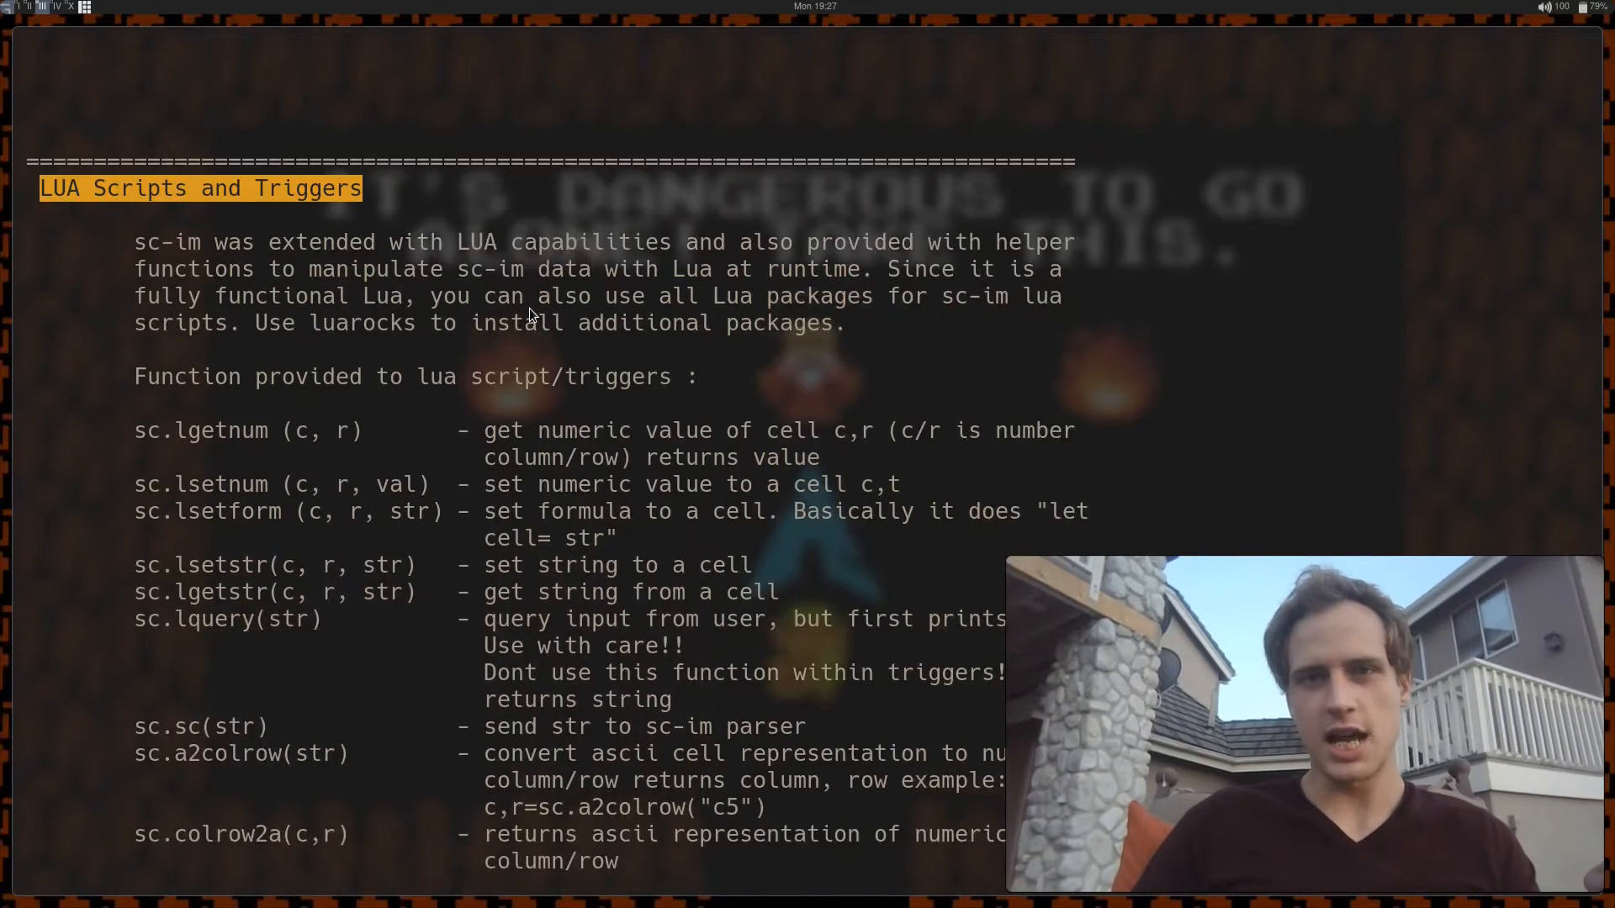
{"action": "scroll", "scroll_direction": "down", "scroll_amount": 3}
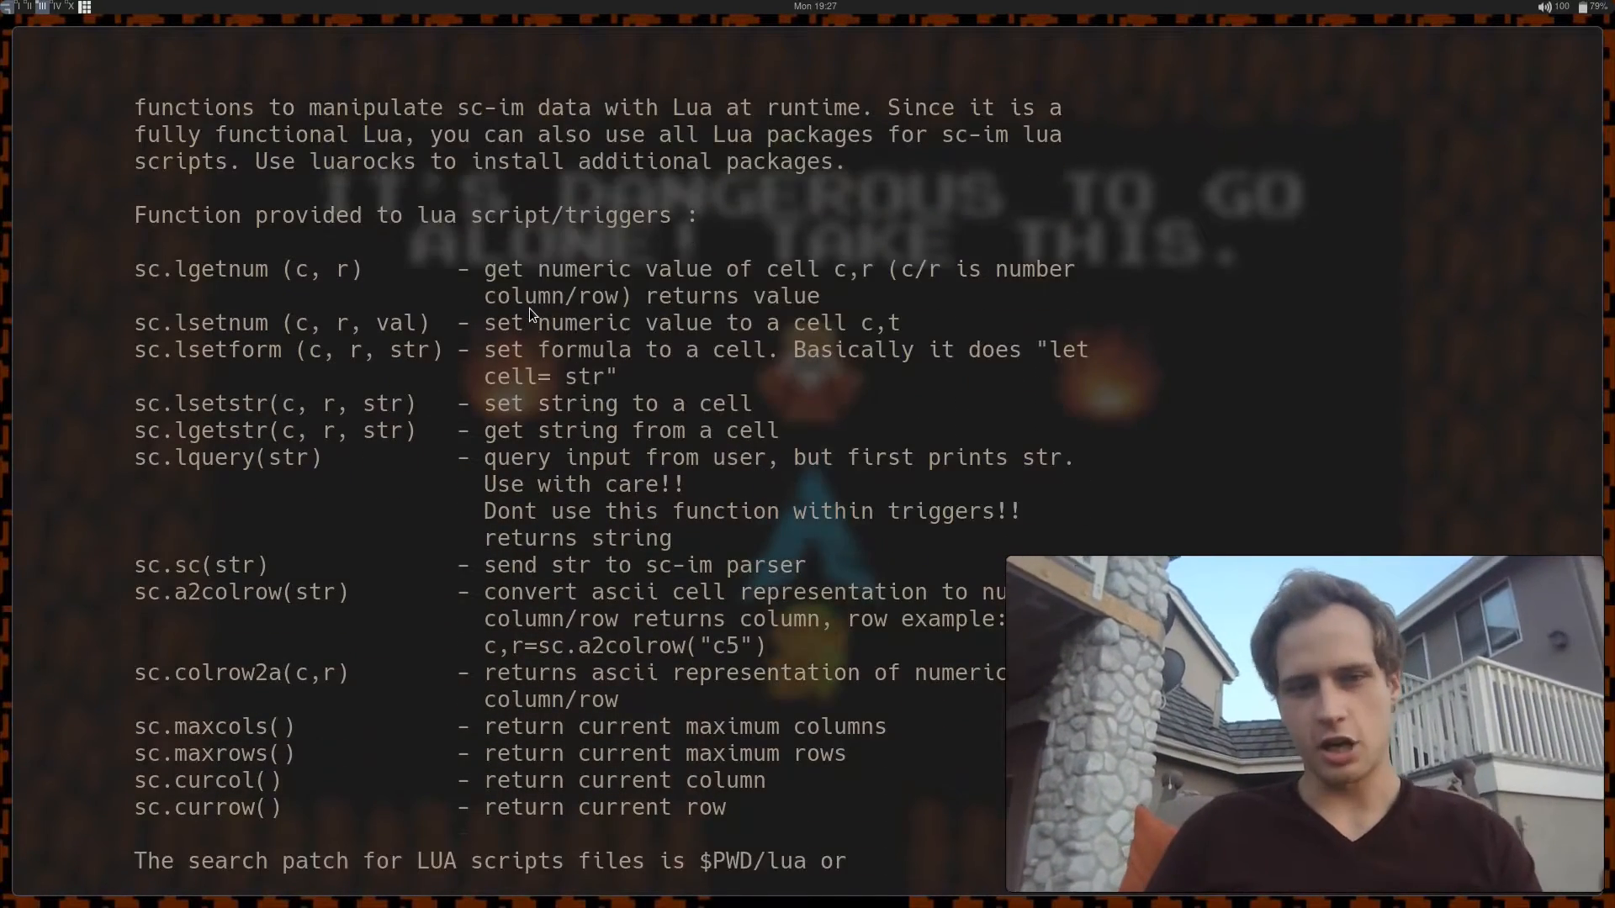
{"action": "scroll", "scroll_direction": "down", "scroll_amount": 3}
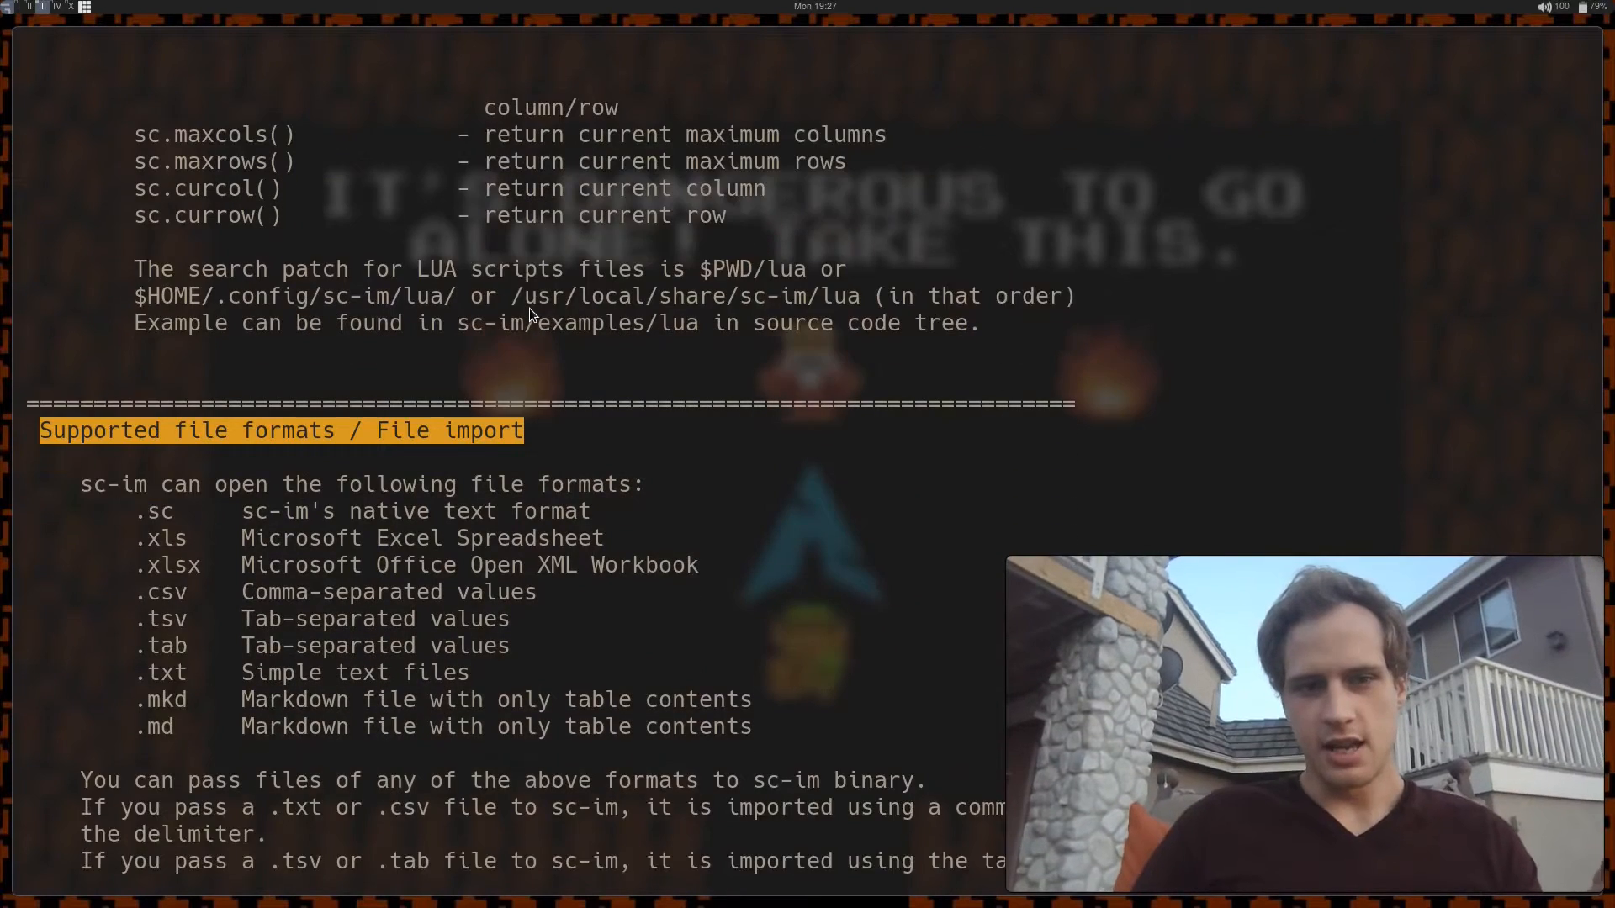
{"action": "scroll", "scroll_direction": "down", "scroll_amount": 3}
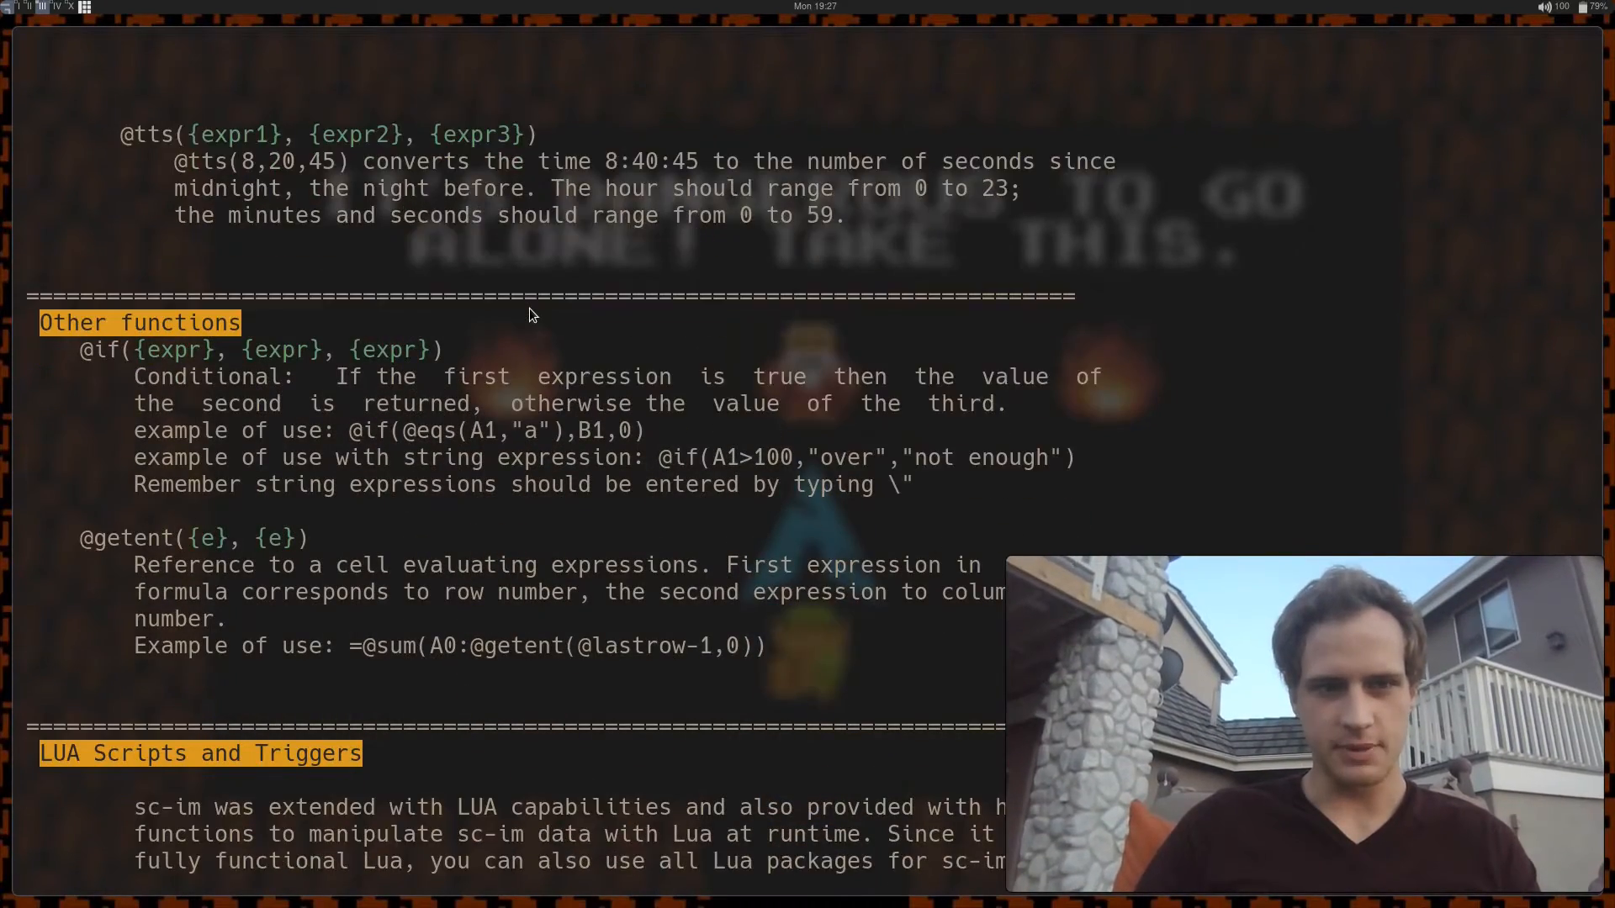
{"action": "scroll", "scroll_direction": "down", "scroll_amount": 3}
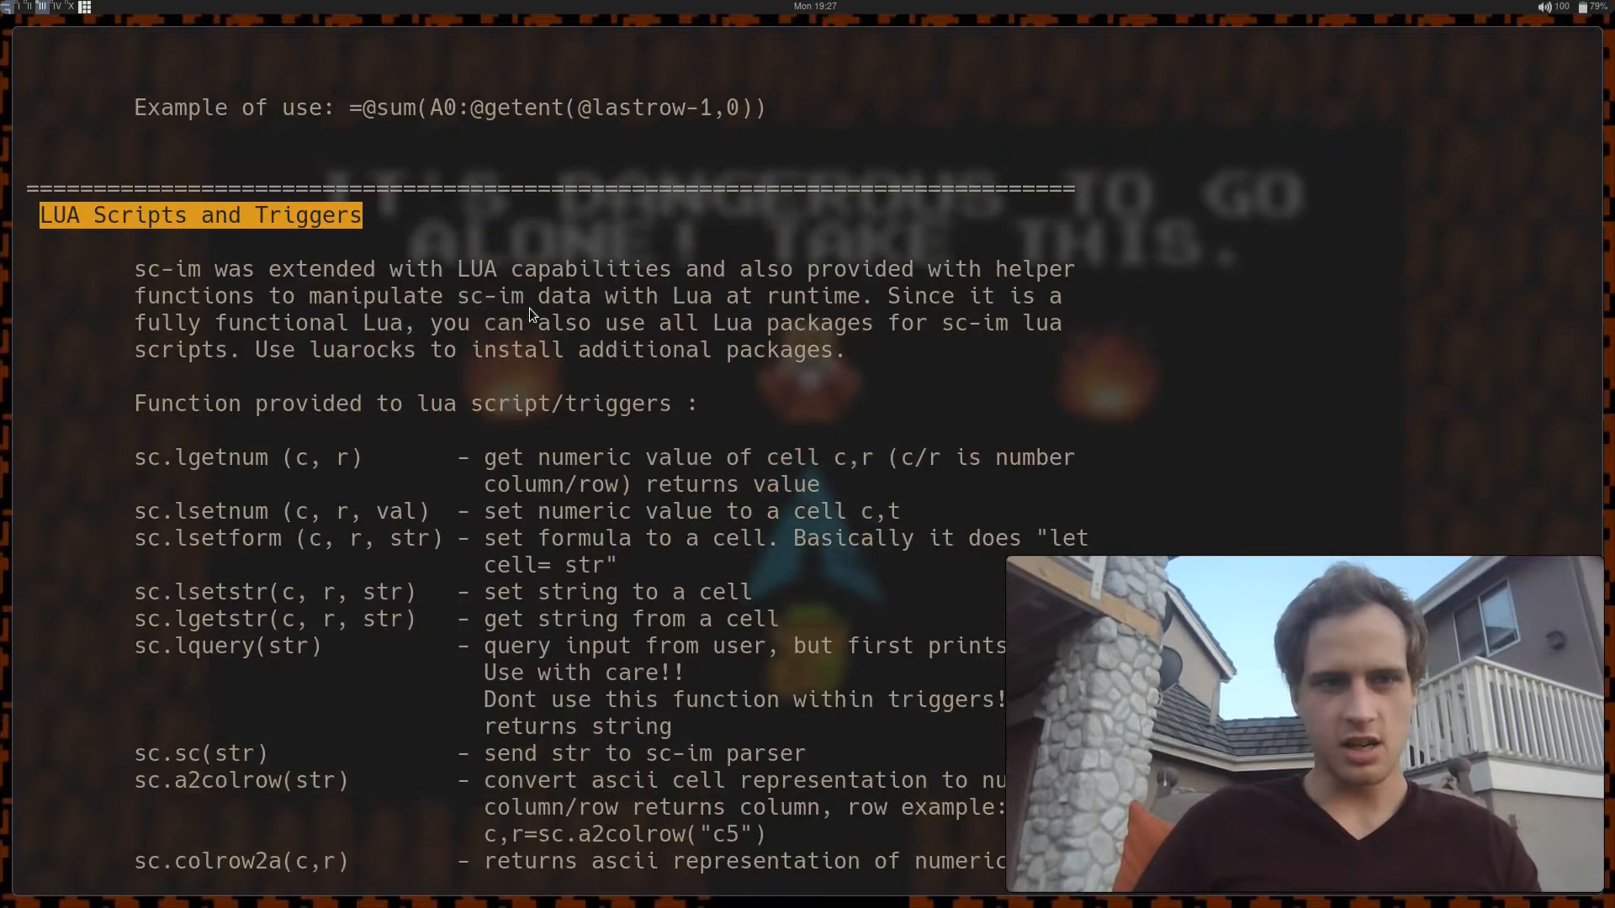
{"action": "scroll", "scroll_direction": "down", "scroll_amount": 3}
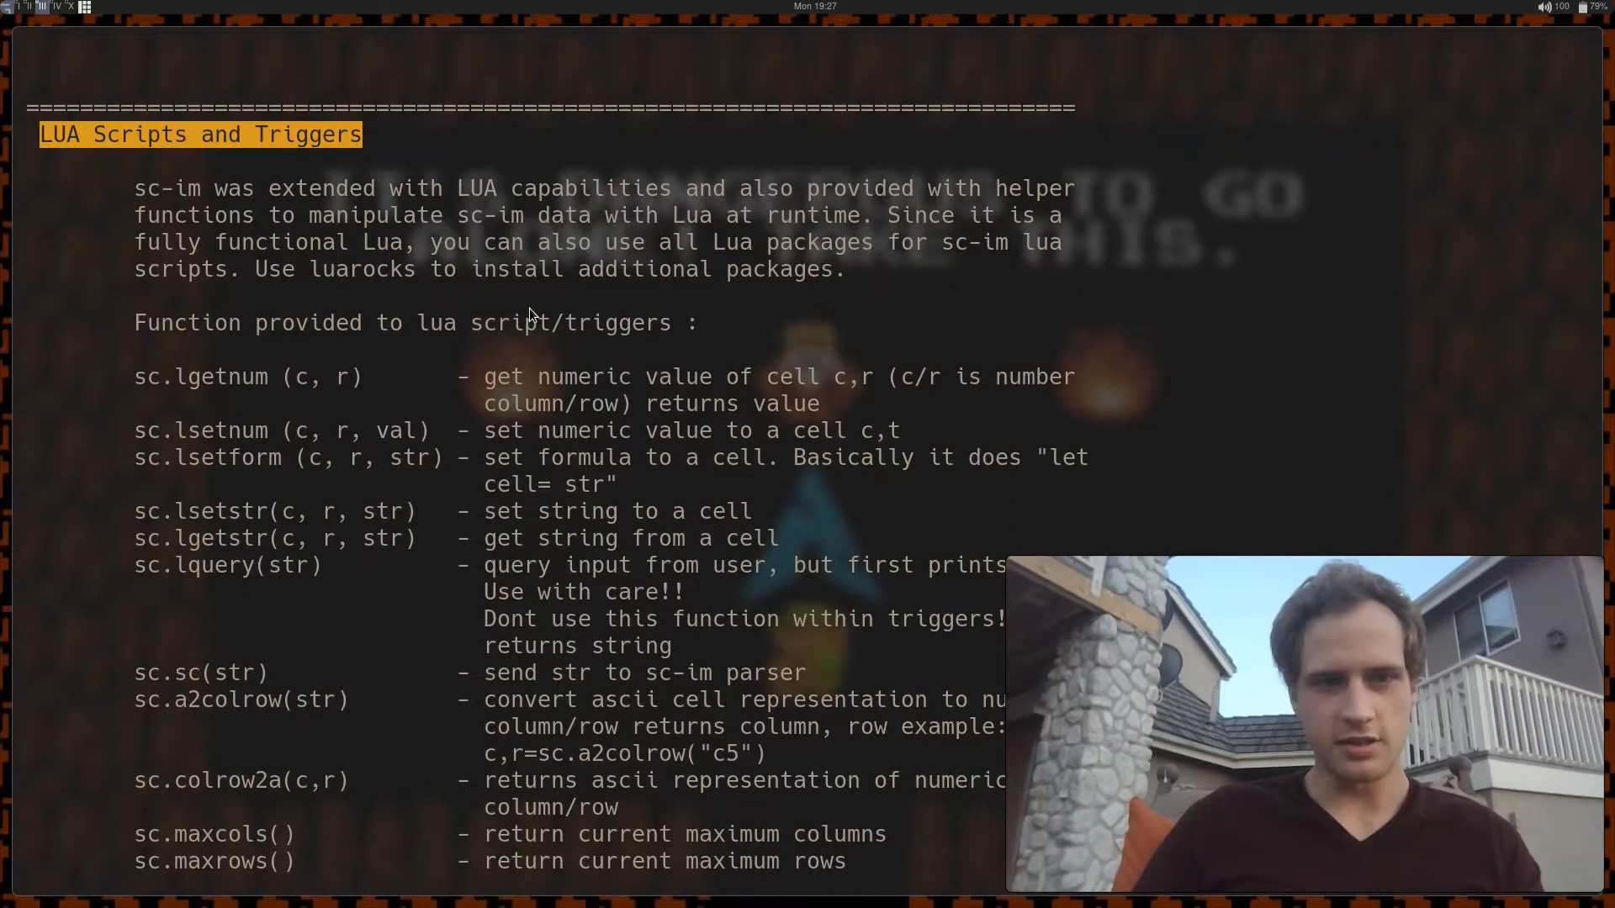